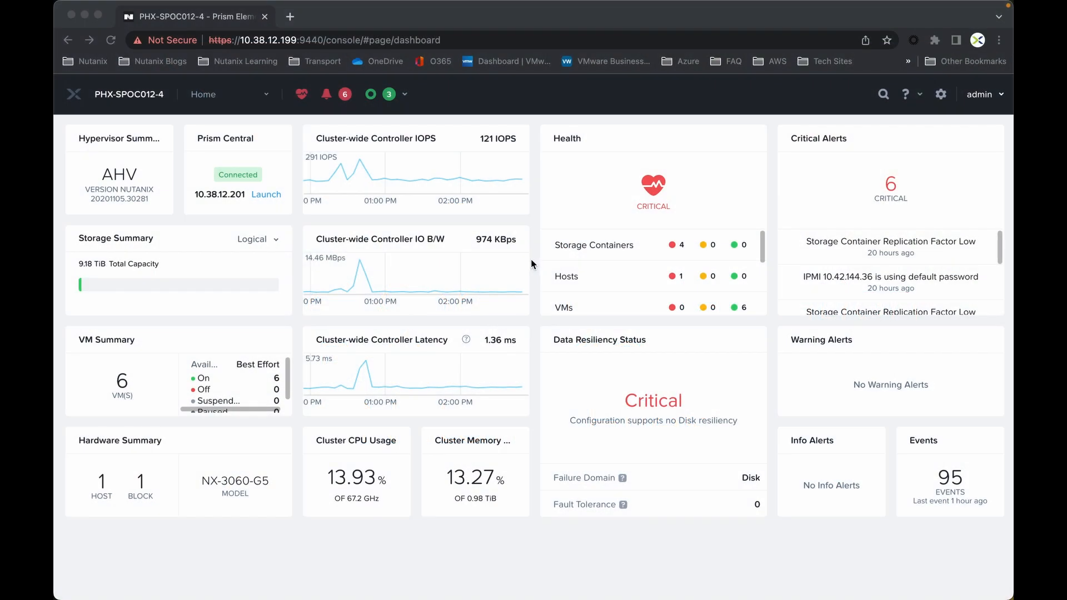
{"action": "mouse_move", "coordinate": [398, 129]}
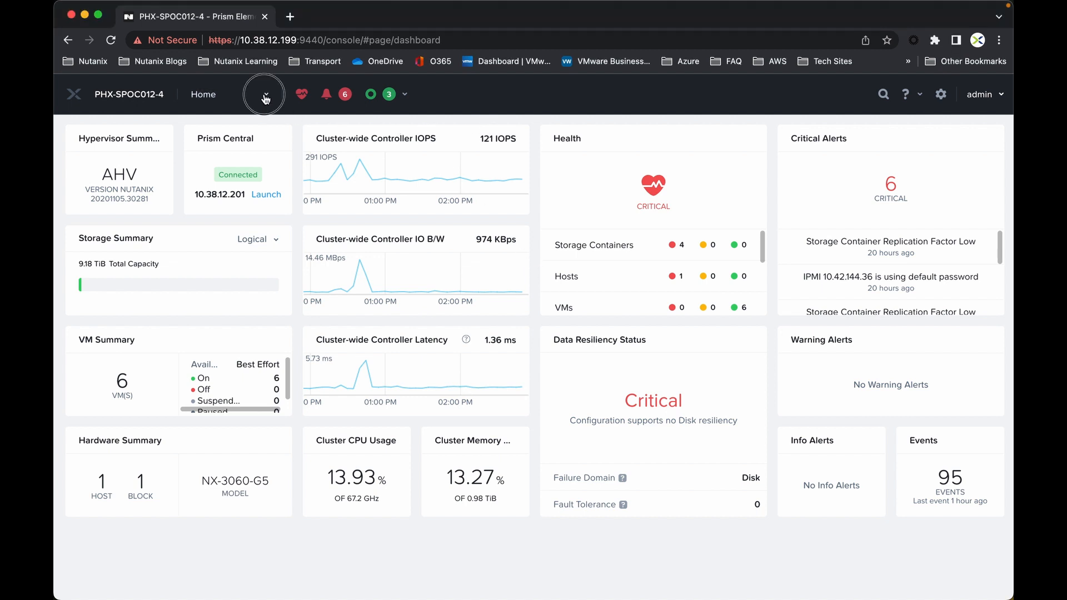
Switch from the Prism Element dashboard to the VM table
{"action": "left_click", "coordinate": [265, 93]}
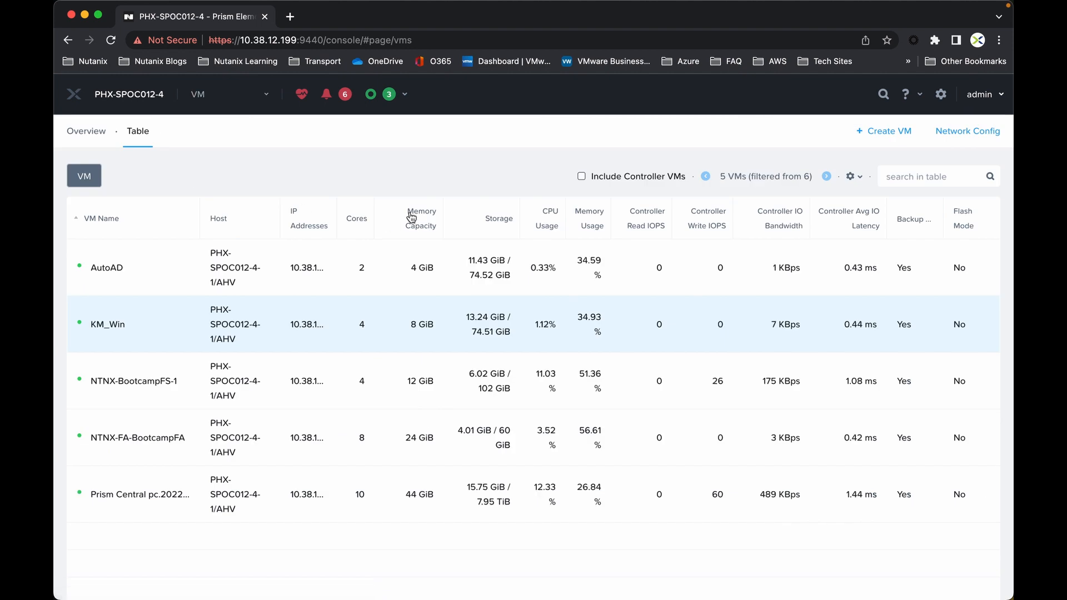
{"action": "mouse_move", "coordinate": [144, 327]}
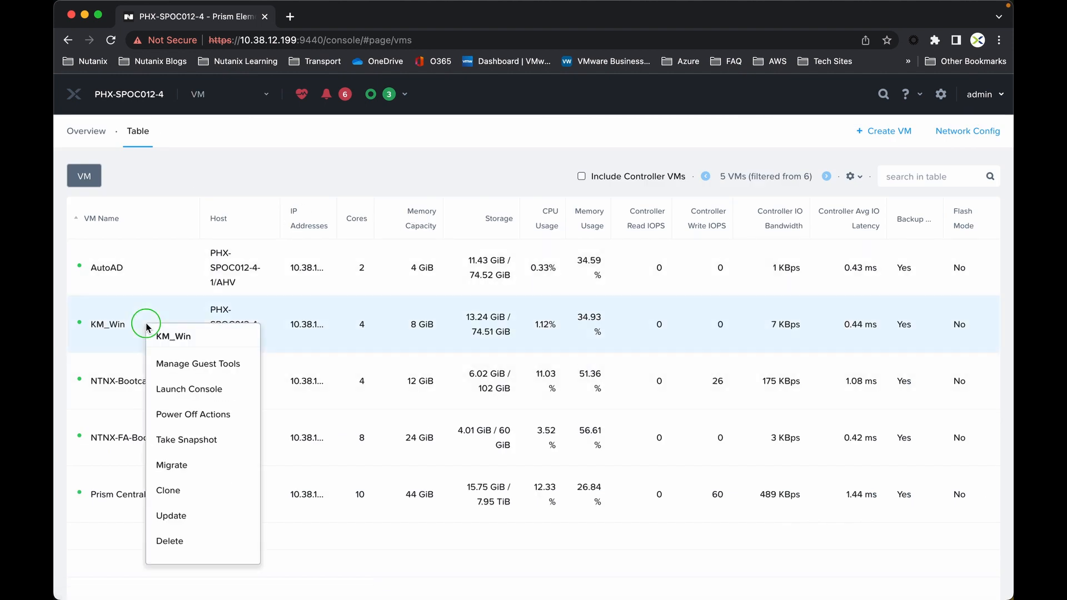
{"action": "left_click", "coordinate": [188, 389]}
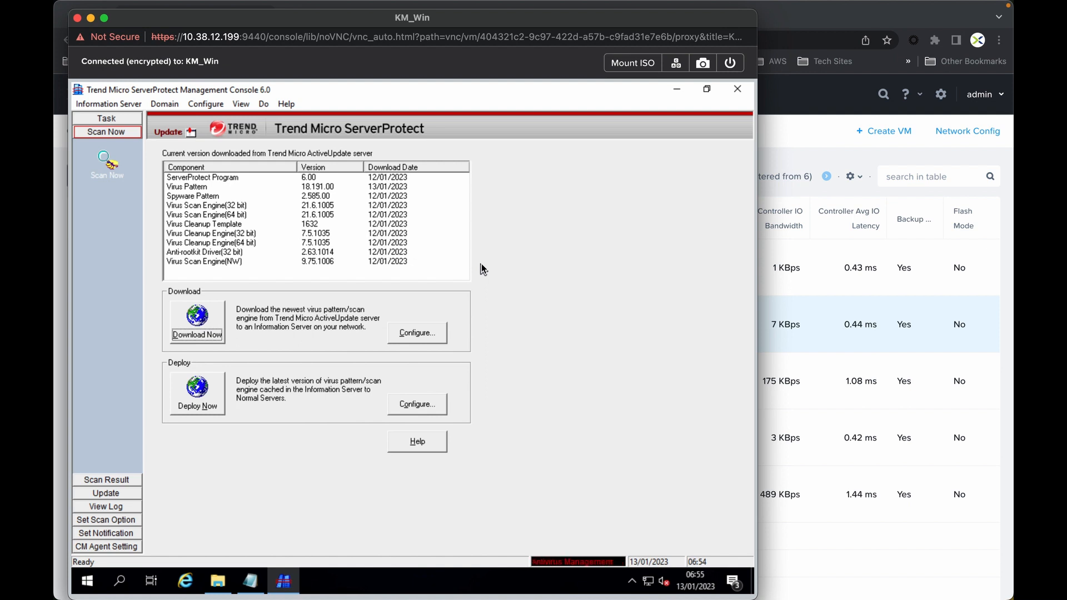
{"action": "mouse_move", "coordinate": [478, 266]}
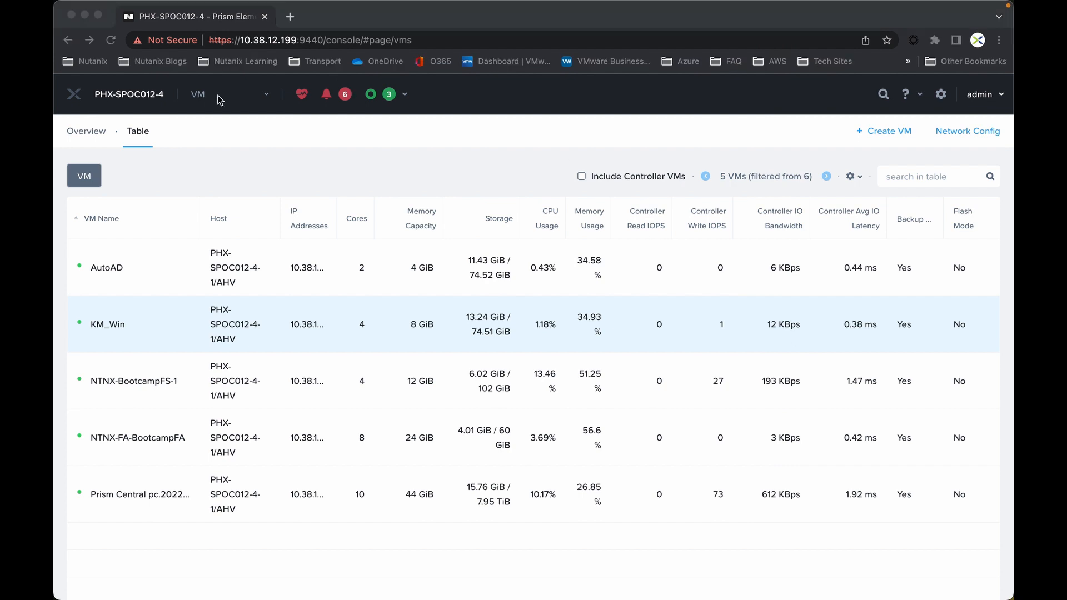
Go to the File Server page listing the BootcampFS file server
{"action": "left_click", "coordinate": [266, 93]}
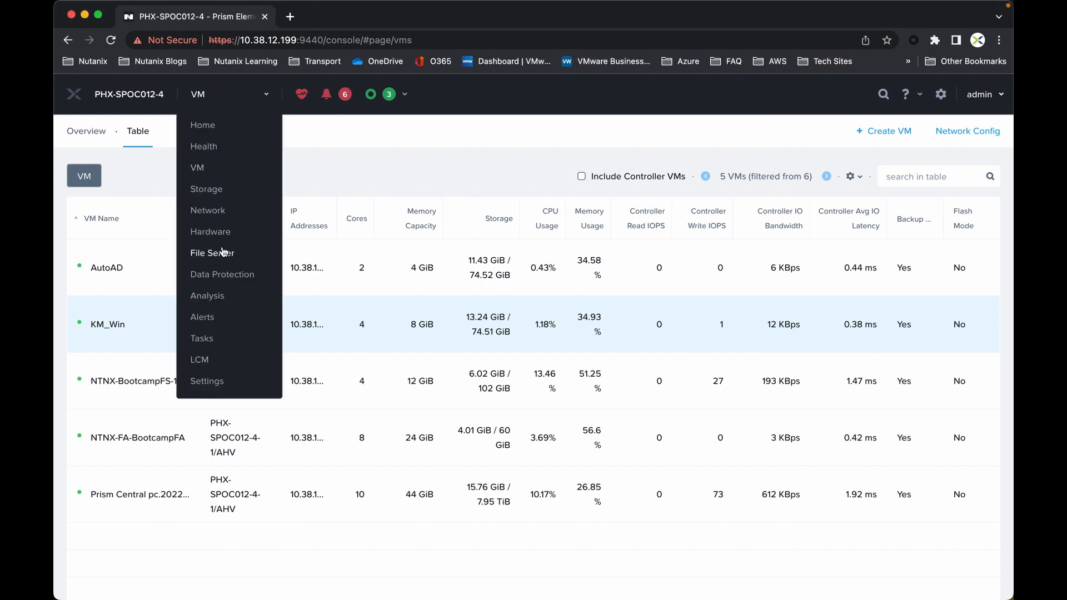
{"action": "left_click", "coordinate": [211, 253]}
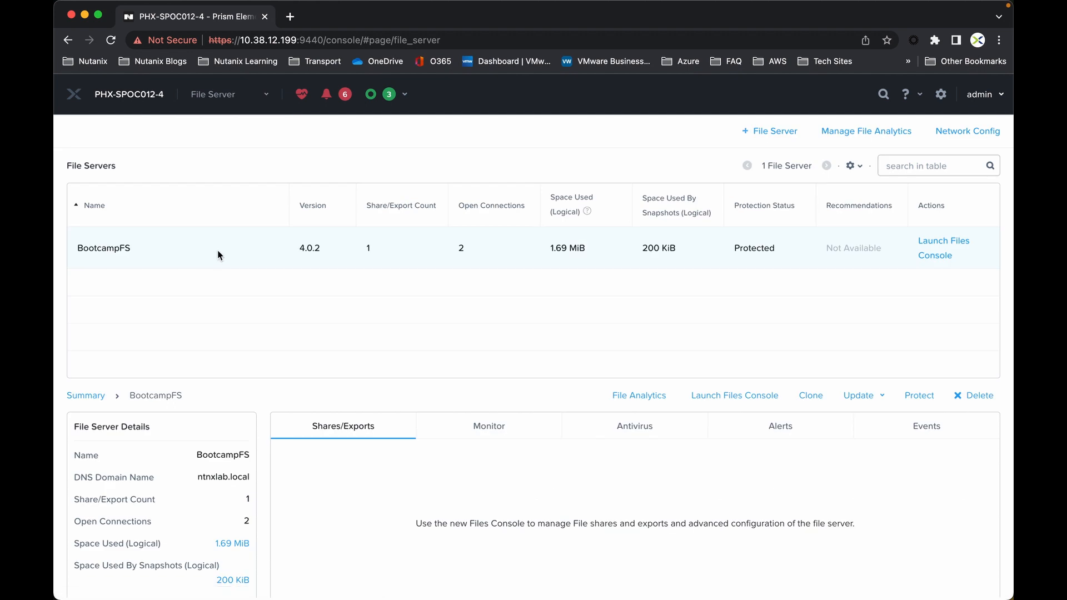
{"action": "mouse_move", "coordinate": [977, 273]}
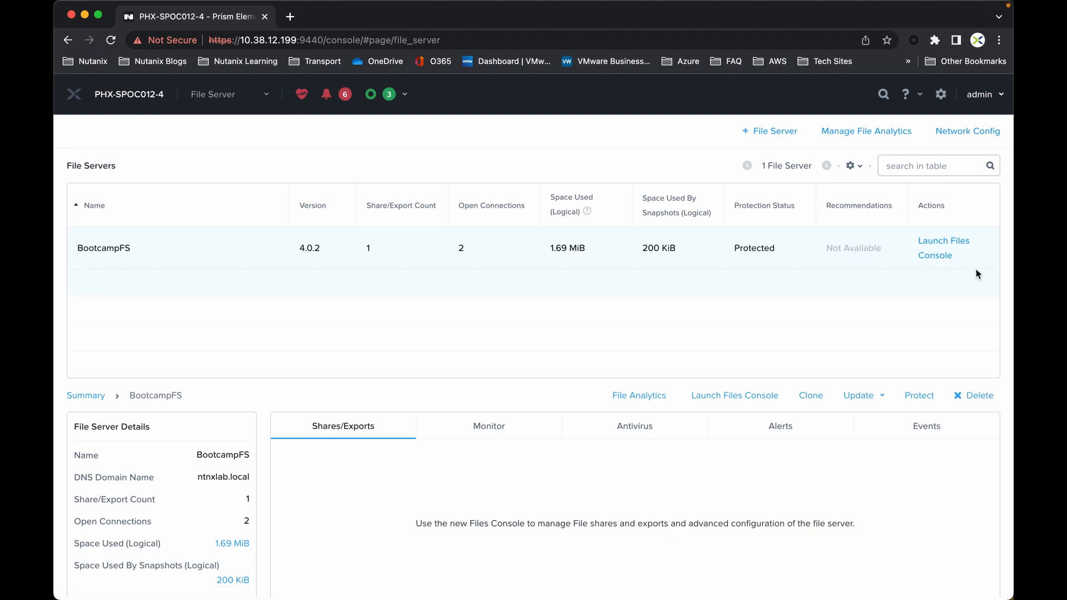
{"action": "mouse_move", "coordinate": [848, 285]}
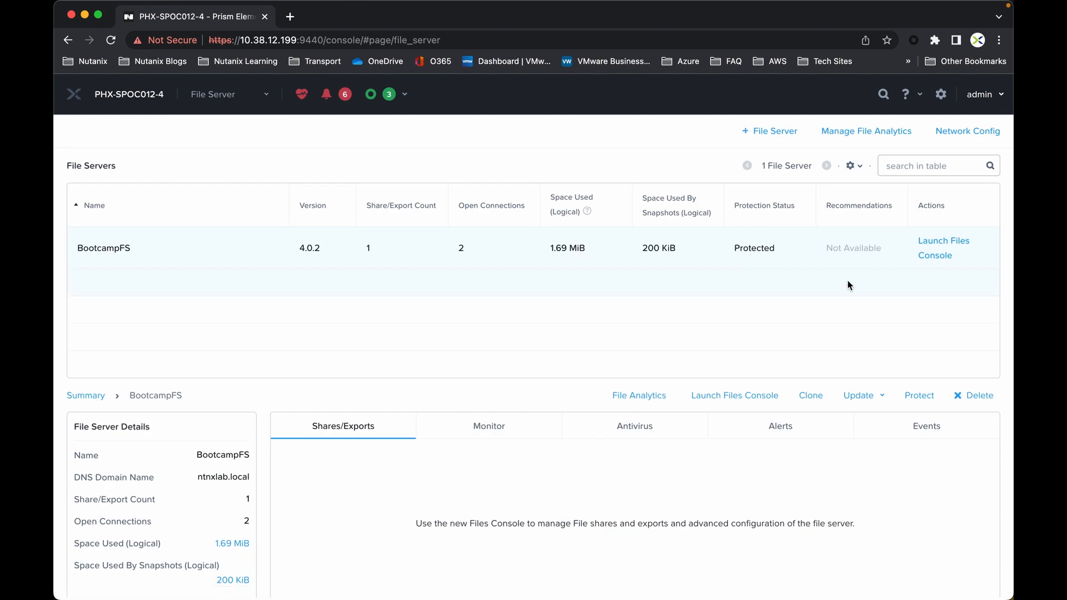
{"action": "mouse_move", "coordinate": [940, 295]}
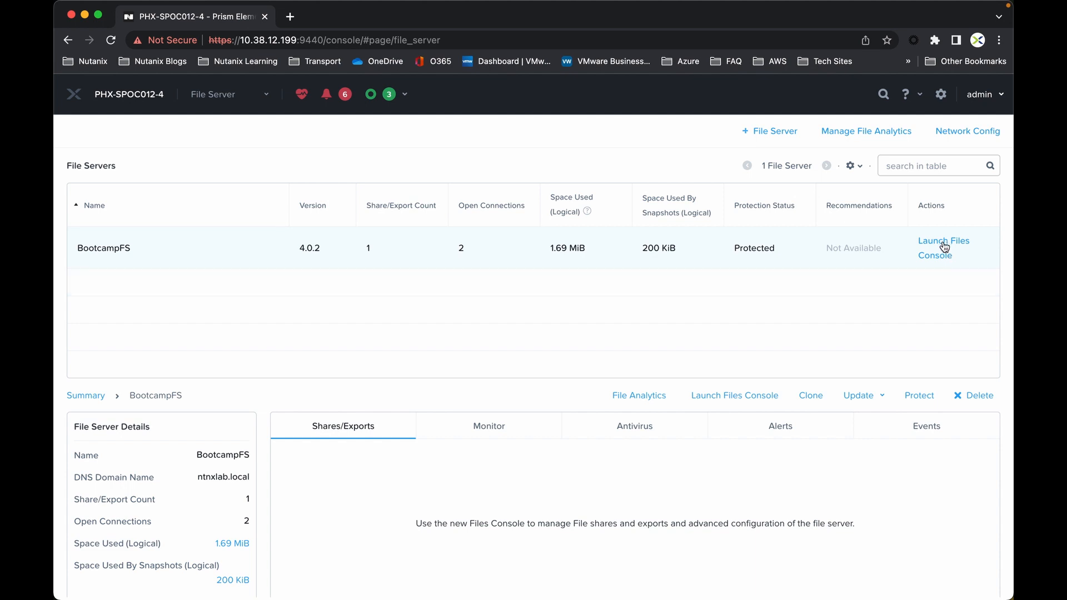
Launch the Files console for BootcampFS from its Actions column
{"action": "left_click", "coordinate": [943, 248]}
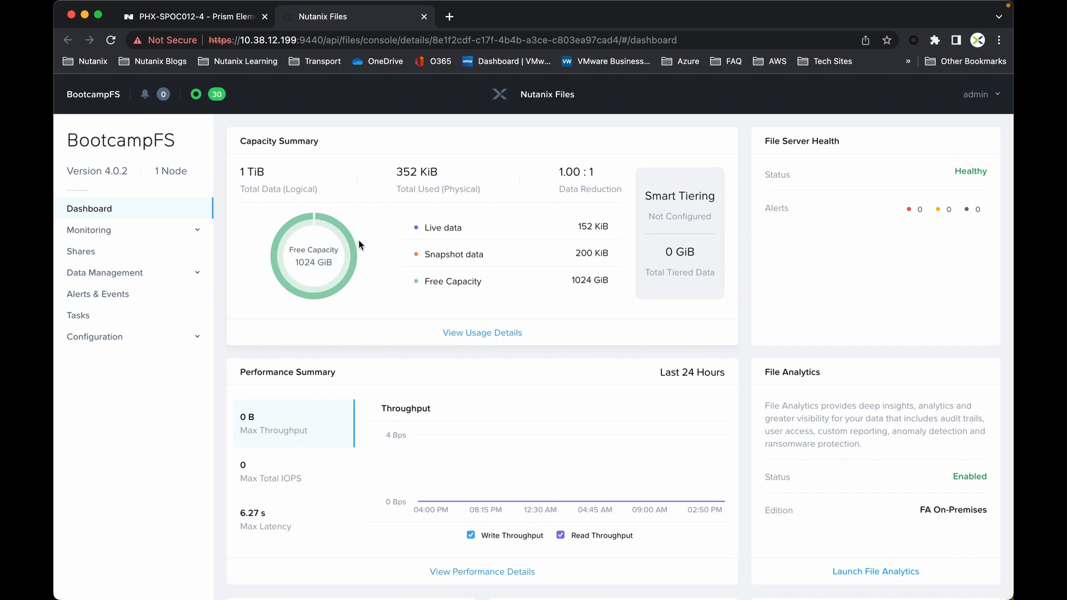
{"action": "mouse_move", "coordinate": [383, 235]}
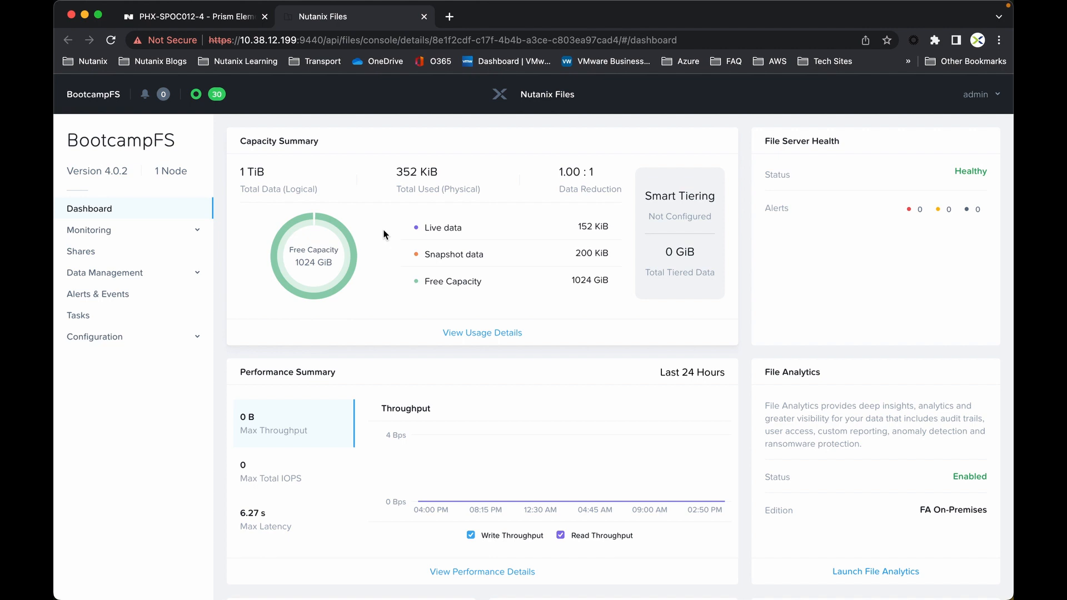
{"action": "mouse_move", "coordinate": [454, 253]}
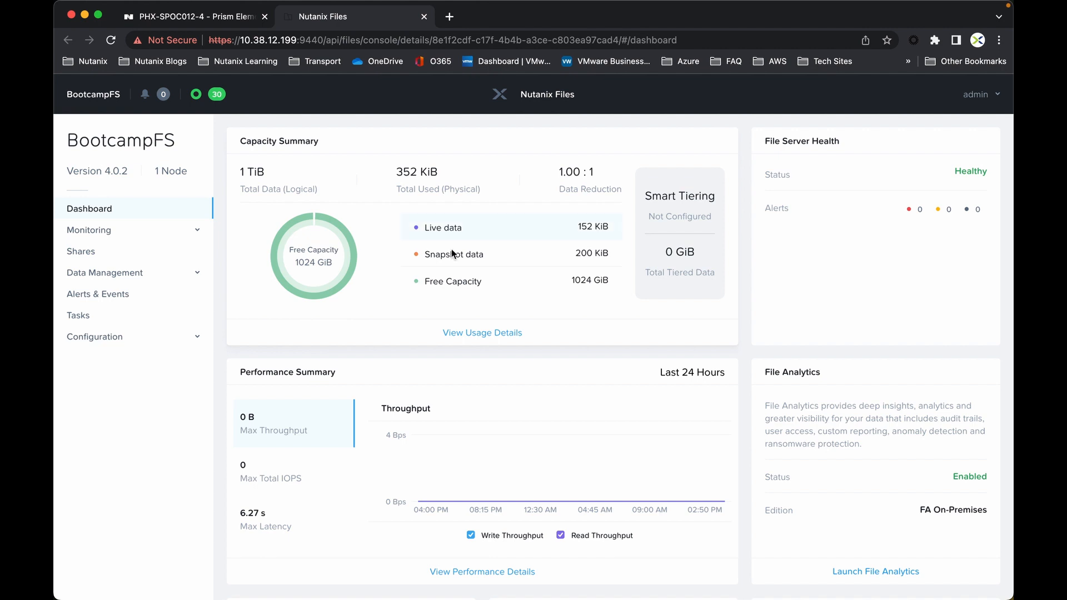
{"action": "mouse_move", "coordinate": [791, 385]}
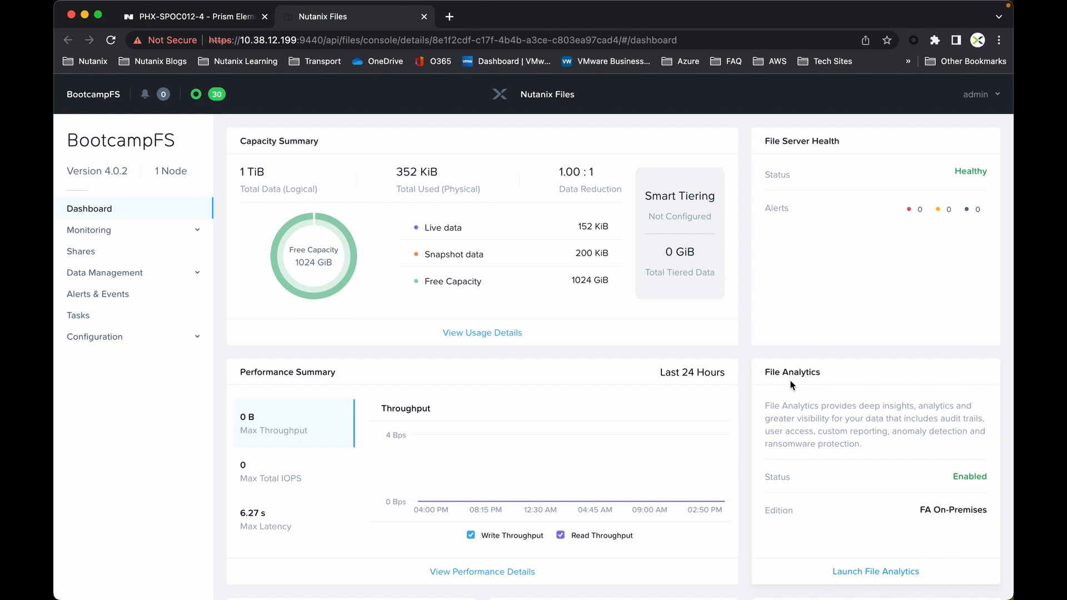
{"action": "mouse_move", "coordinate": [265, 354]}
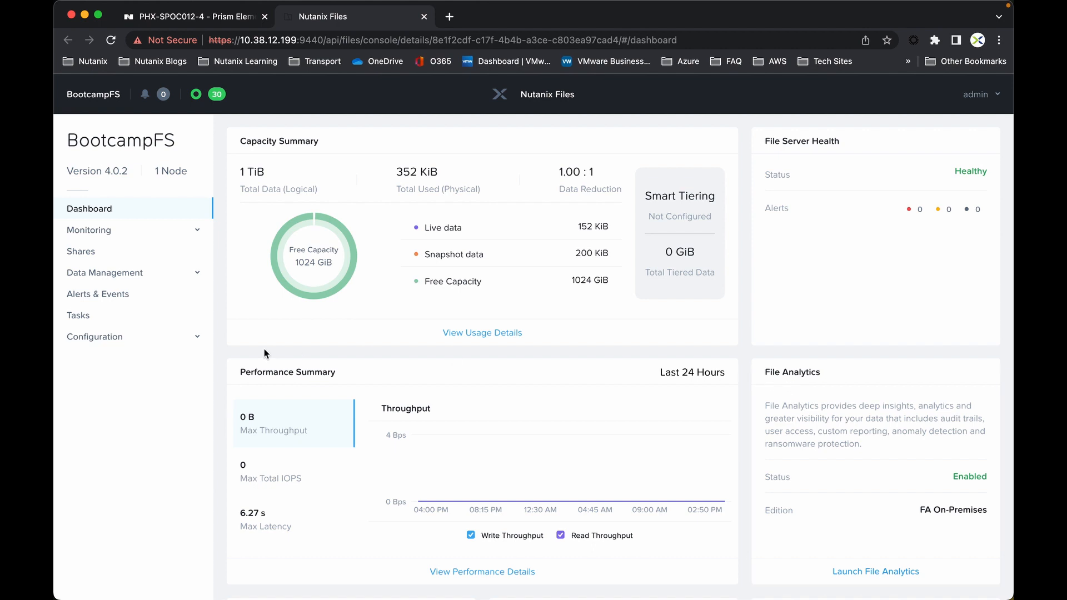
{"action": "mouse_move", "coordinate": [89, 209]}
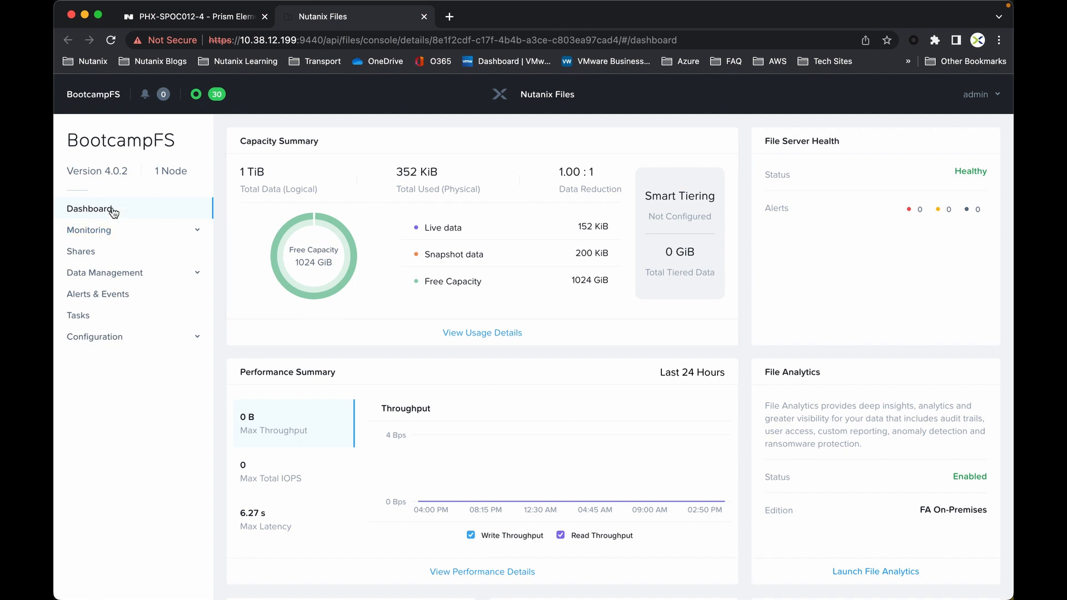
{"action": "mouse_move", "coordinate": [97, 213]}
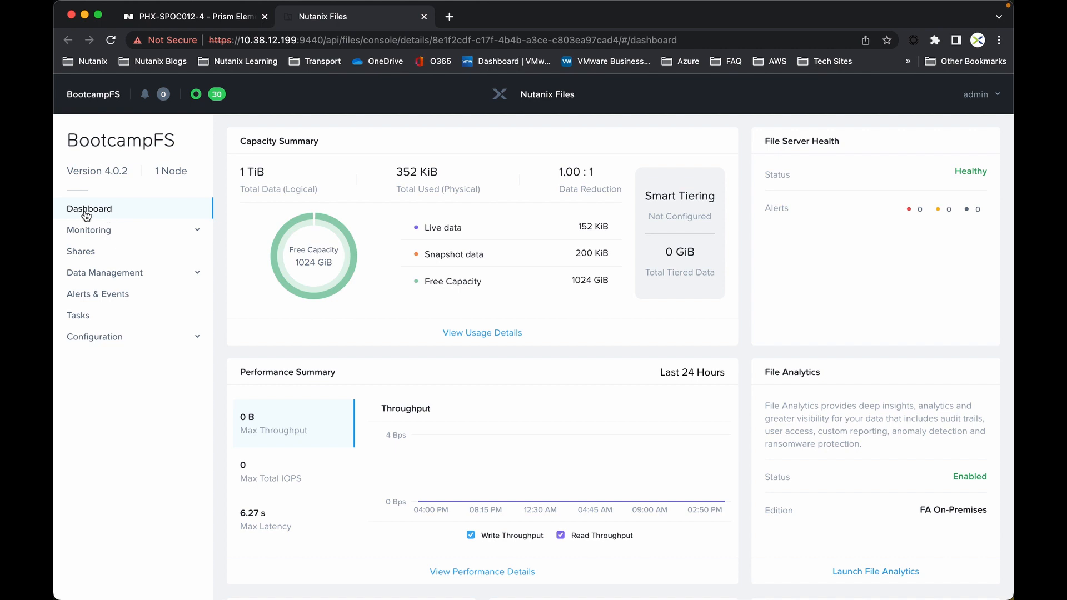
{"action": "mouse_move", "coordinate": [89, 230]}
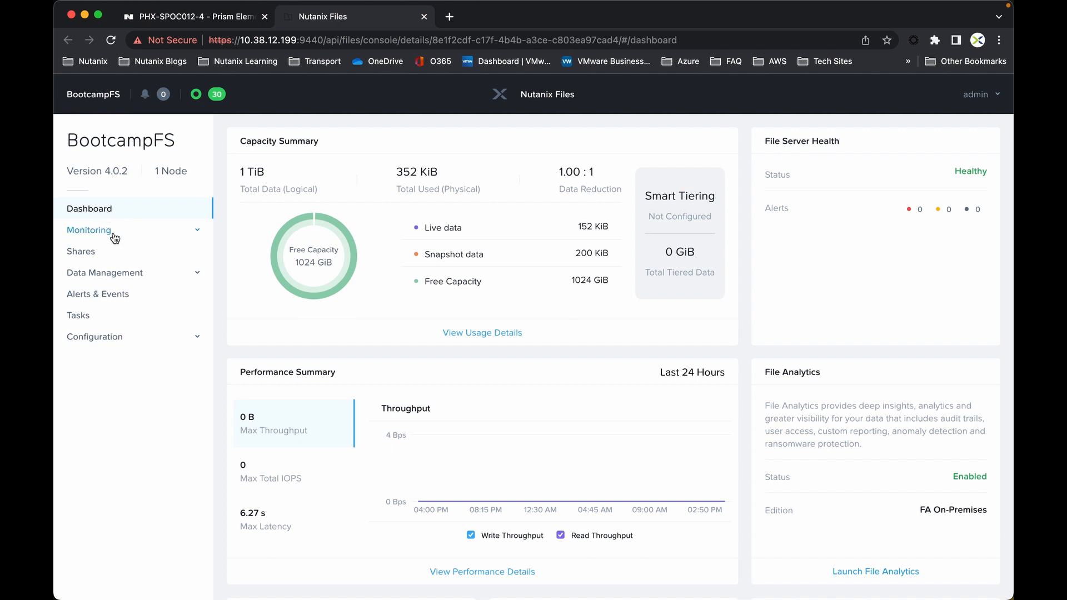
Show BootcampFS antivirus monitoring with its connected ICAP server and scan charts
{"action": "left_click", "coordinate": [88, 230]}
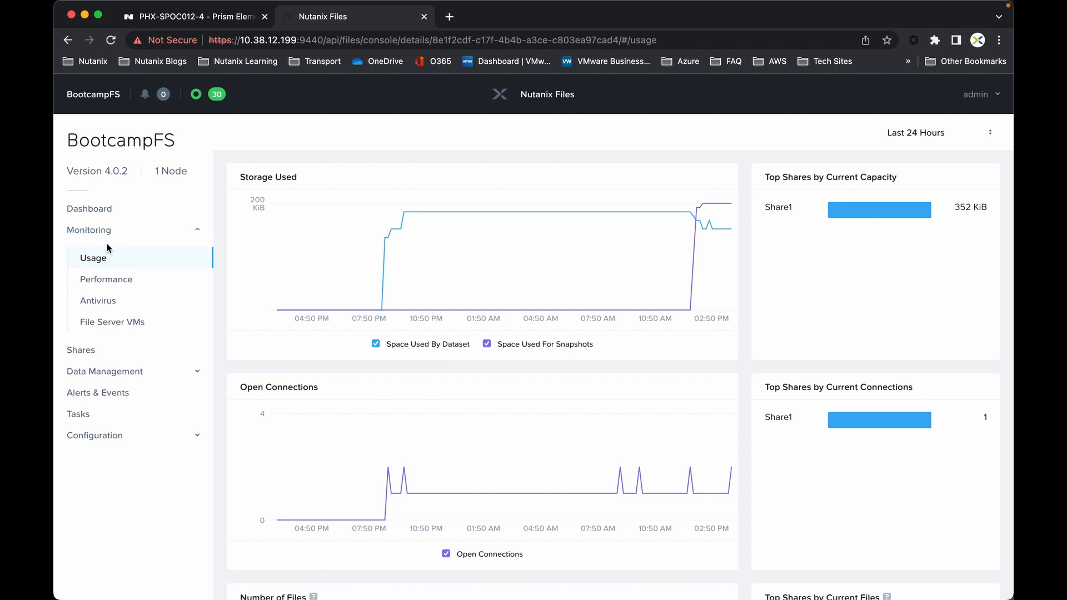
{"action": "mouse_move", "coordinate": [111, 322]}
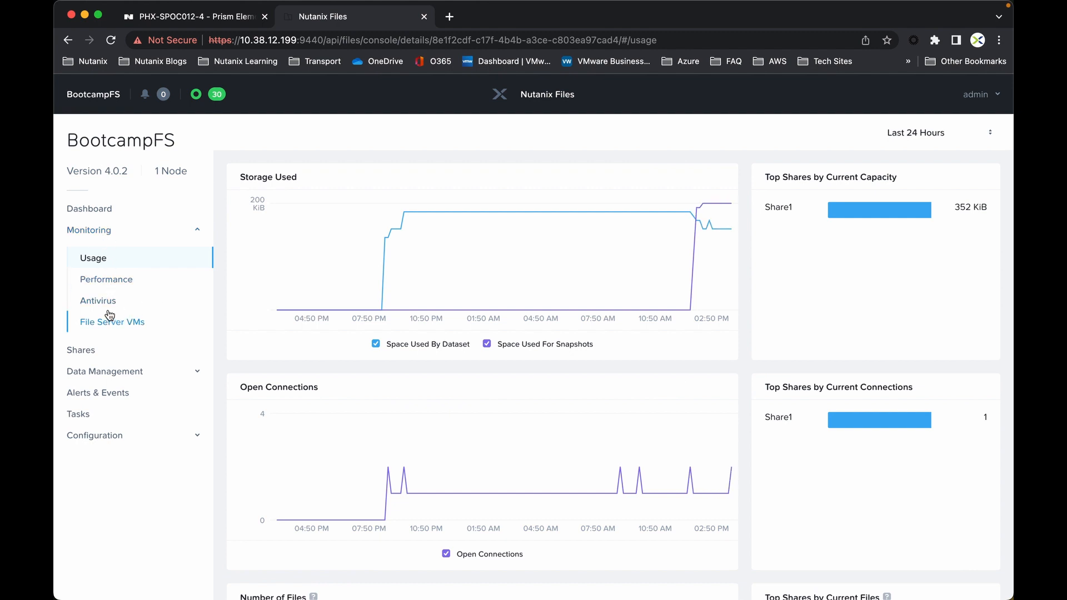
{"action": "left_click", "coordinate": [98, 300]}
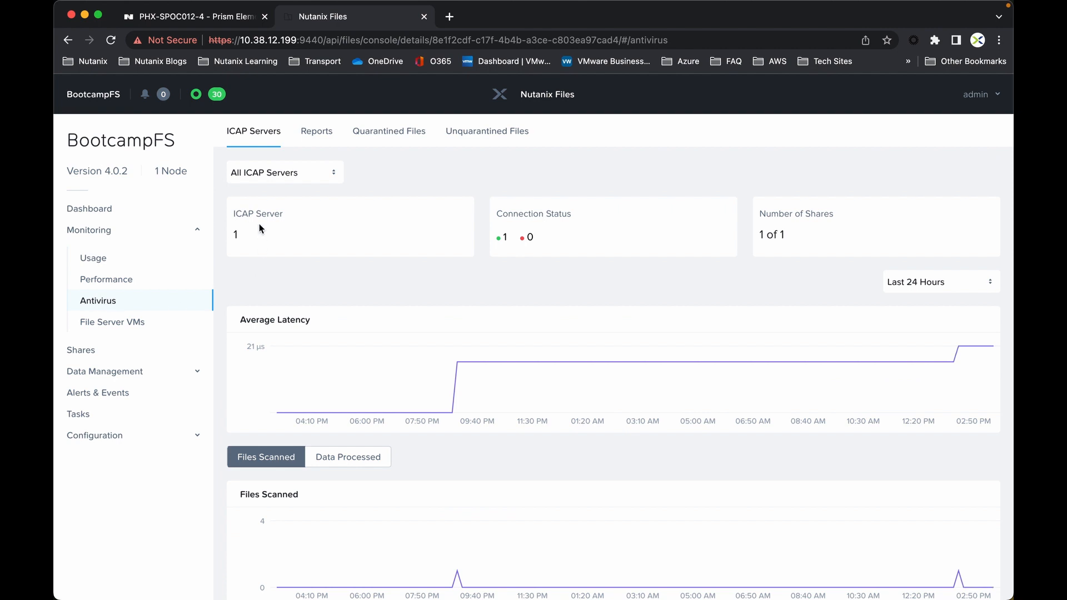
{"action": "mouse_move", "coordinate": [247, 244]}
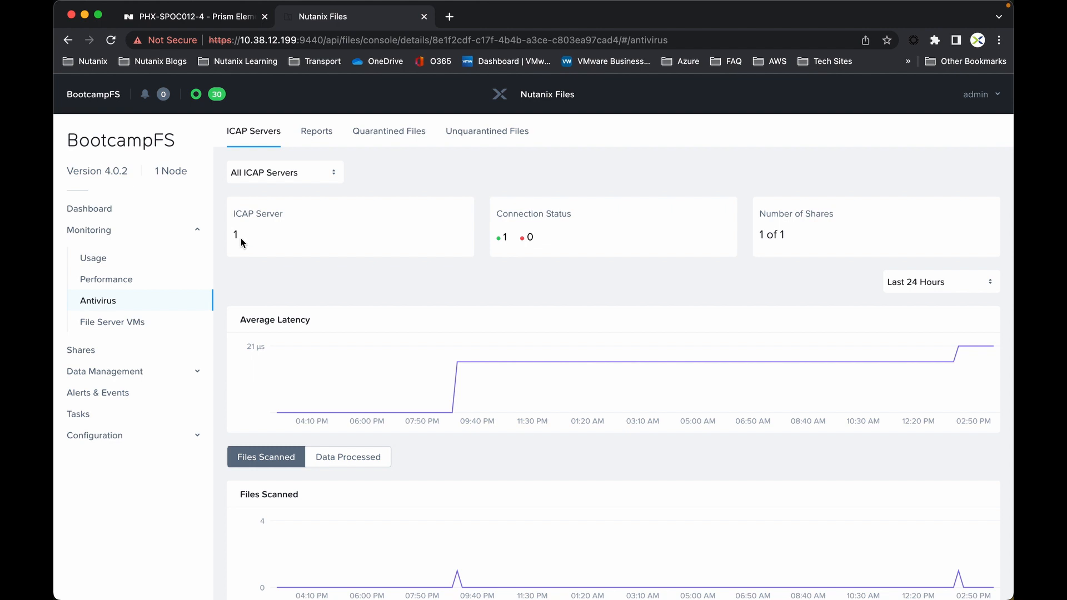
{"action": "mouse_move", "coordinate": [295, 243]}
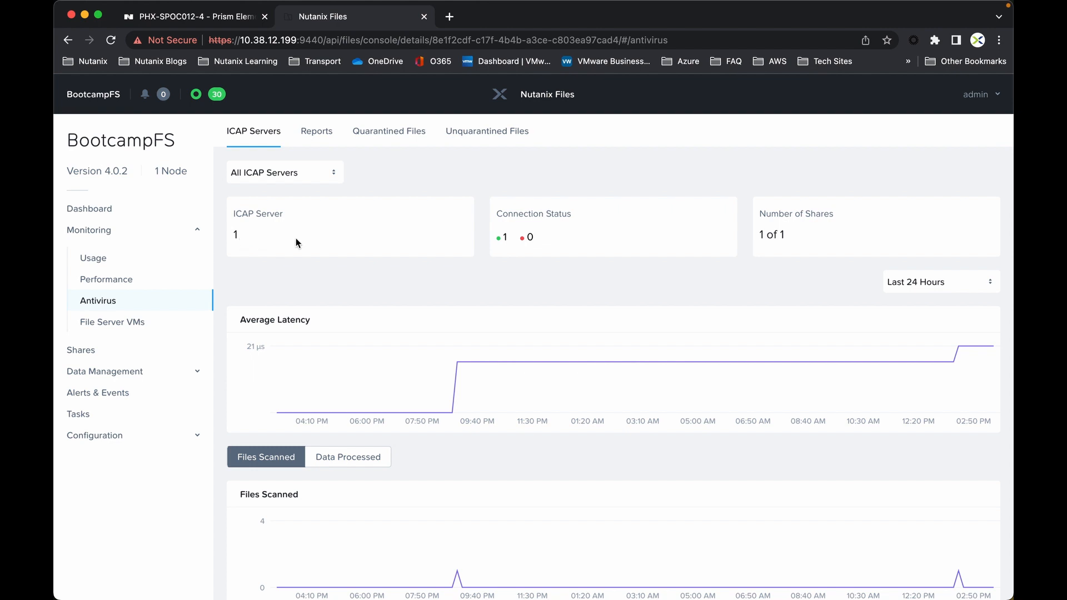
{"action": "mouse_move", "coordinate": [388, 131]}
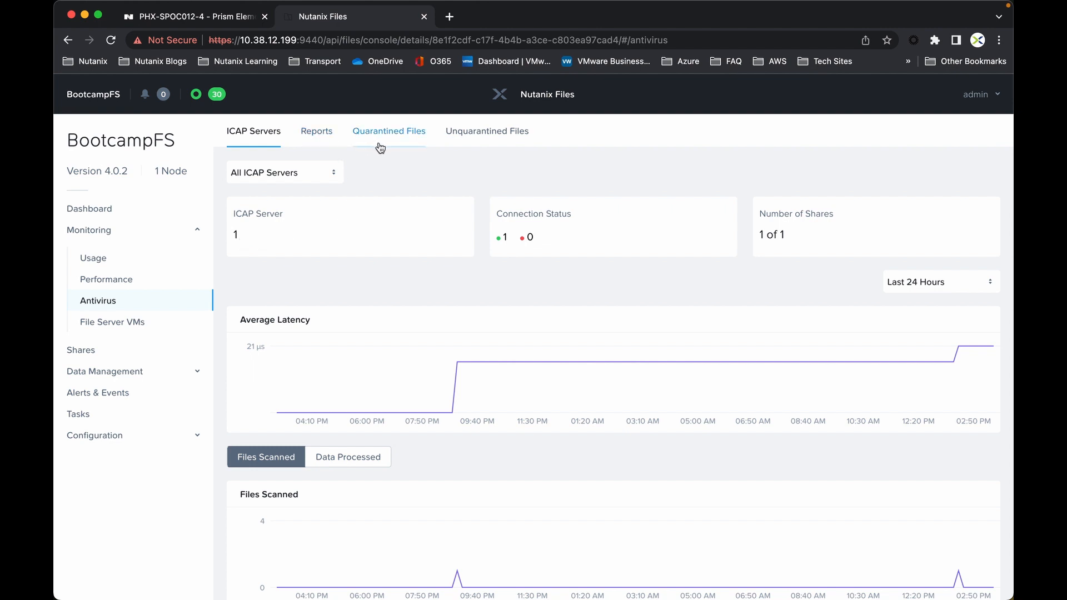
{"action": "mouse_move", "coordinate": [468, 161]}
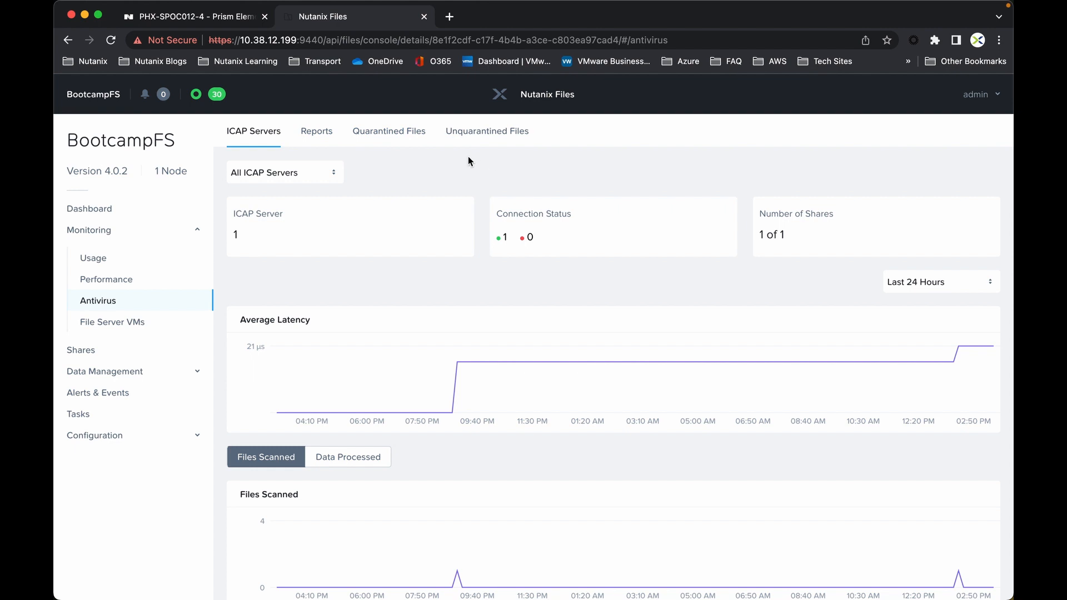
{"action": "mouse_move", "coordinate": [353, 274]}
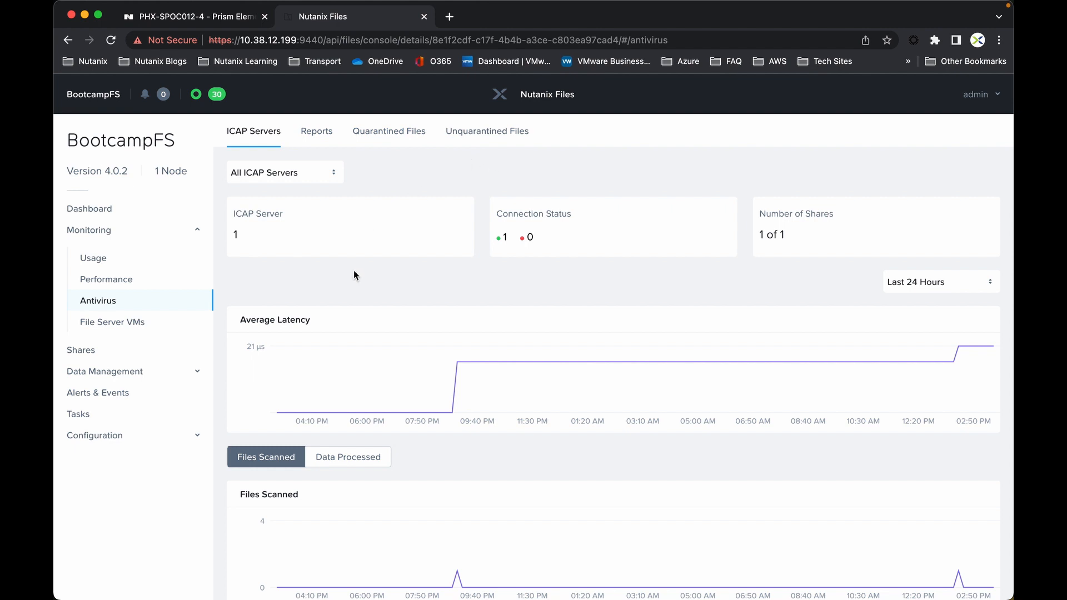
{"action": "mouse_move", "coordinate": [132, 301]}
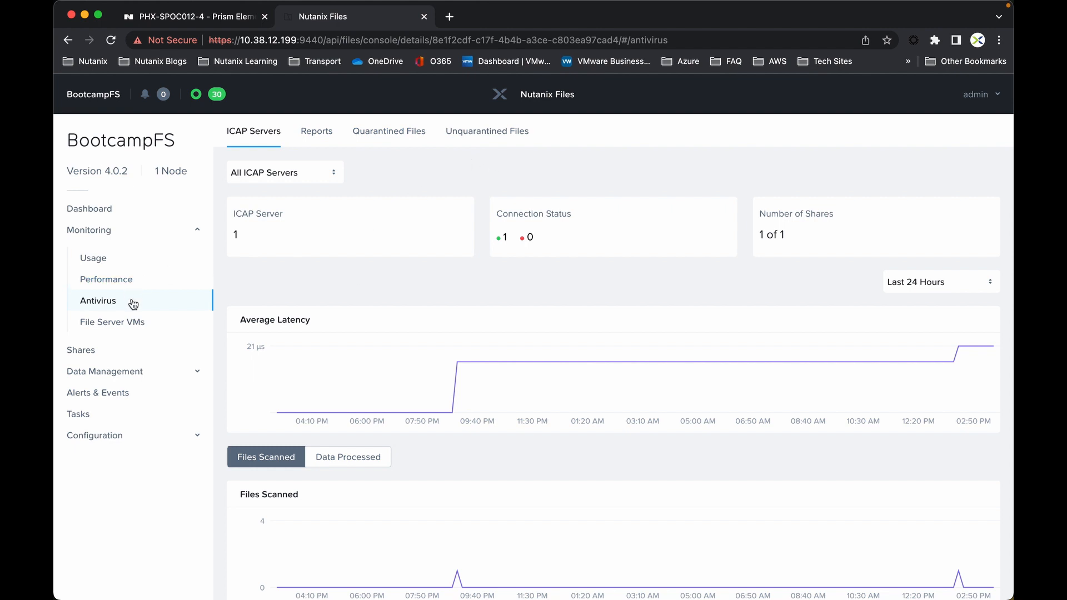
{"action": "left_click", "coordinate": [80, 350]}
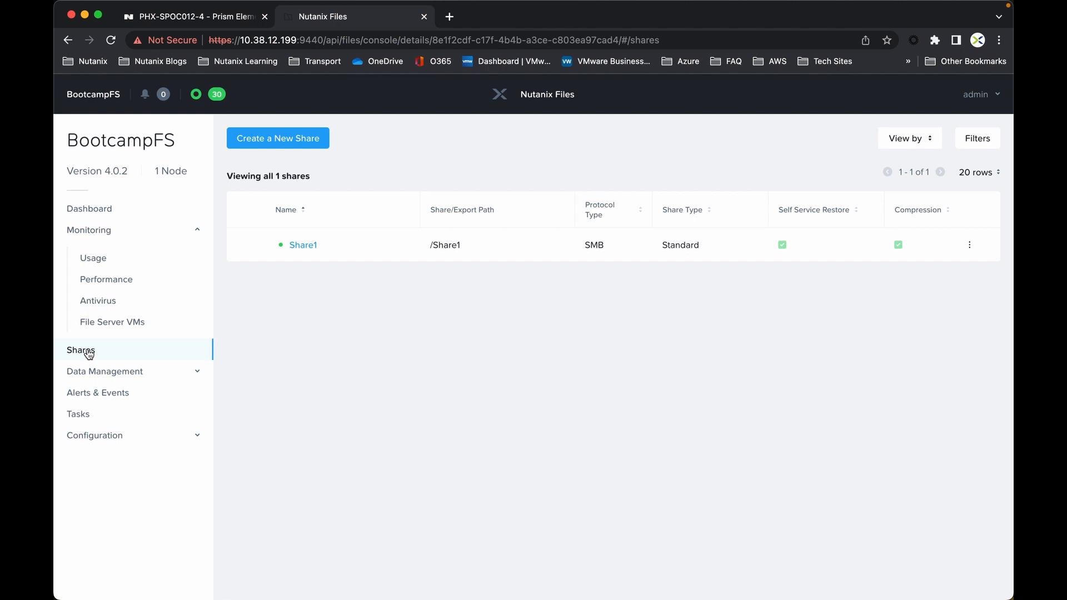
{"action": "mouse_move", "coordinate": [352, 315]}
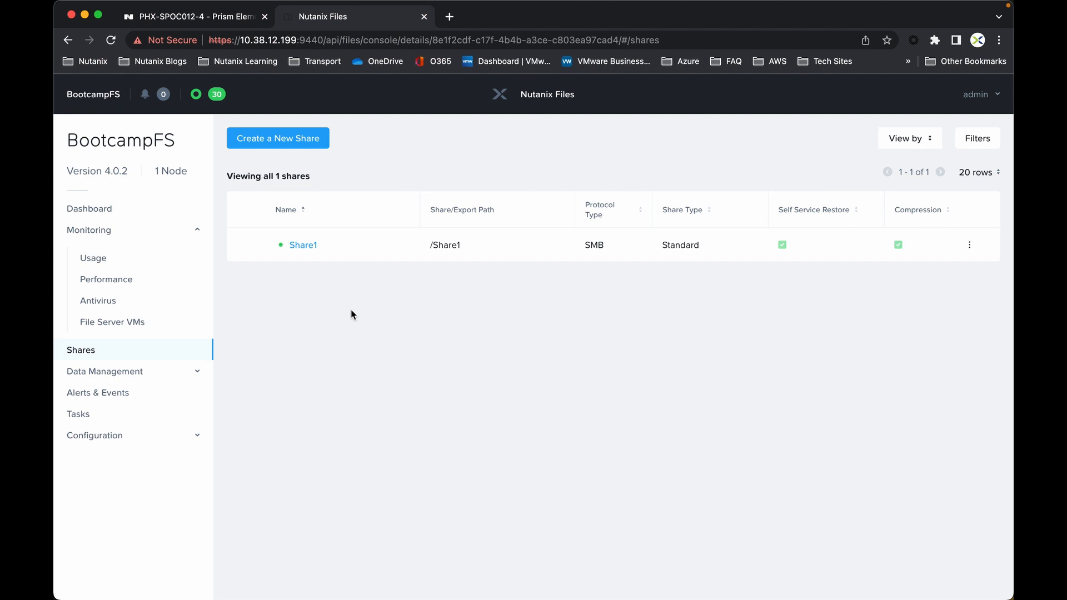
{"action": "mouse_move", "coordinate": [348, 311]}
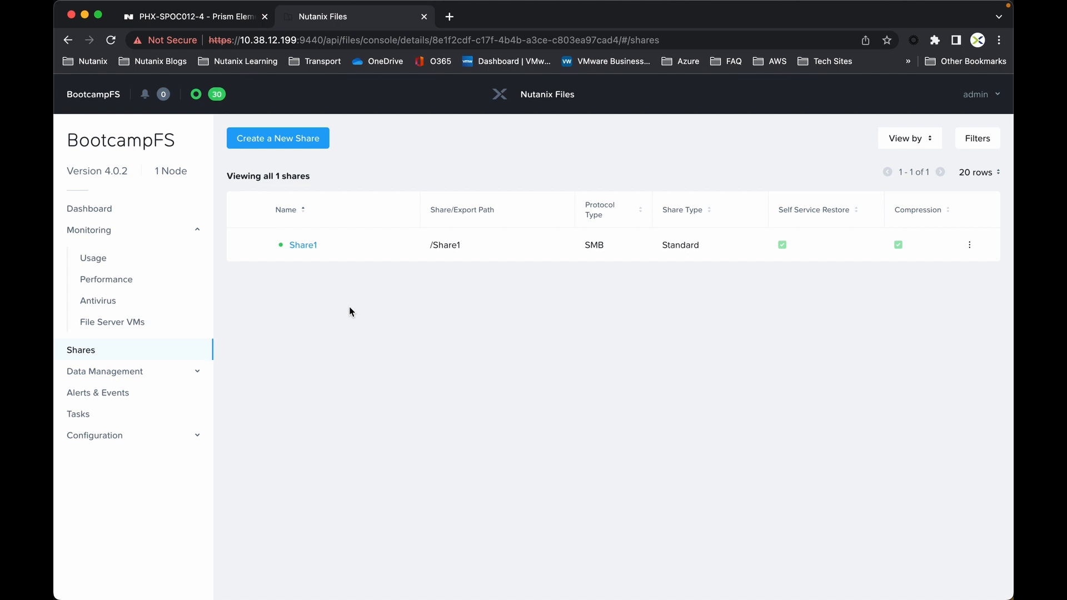
{"action": "mouse_move", "coordinate": [345, 311]}
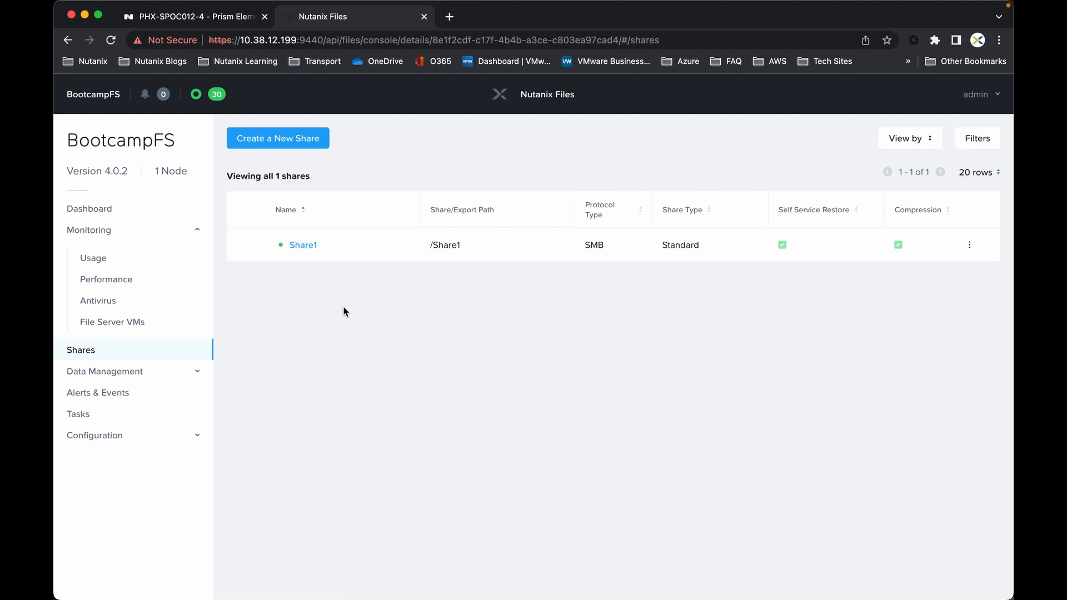
{"action": "mouse_move", "coordinate": [340, 305]}
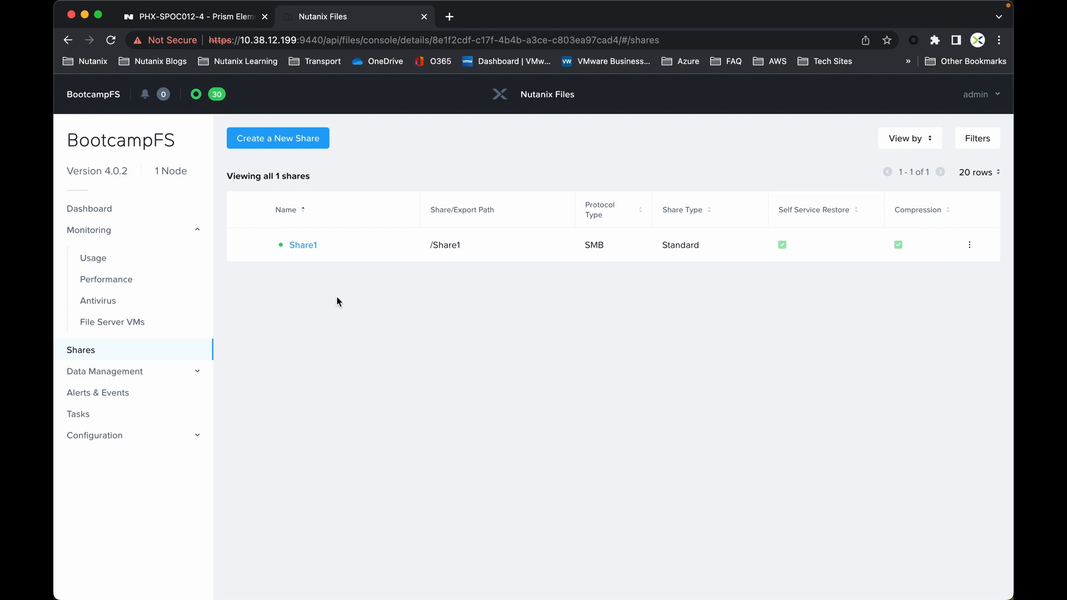
{"action": "mouse_move", "coordinate": [129, 354]}
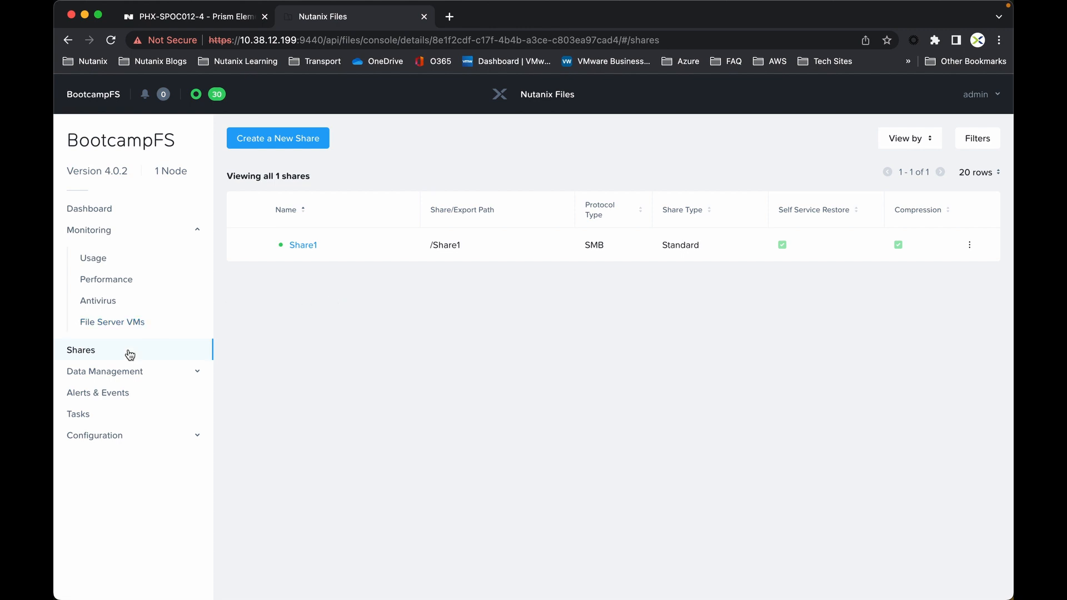
Show BootcampFS data protection settings under Data Management
{"action": "left_click", "coordinate": [104, 371]}
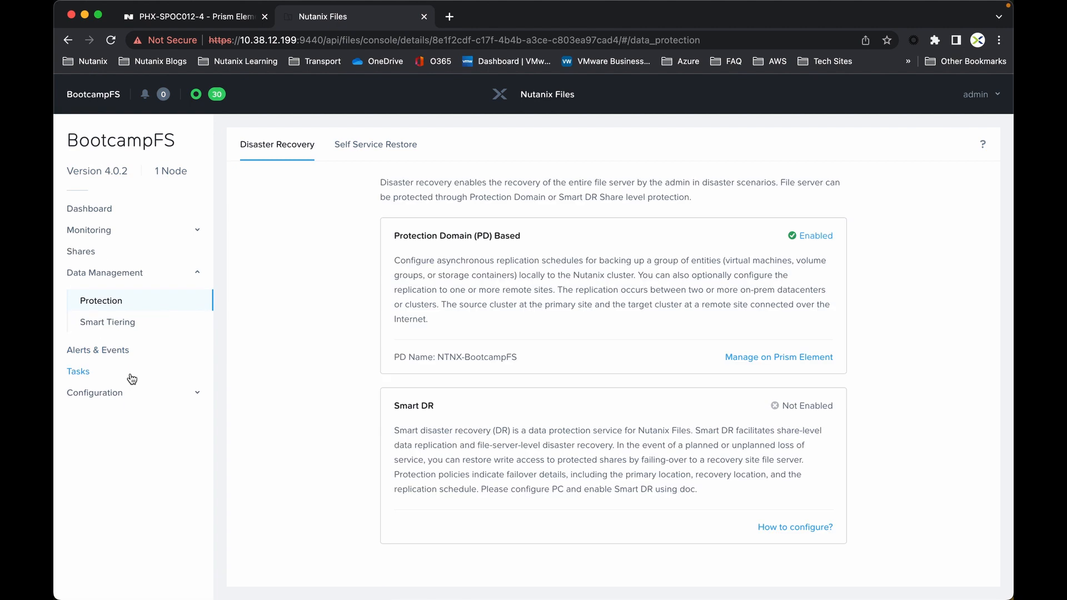
{"action": "mouse_move", "coordinate": [118, 301]}
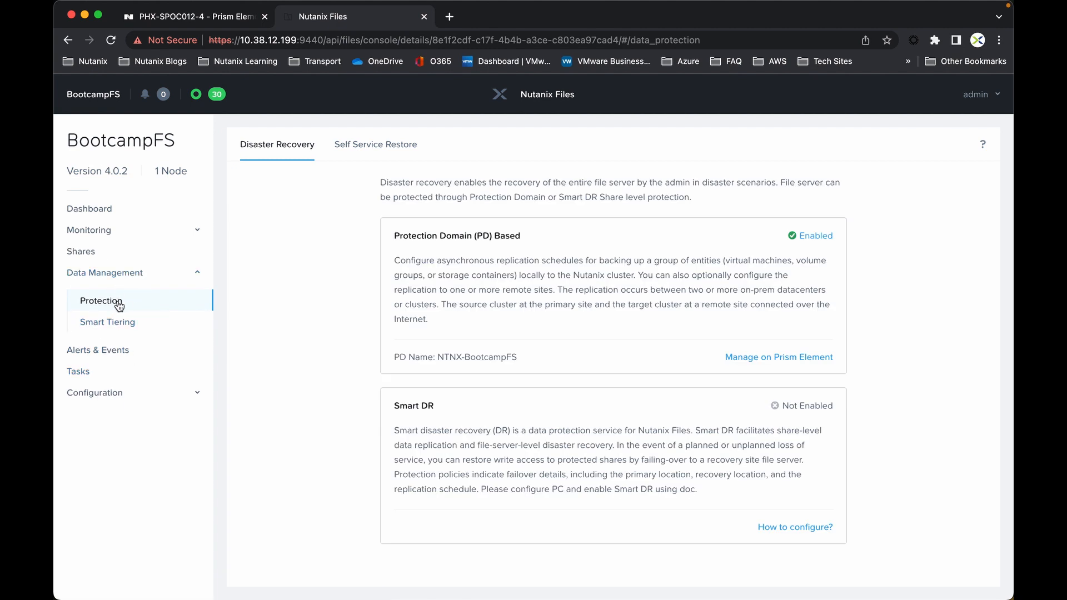
{"action": "mouse_move", "coordinate": [107, 322]}
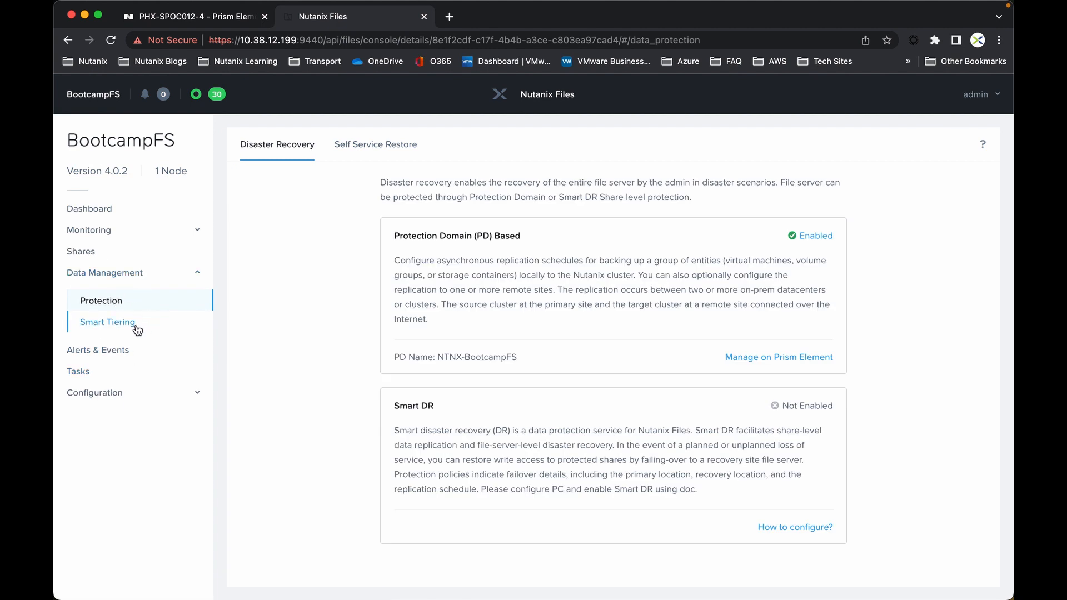
{"action": "mouse_move", "coordinate": [93, 392]}
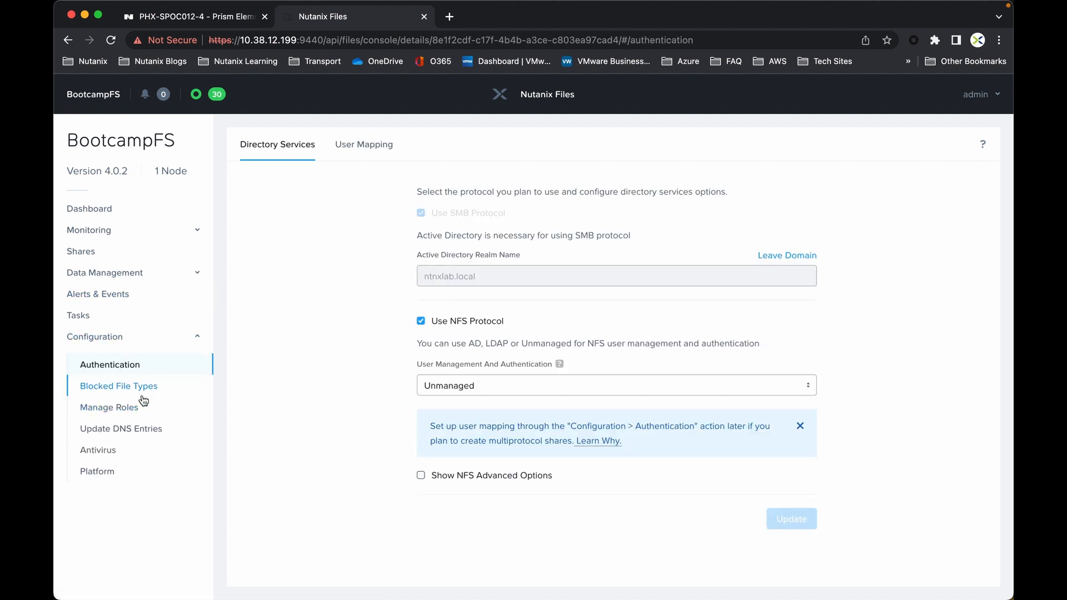
Show the antivirus configuration with the ICAP server list and scan settings
{"action": "left_click", "coordinate": [98, 450]}
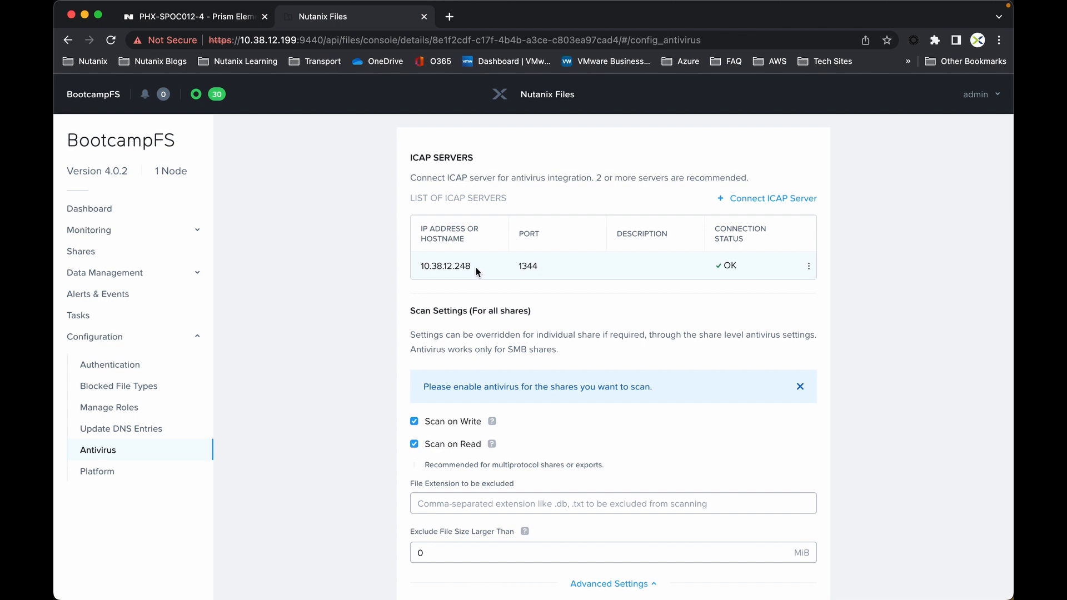
{"action": "mouse_move", "coordinate": [762, 211]}
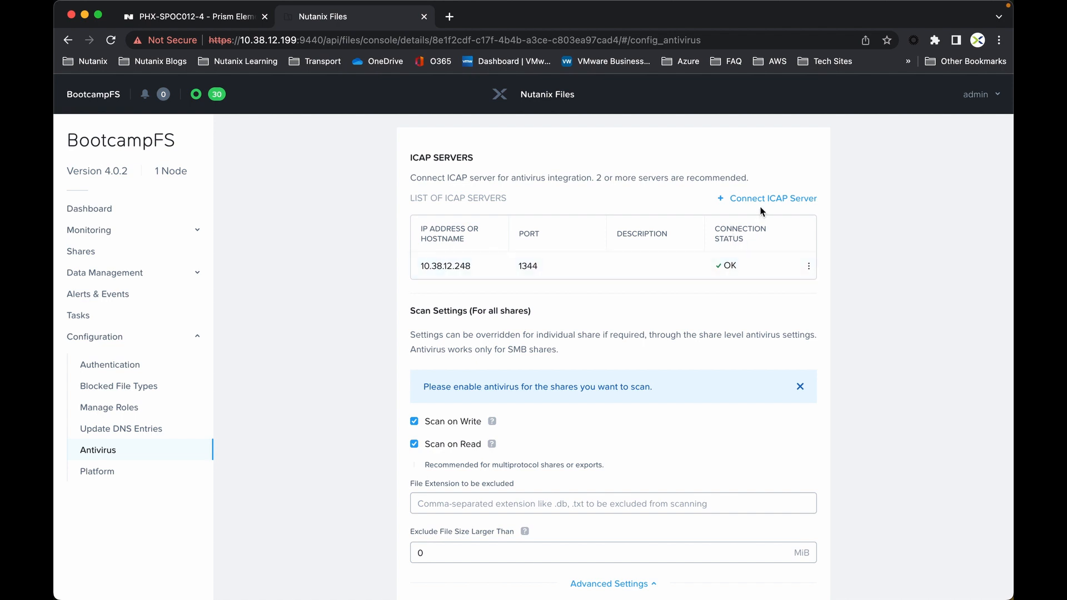
{"action": "mouse_move", "coordinate": [735, 265]}
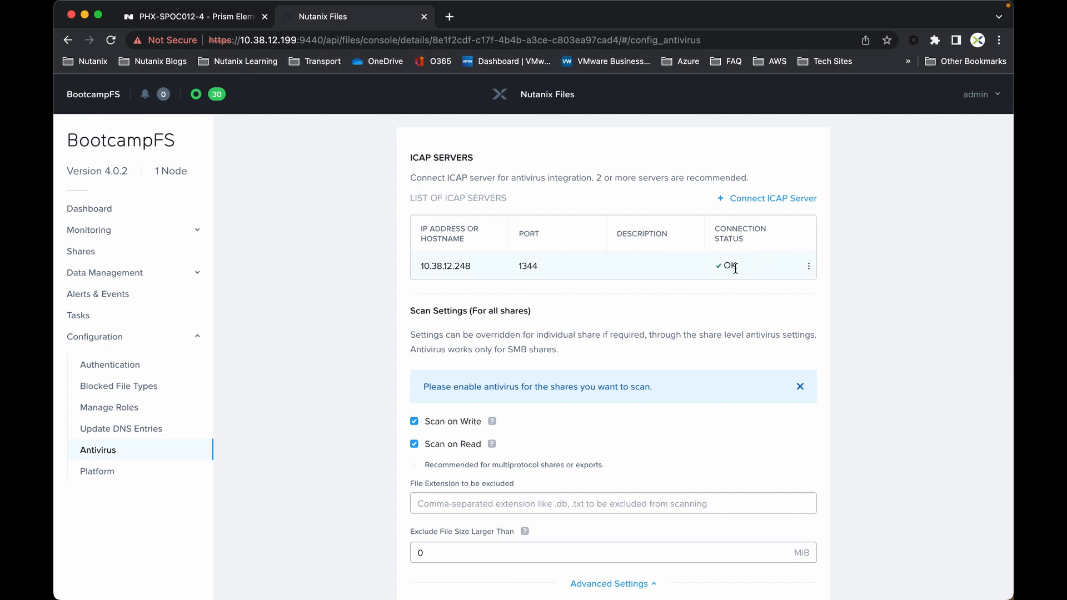
{"action": "mouse_move", "coordinate": [739, 270]}
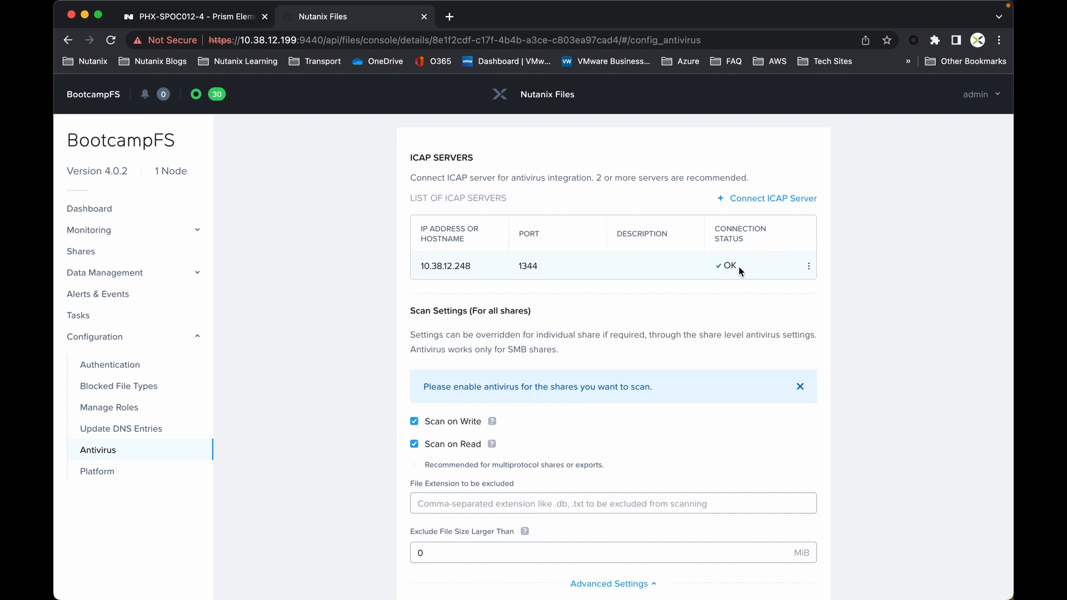
{"action": "mouse_move", "coordinate": [738, 275]}
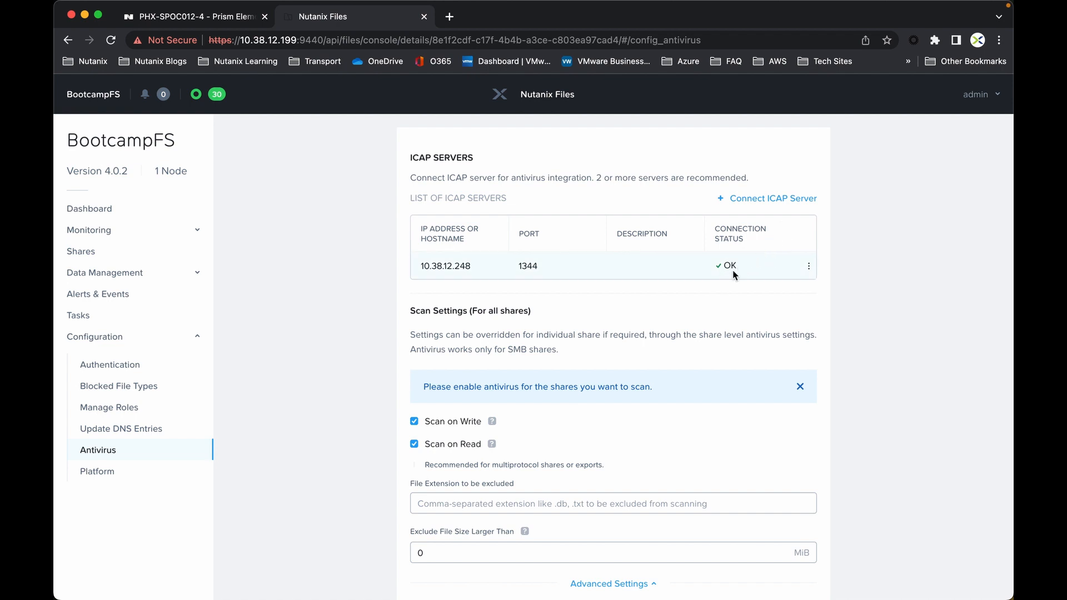
{"action": "mouse_move", "coordinate": [361, 332]}
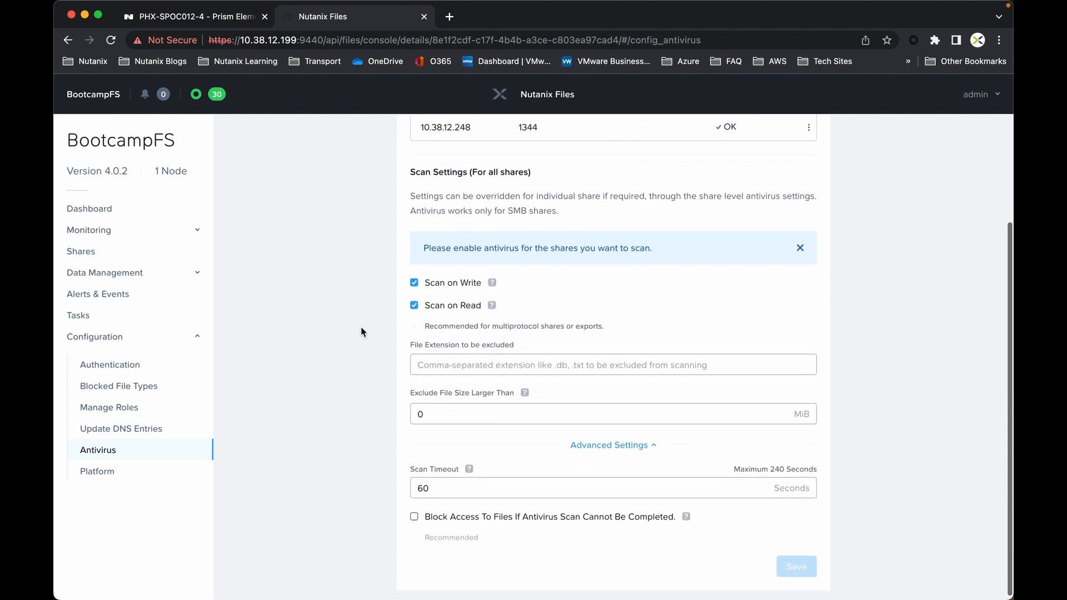
{"action": "mouse_move", "coordinate": [447, 296]}
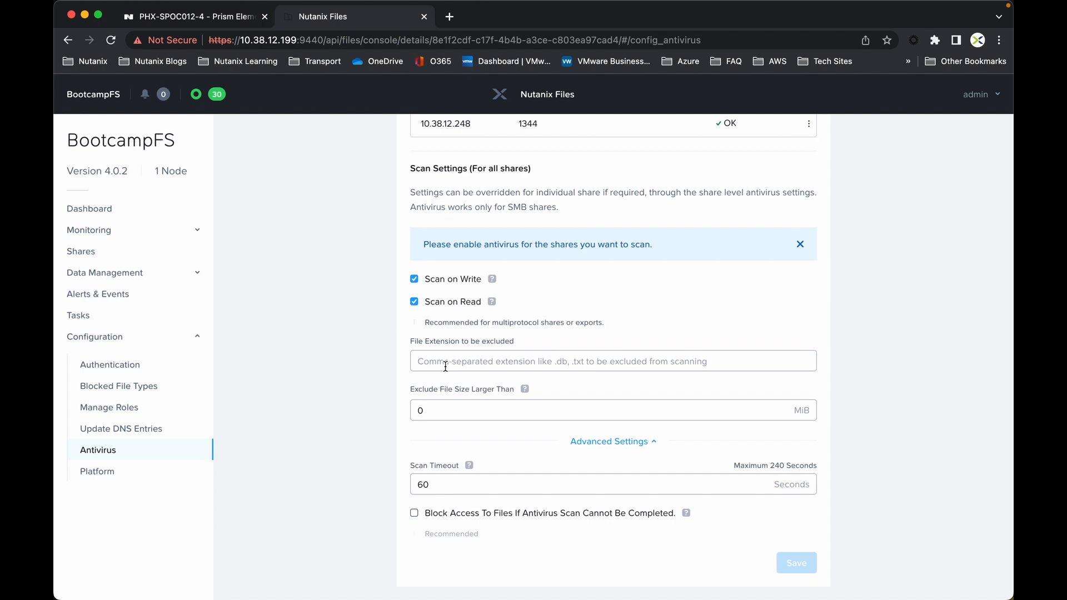
{"action": "mouse_move", "coordinate": [591, 352]}
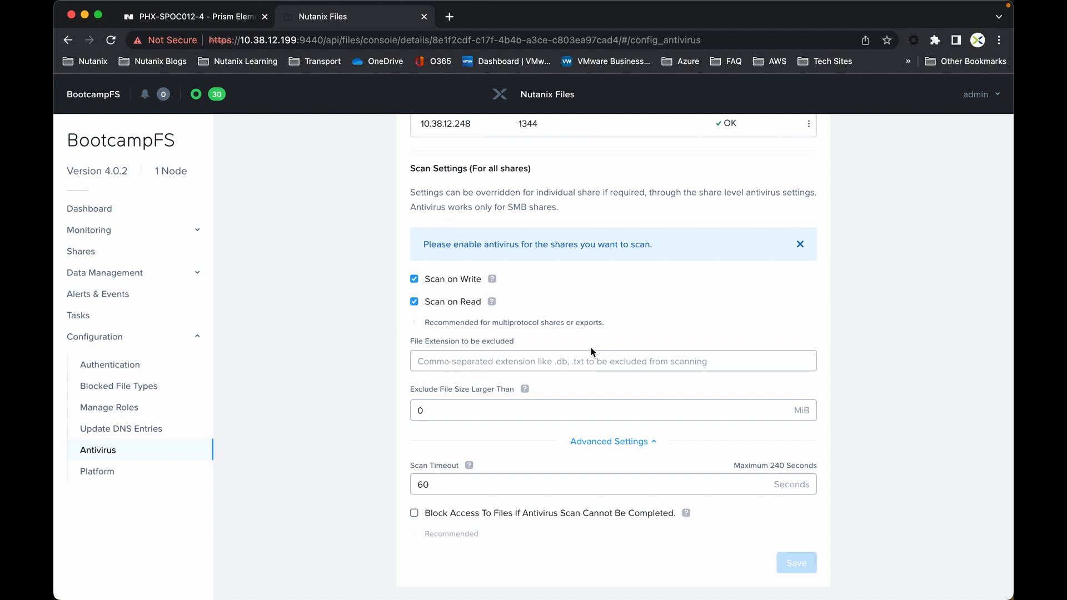
{"action": "mouse_move", "coordinate": [613, 441]}
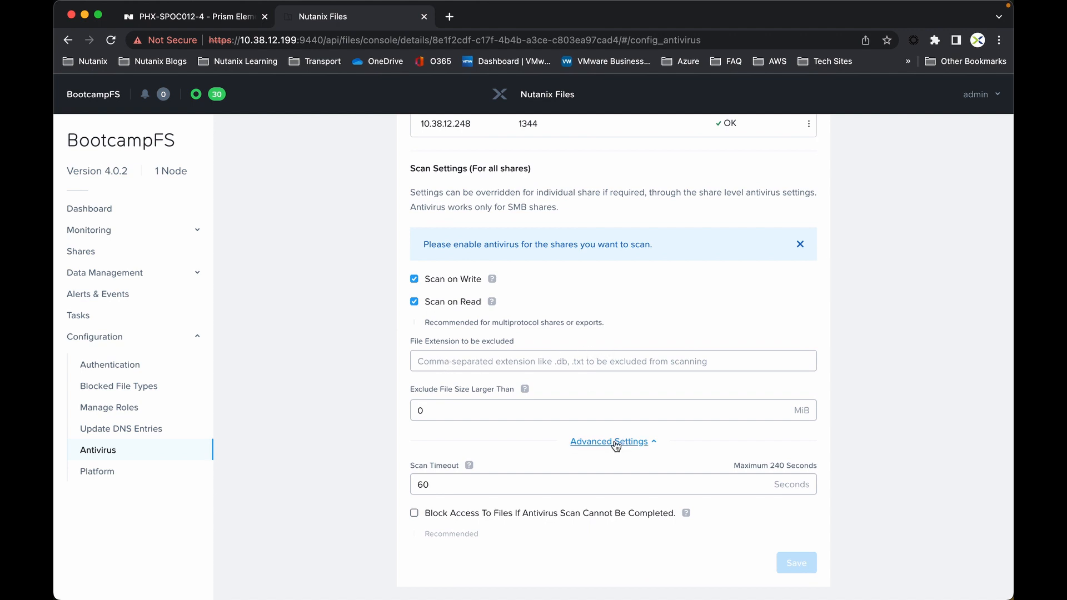
{"action": "mouse_move", "coordinate": [669, 545]}
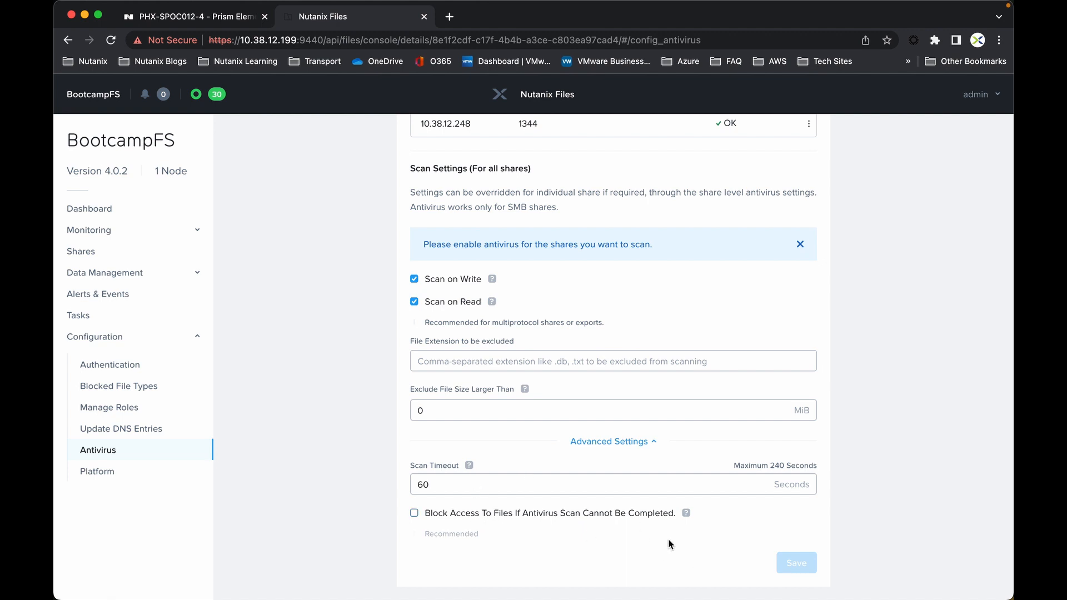
{"action": "mouse_move", "coordinate": [111, 450]}
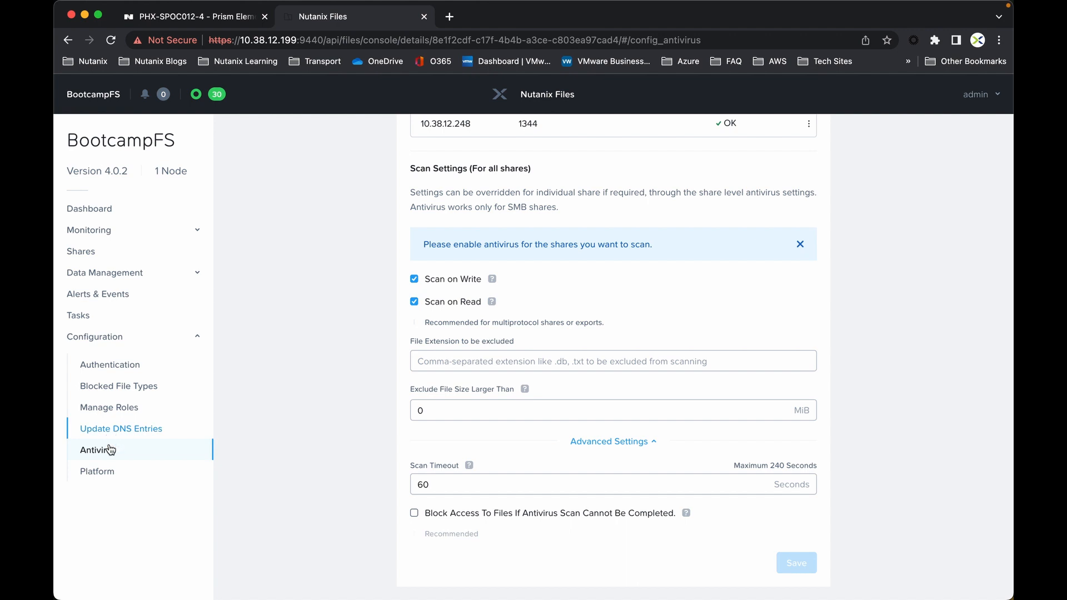
{"action": "mouse_move", "coordinate": [117, 453]}
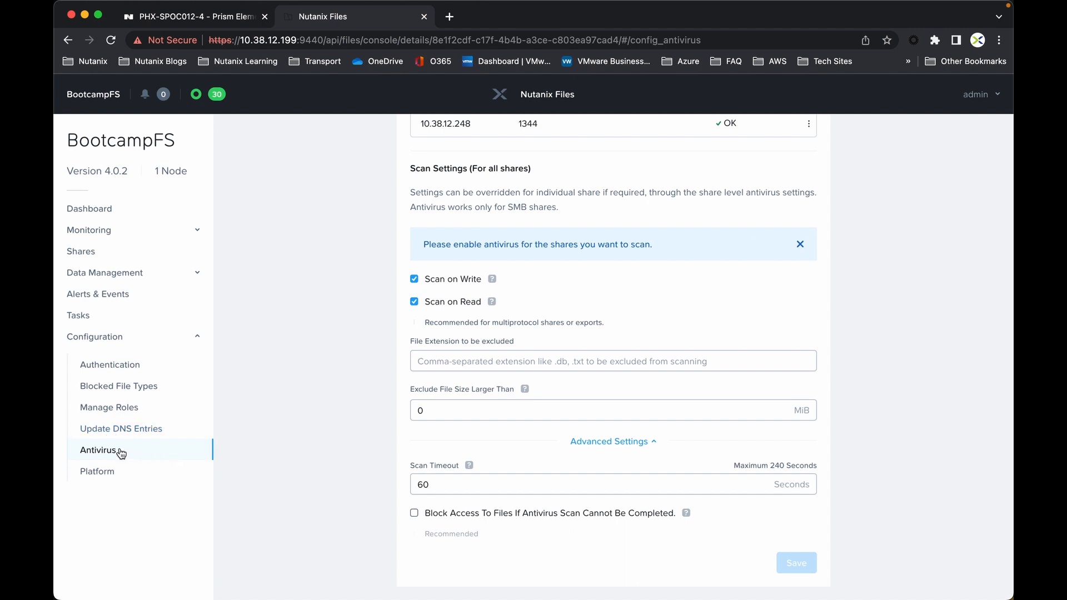
{"action": "mouse_move", "coordinate": [89, 230]}
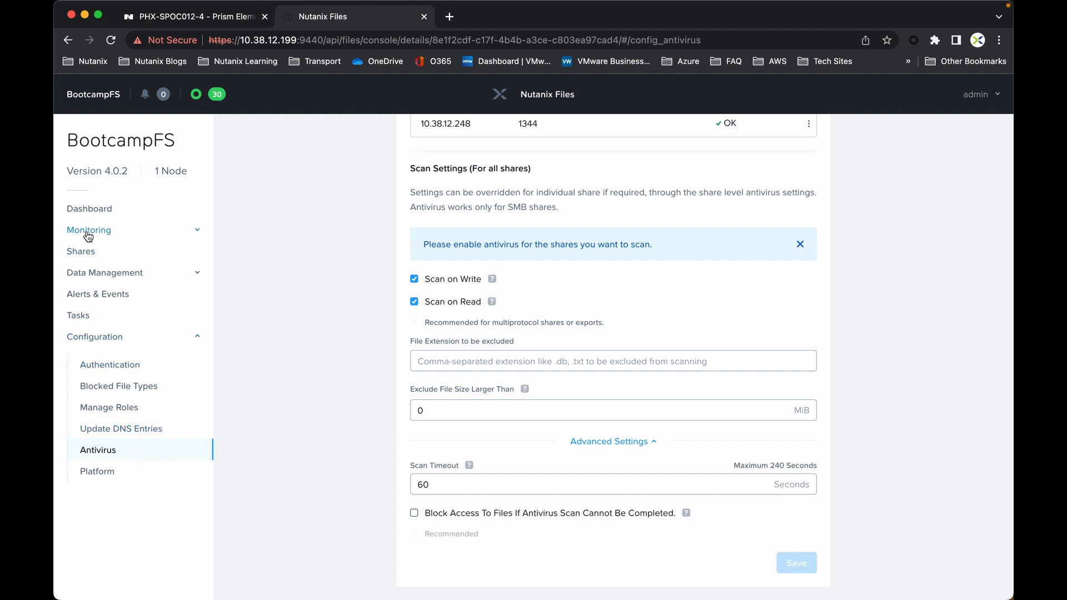
Check the Quarantined Files list in BootcampFS antivirus monitoring, which is empty
{"action": "left_click", "coordinate": [89, 230]}
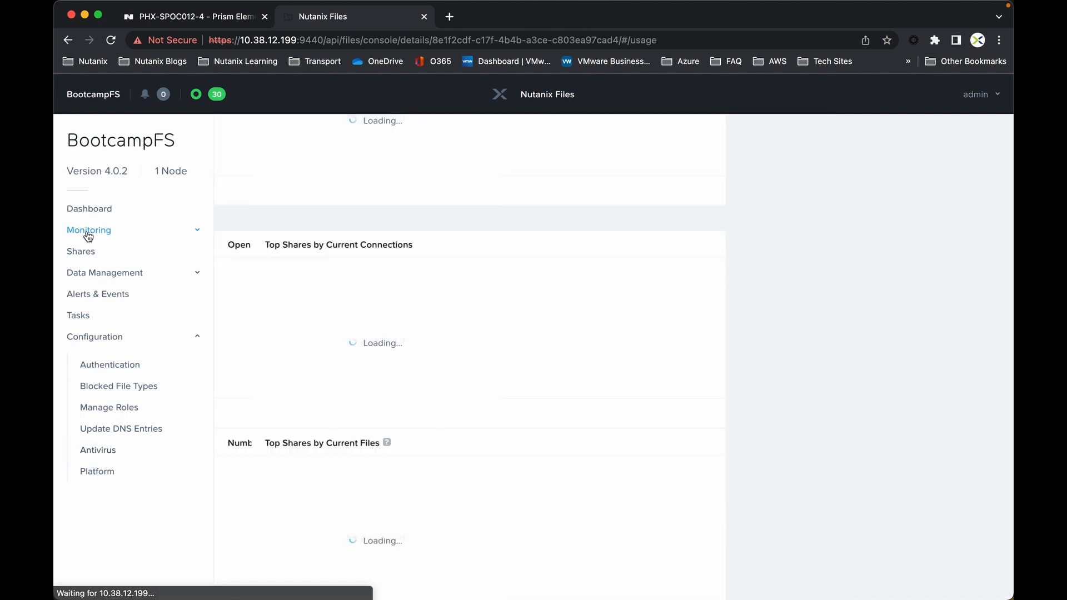
{"action": "left_click", "coordinate": [89, 230]}
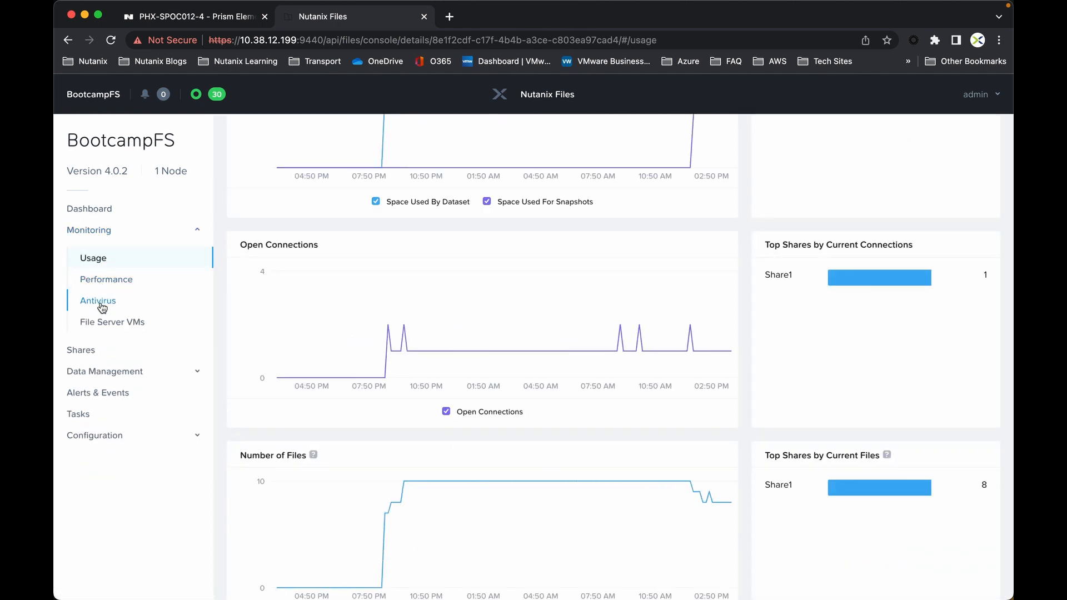
{"action": "left_click", "coordinate": [98, 301]}
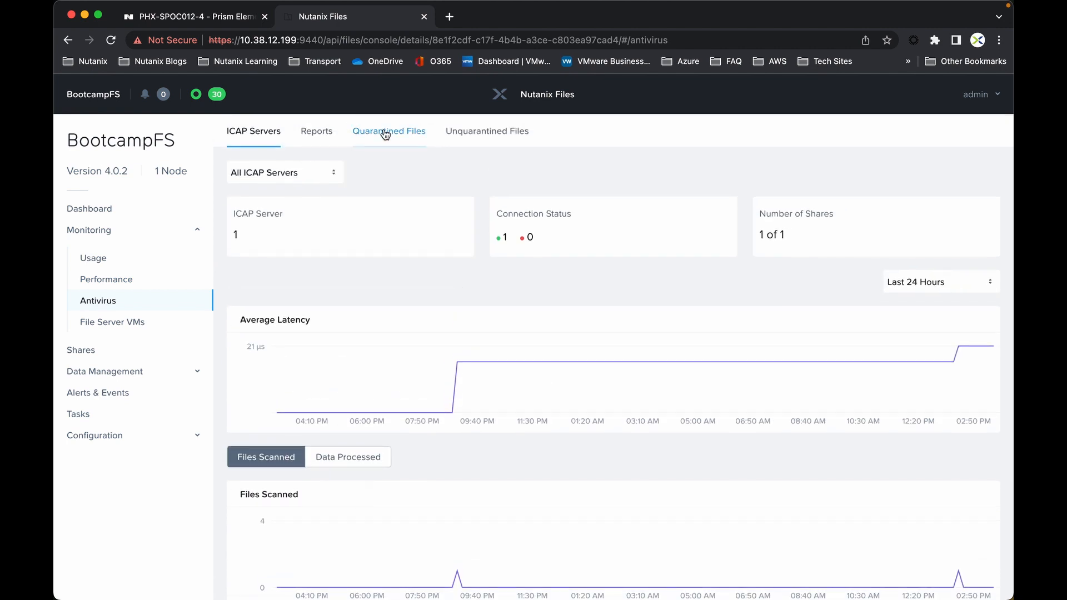
{"action": "left_click", "coordinate": [389, 131]}
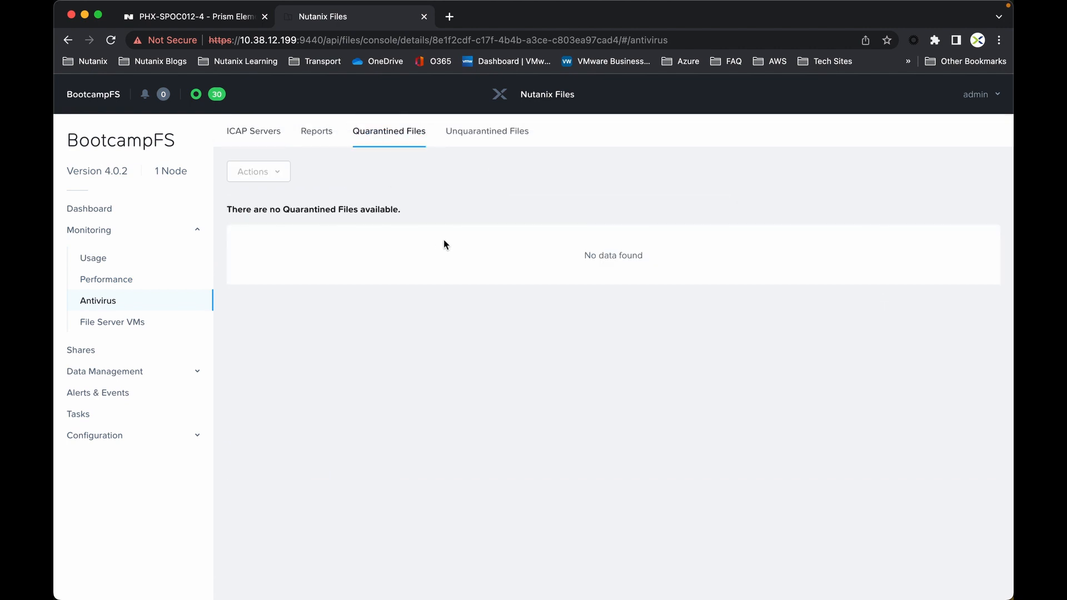
{"action": "mouse_move", "coordinate": [365, 232]}
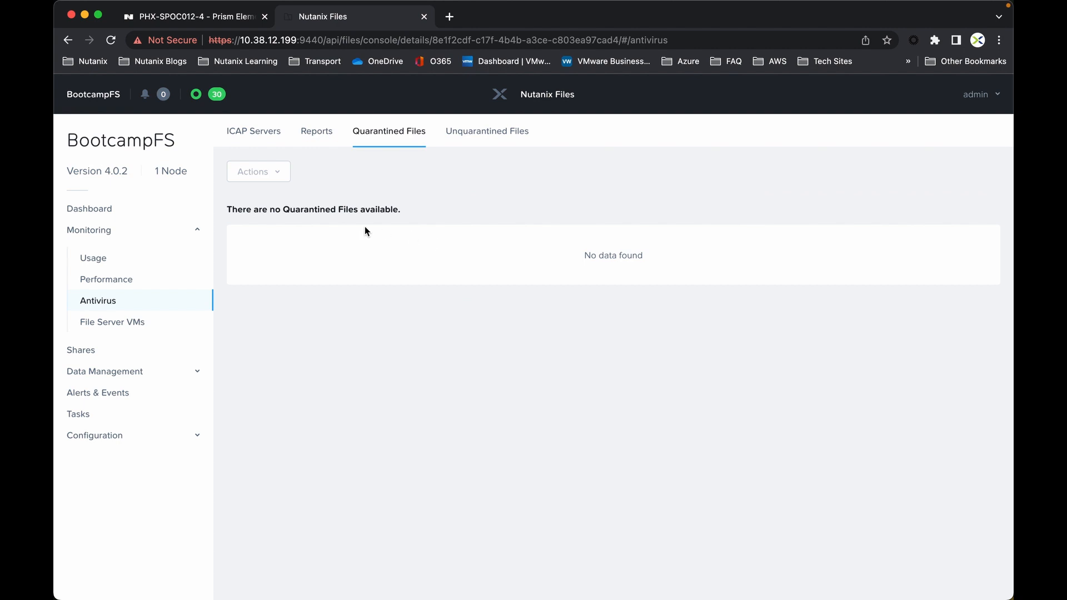
{"action": "mouse_move", "coordinate": [80, 350]}
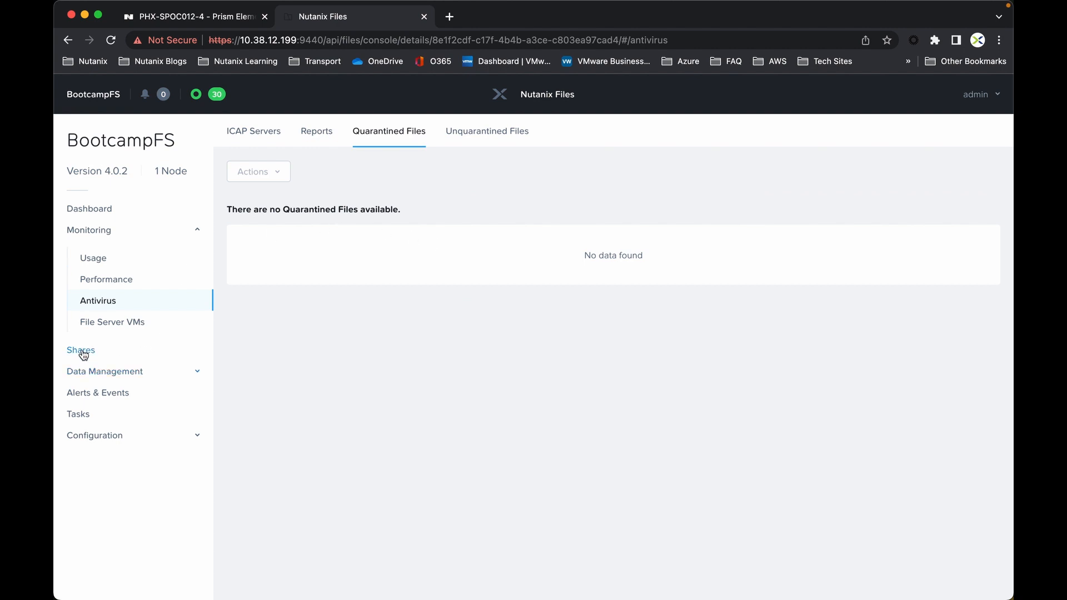
Review Share1's Infected Files events and confirm its Quarantined Files list is empty
{"action": "left_click", "coordinate": [80, 350]}
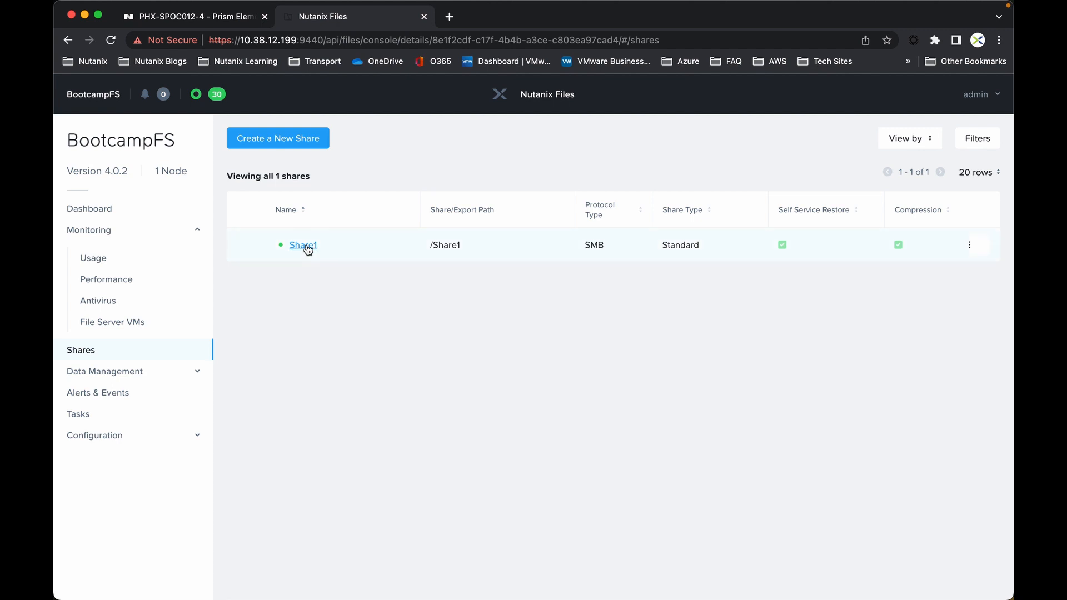
{"action": "left_click", "coordinate": [302, 244]}
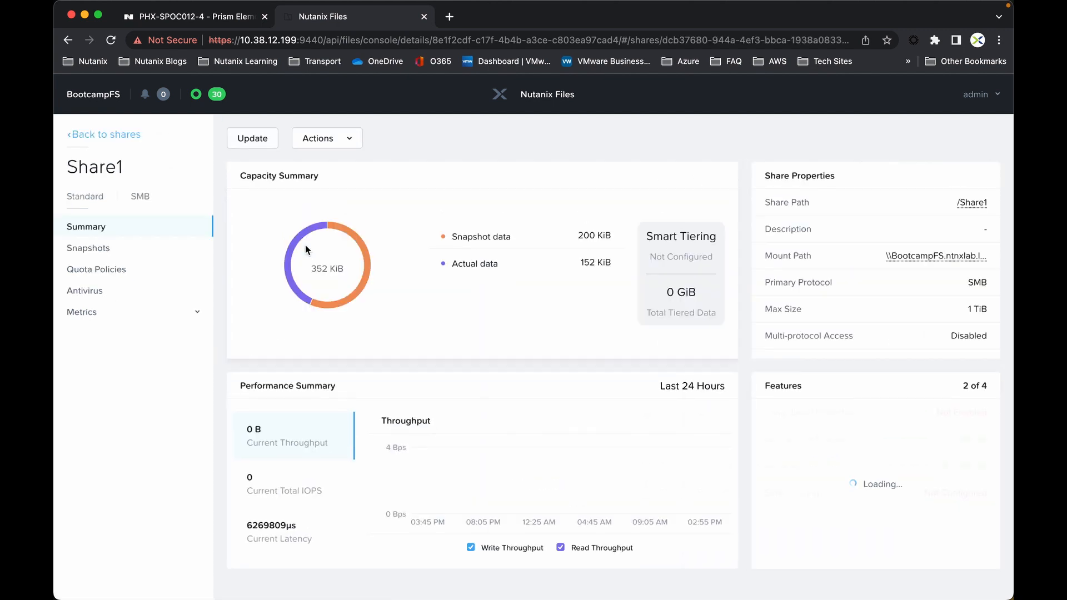
{"action": "left_click", "coordinate": [84, 290]}
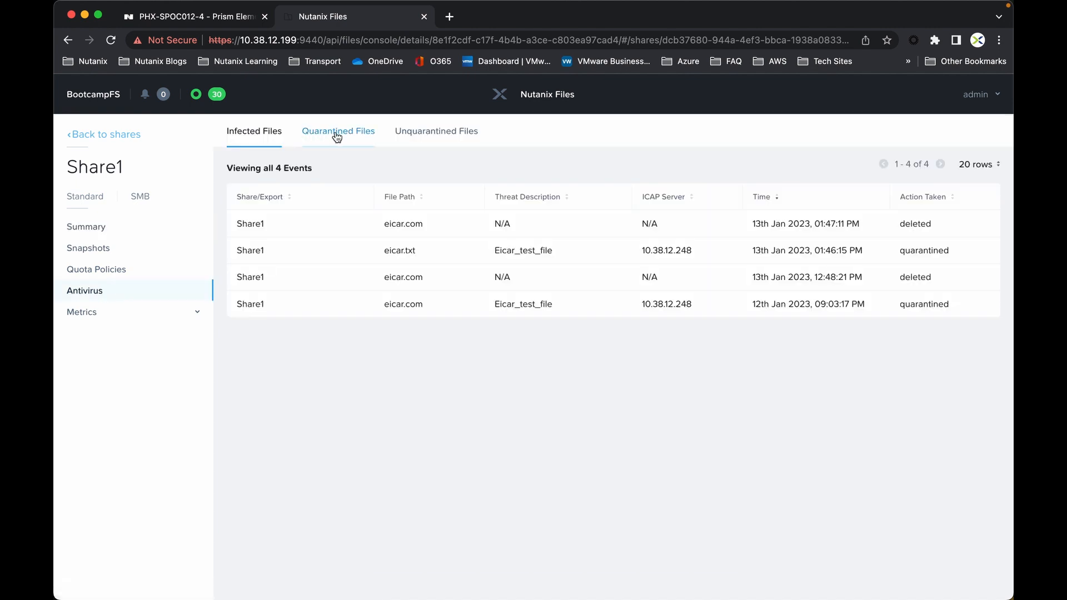
{"action": "left_click", "coordinate": [337, 131]}
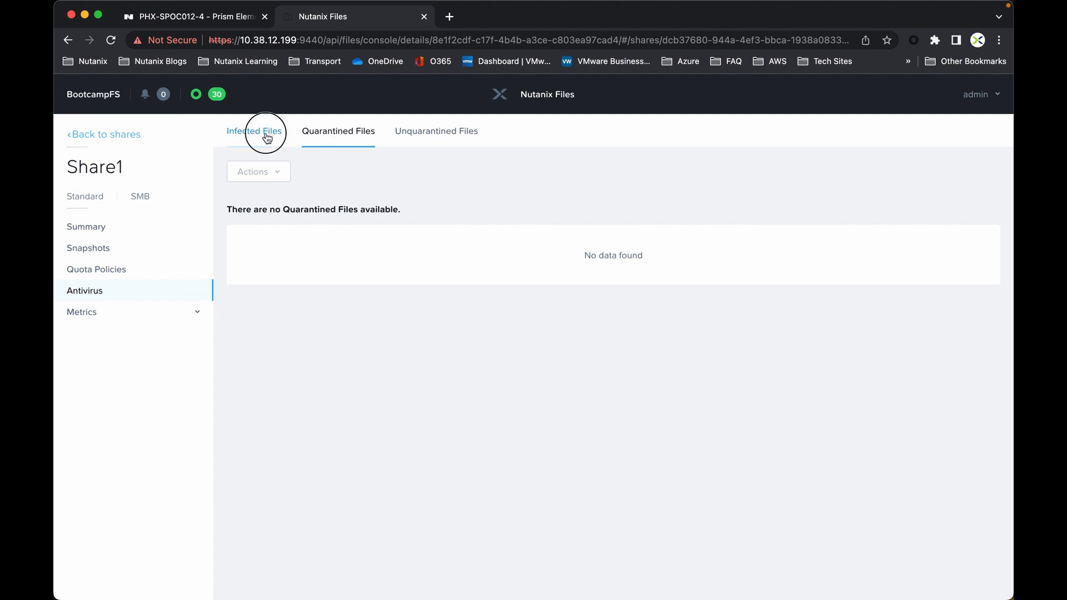
{"action": "left_click", "coordinate": [253, 132]}
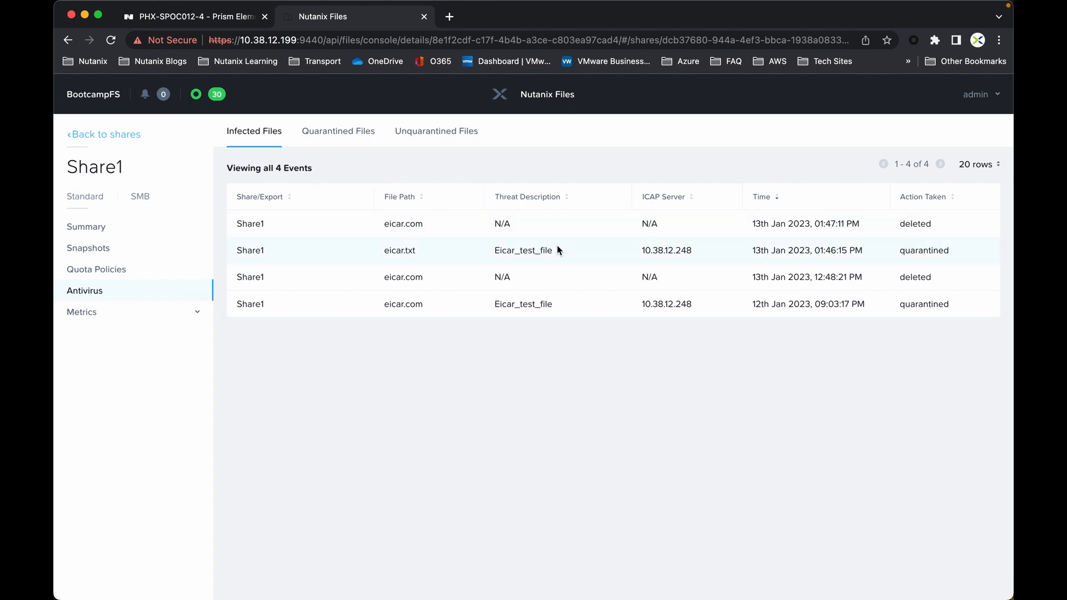
{"action": "mouse_move", "coordinate": [538, 226]}
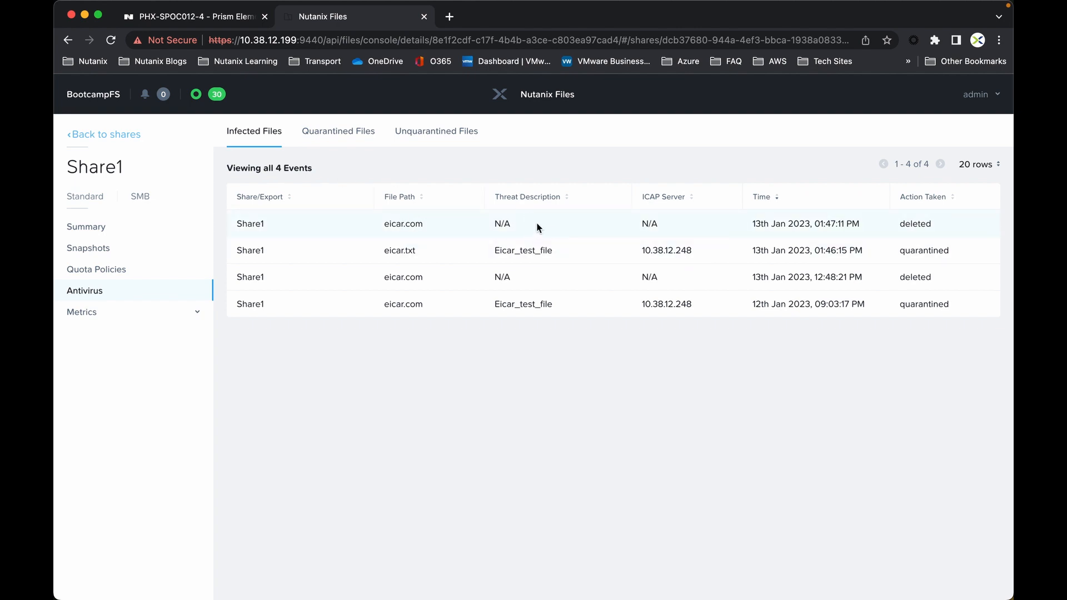
{"action": "mouse_move", "coordinate": [338, 131]}
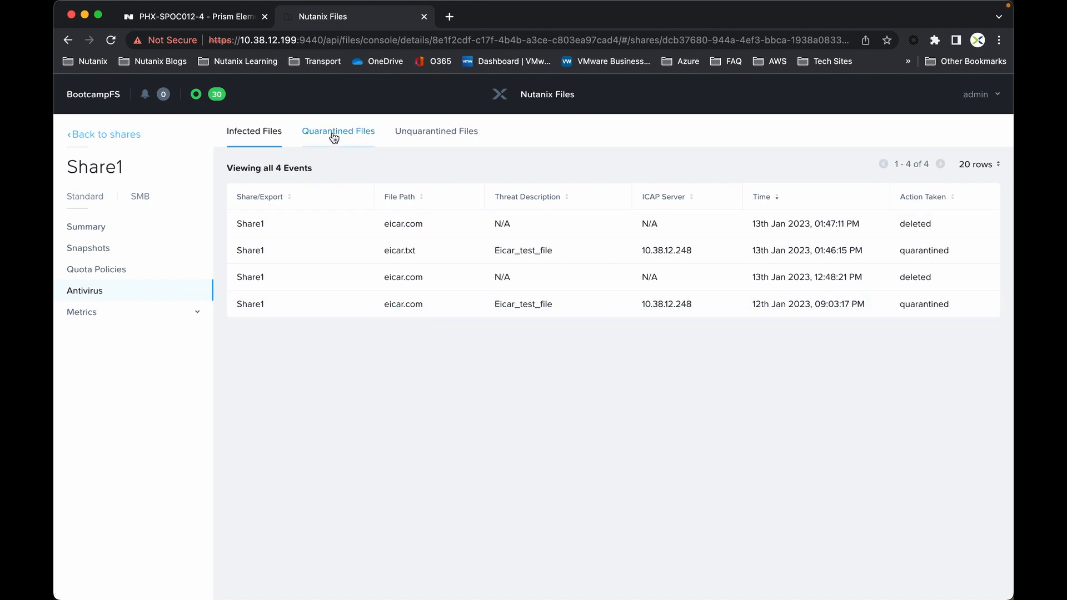
{"action": "left_click", "coordinate": [337, 131]}
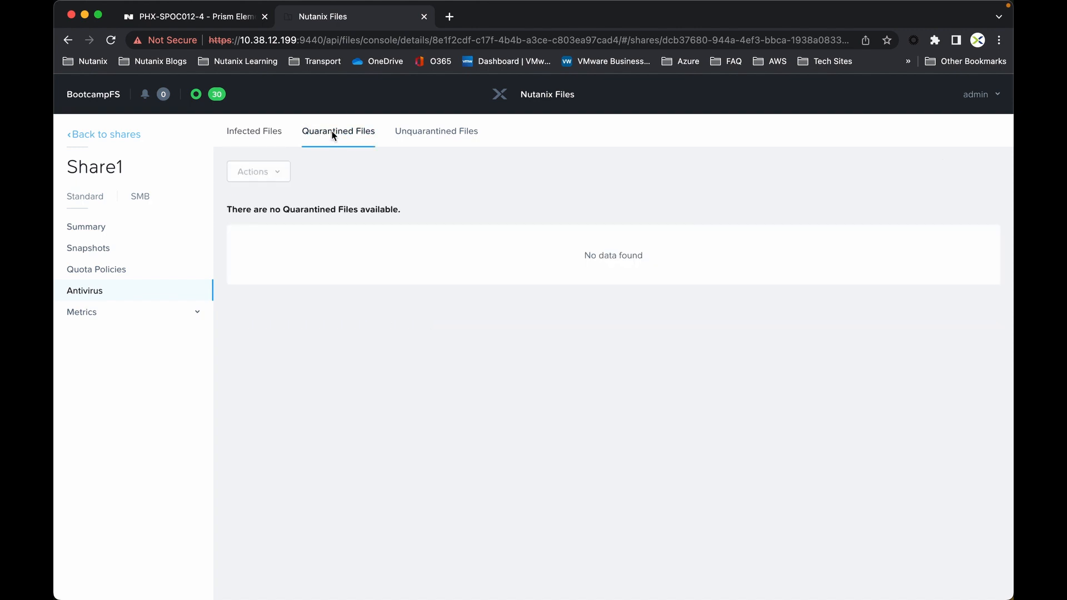
Back in Prism Element's VM table, launch the console of the KM_Win VM
{"action": "left_click", "coordinate": [193, 17]}
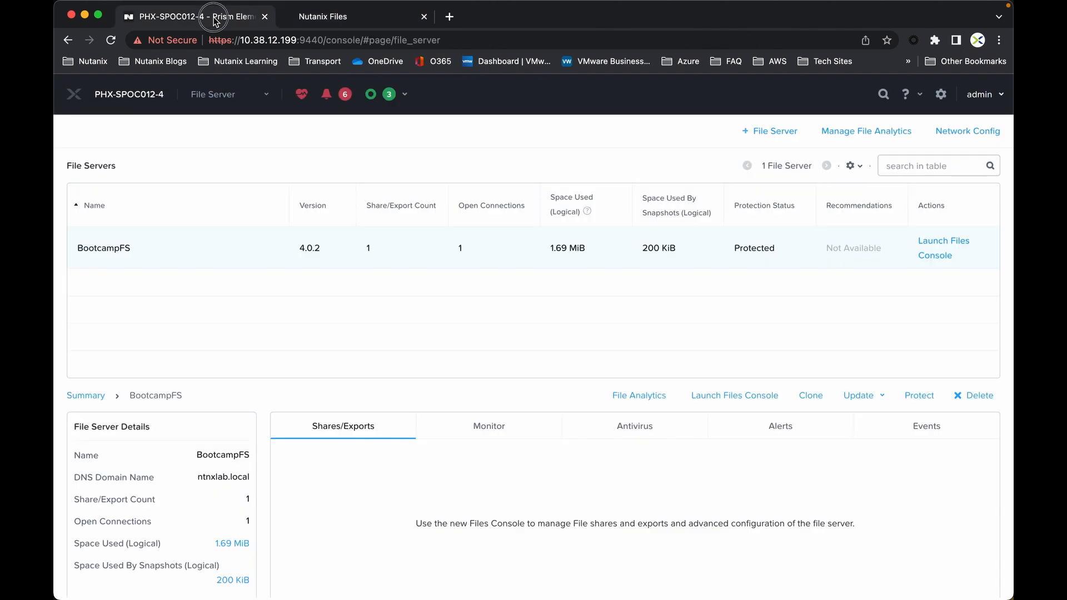
{"action": "left_click", "coordinate": [229, 93]}
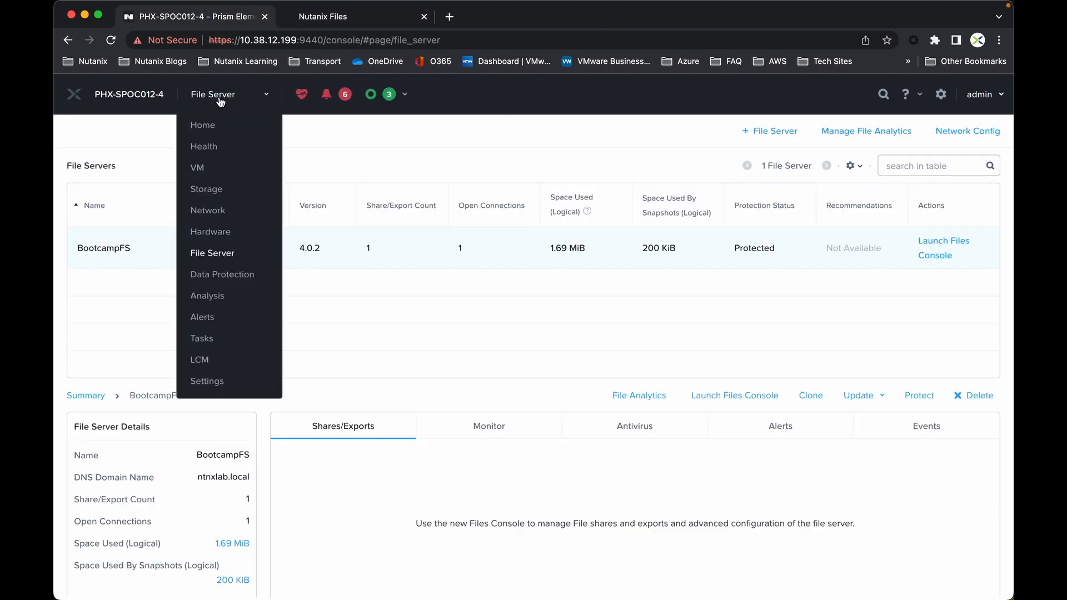
{"action": "left_click", "coordinate": [196, 168]}
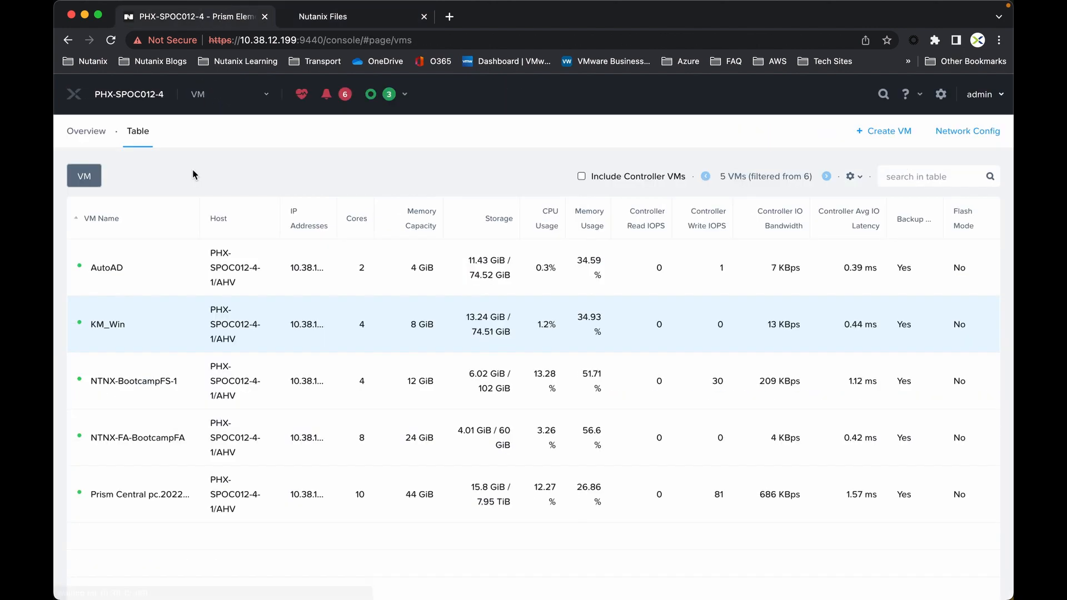
{"action": "right_click", "coordinate": [107, 323]}
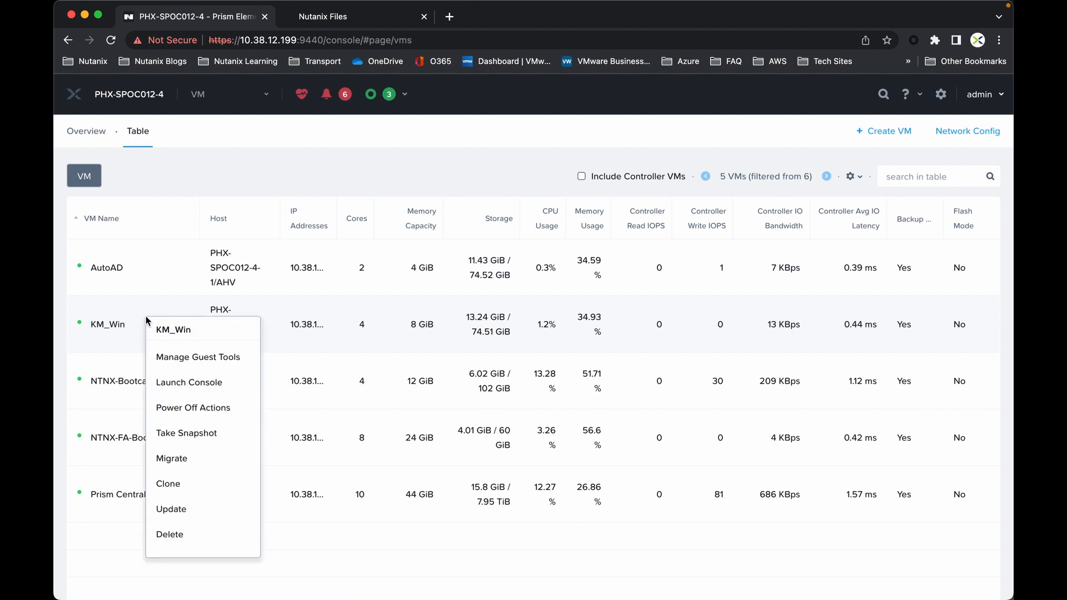
{"action": "left_click", "coordinate": [189, 382]}
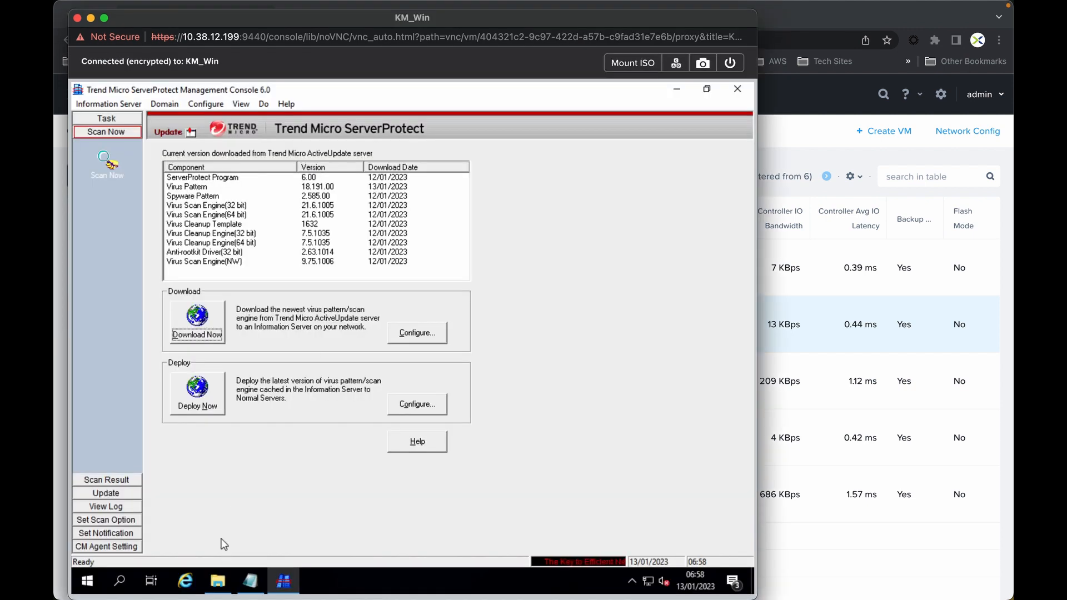
{"action": "mouse_move", "coordinate": [251, 581]}
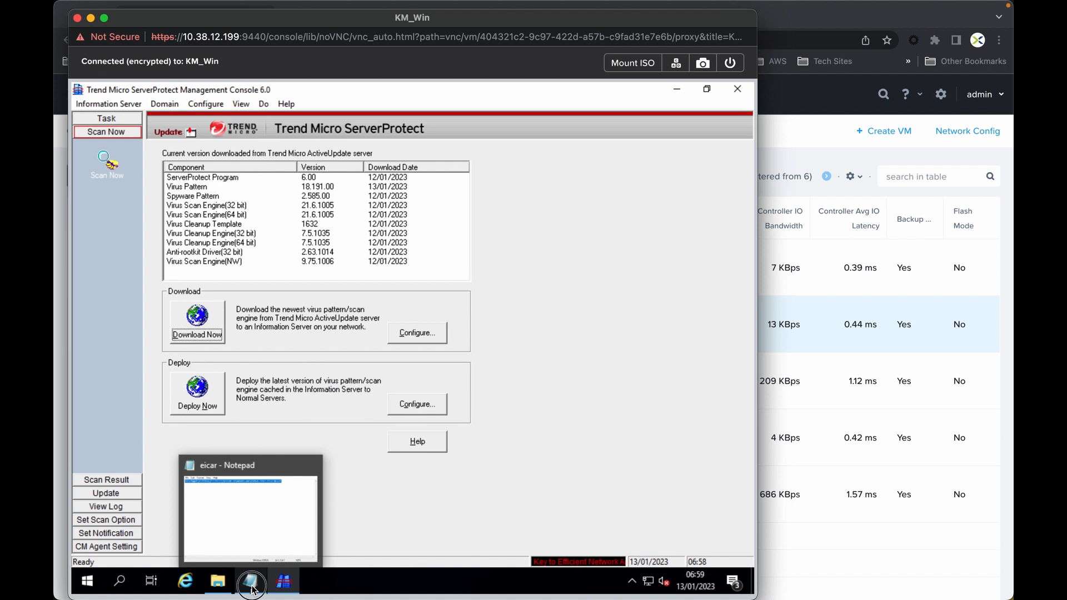
Copy the EICAR test string from the eicar note, then minimize Notepad
{"action": "left_click", "coordinate": [250, 514]}
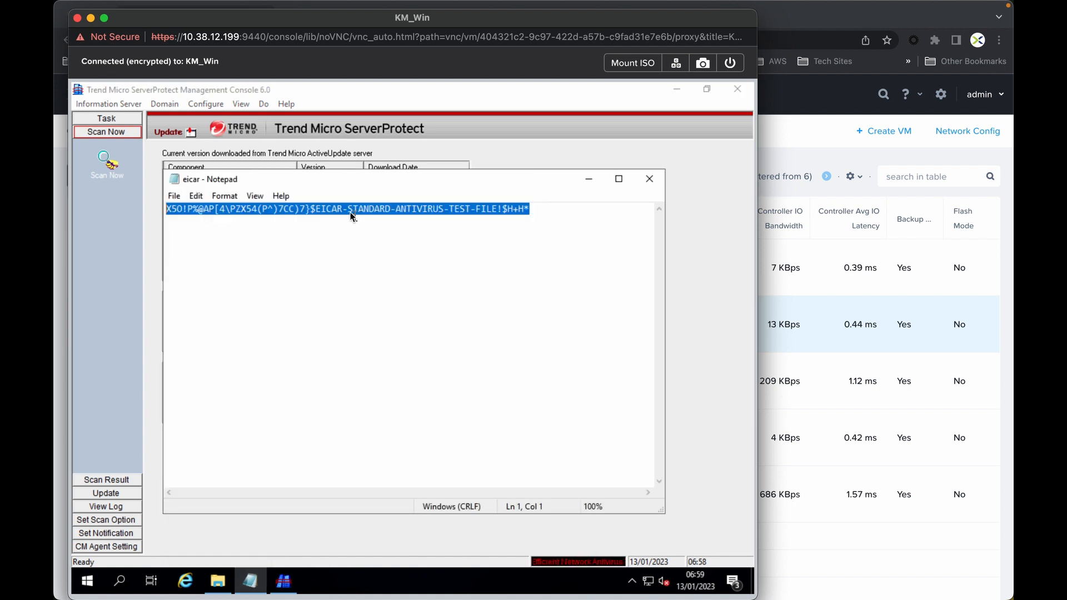
{"action": "right_click", "coordinate": [350, 216]}
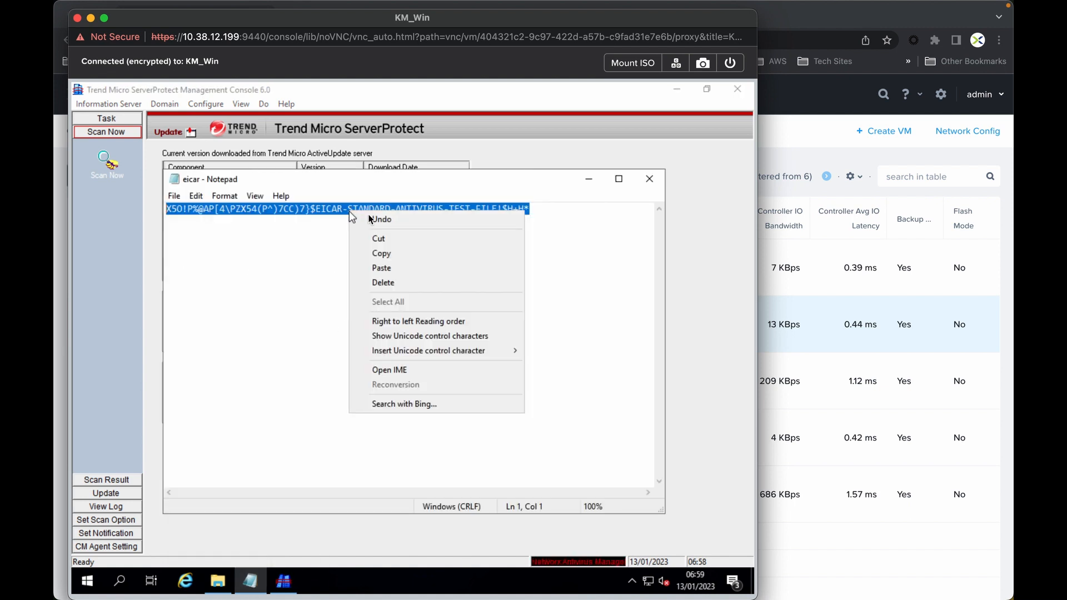
{"action": "mouse_move", "coordinate": [381, 219]}
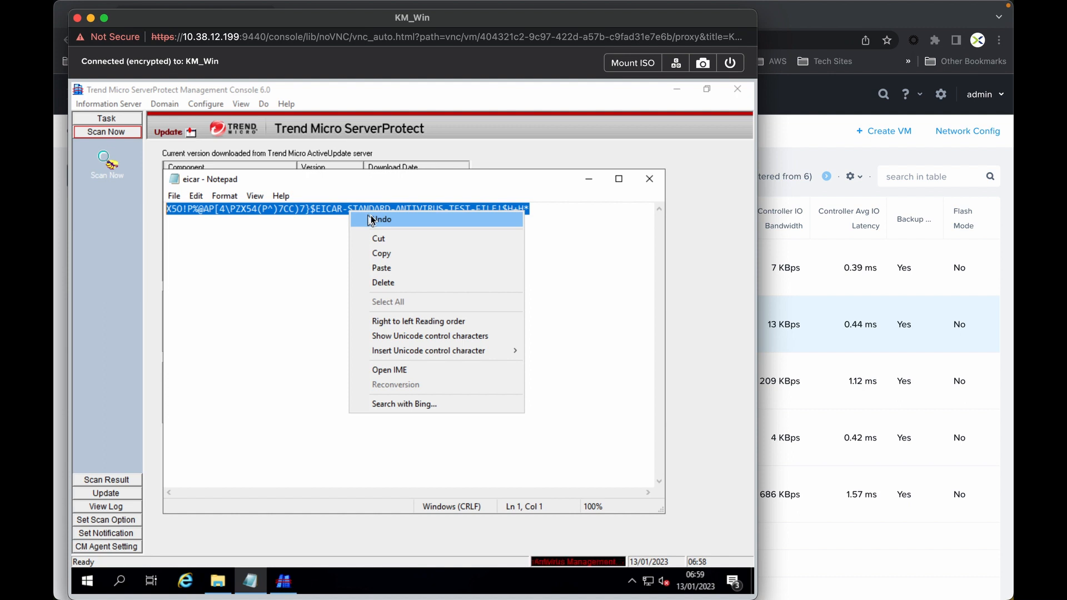
{"action": "mouse_move", "coordinate": [387, 283]}
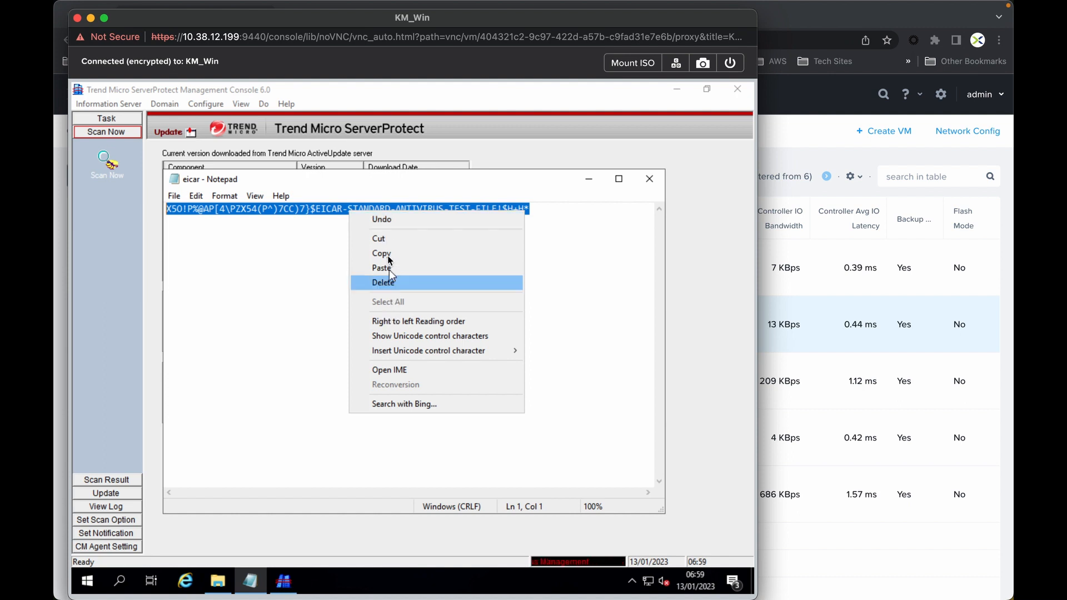
{"action": "left_click", "coordinate": [381, 253]}
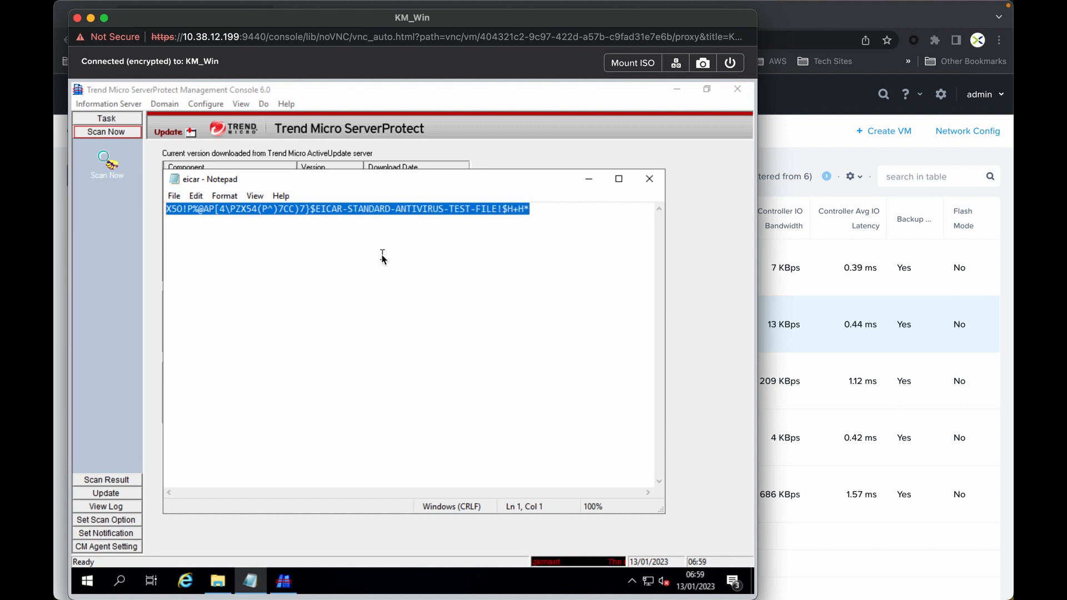
{"action": "mouse_move", "coordinate": [481, 239]}
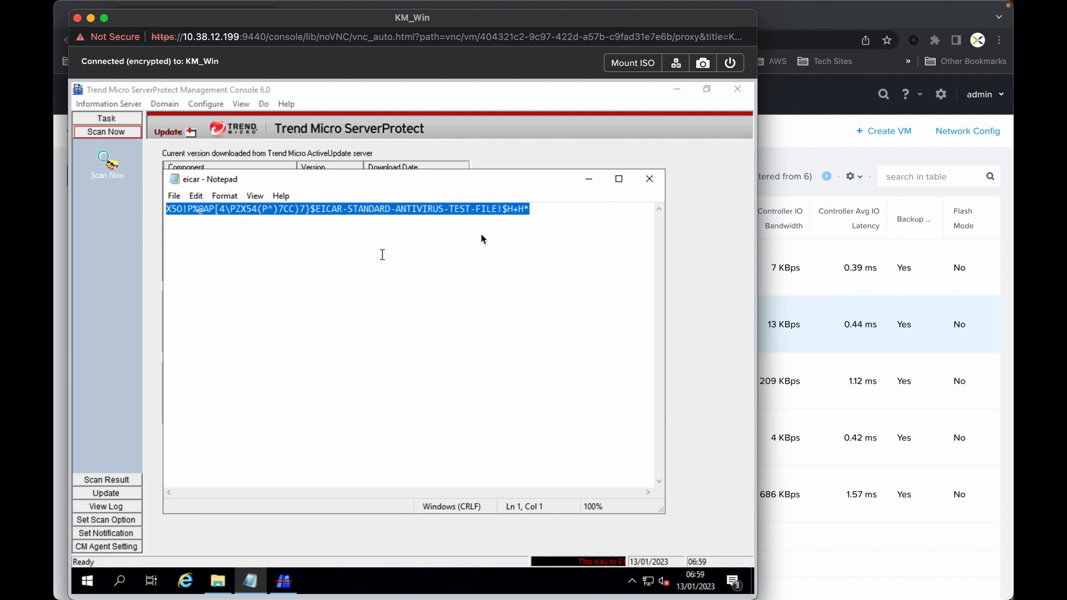
{"action": "mouse_move", "coordinate": [509, 243]}
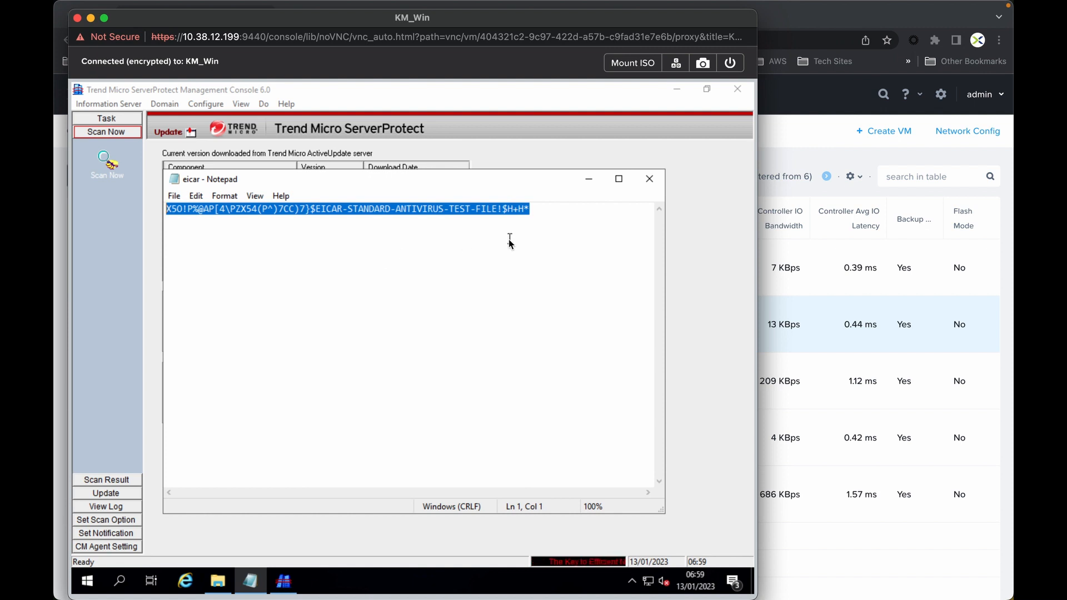
{"action": "mouse_move", "coordinate": [580, 252]}
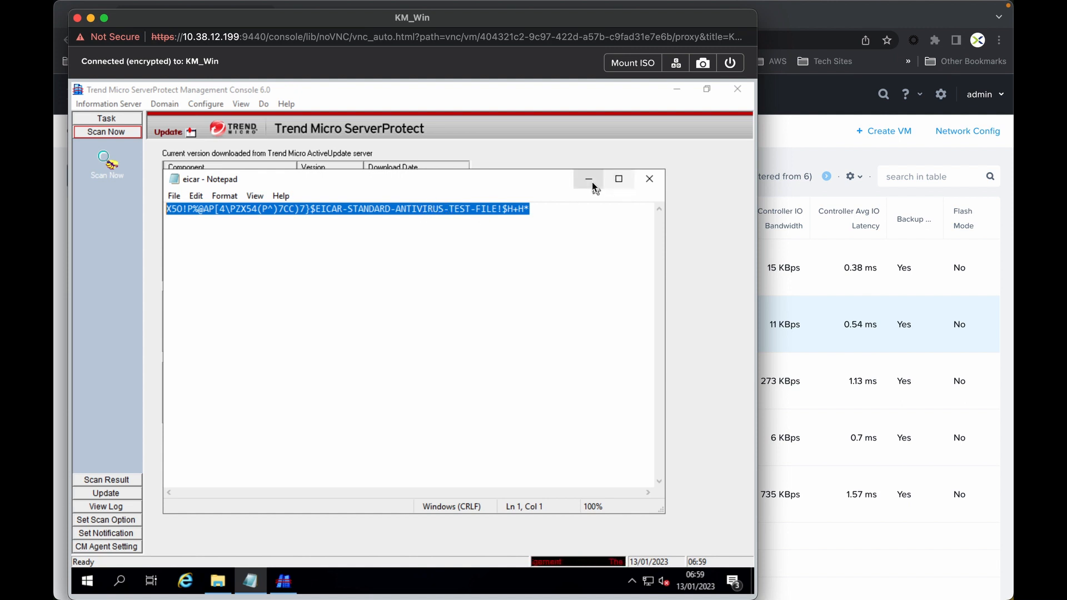
{"action": "left_click", "coordinate": [218, 581]}
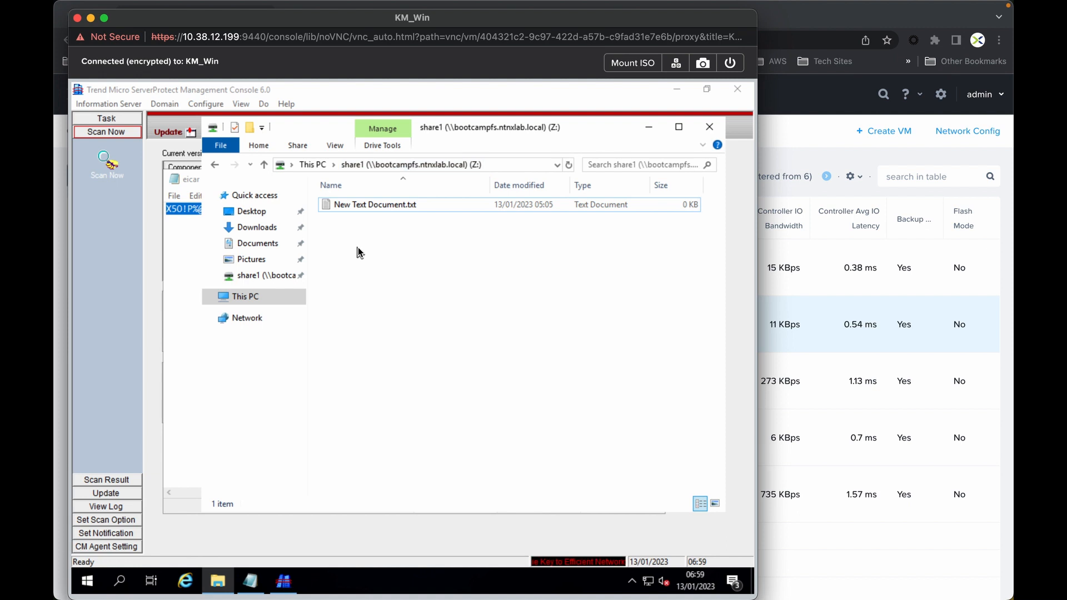
Create eicar.txt in share1 and paste the EICAR test string into it
{"action": "right_click", "coordinate": [358, 252]}
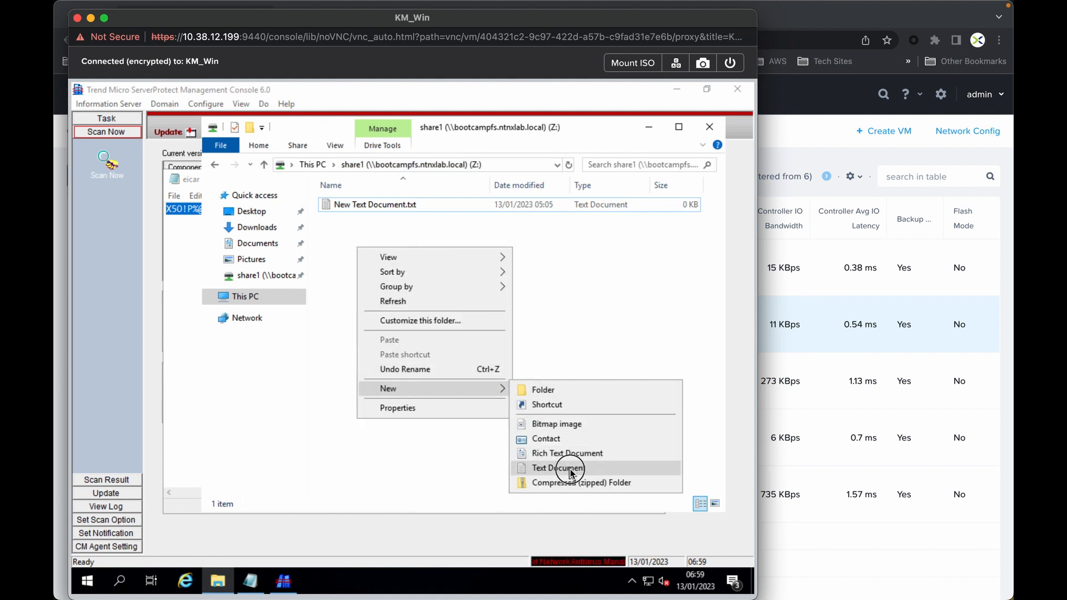
{"action": "left_click", "coordinate": [555, 468]}
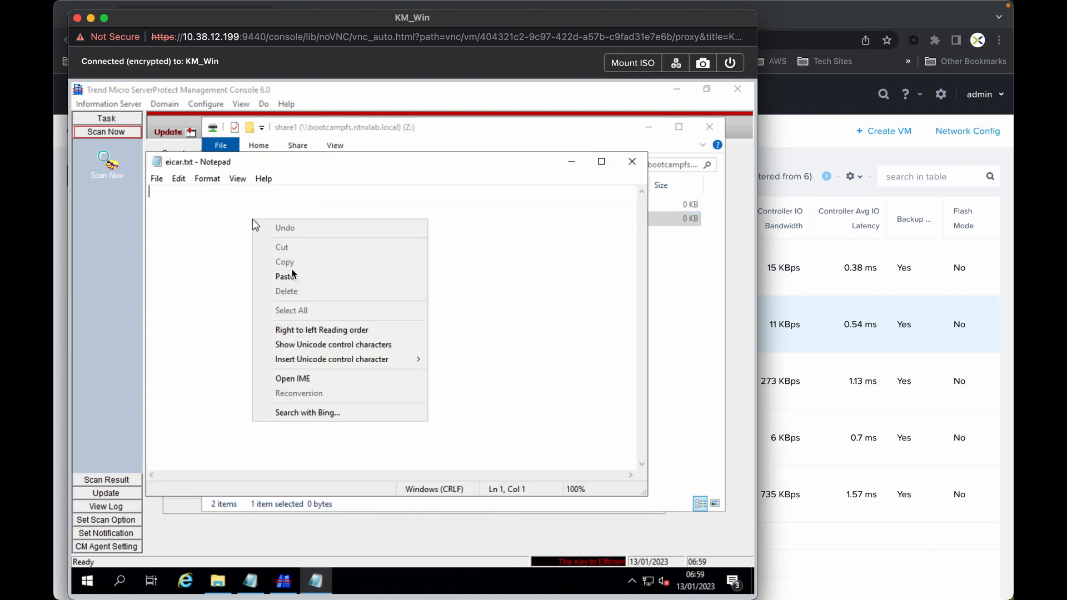
{"action": "left_click", "coordinate": [285, 275]}
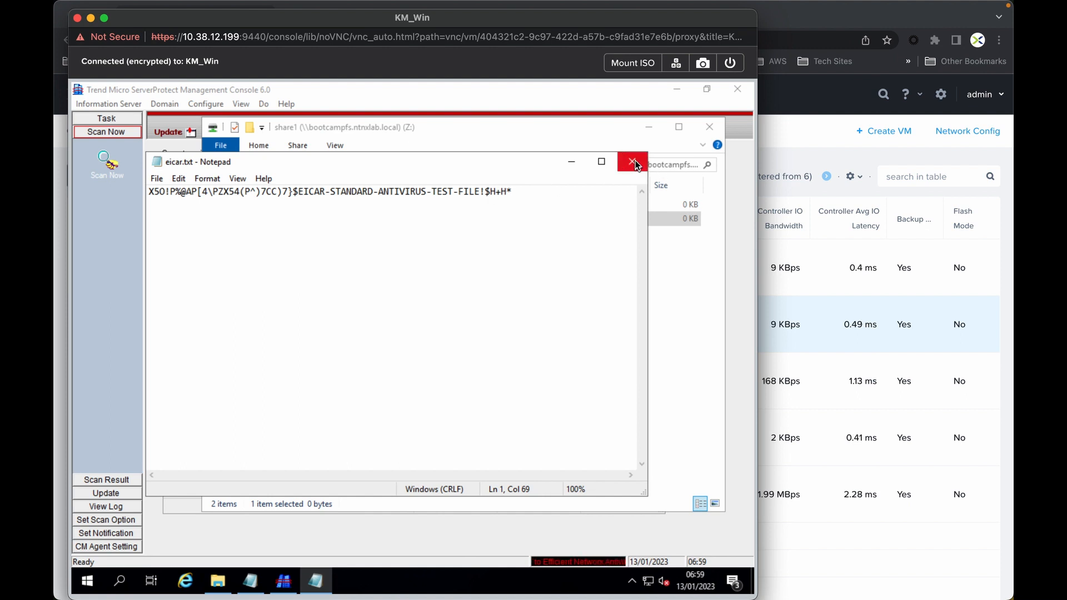
{"action": "left_click", "coordinate": [632, 162]}
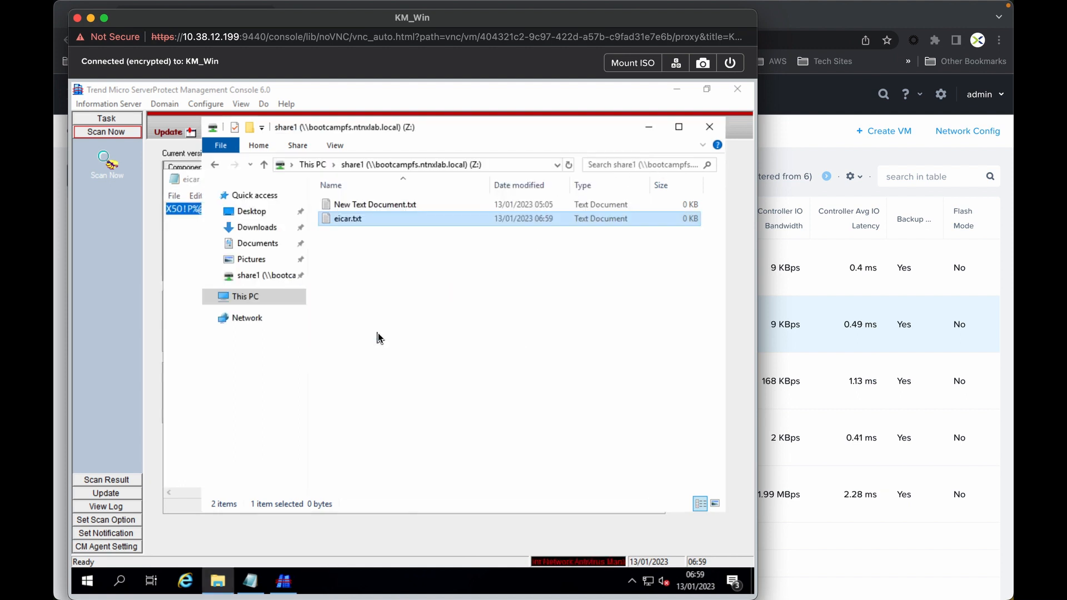
{"action": "mouse_move", "coordinate": [186, 580]}
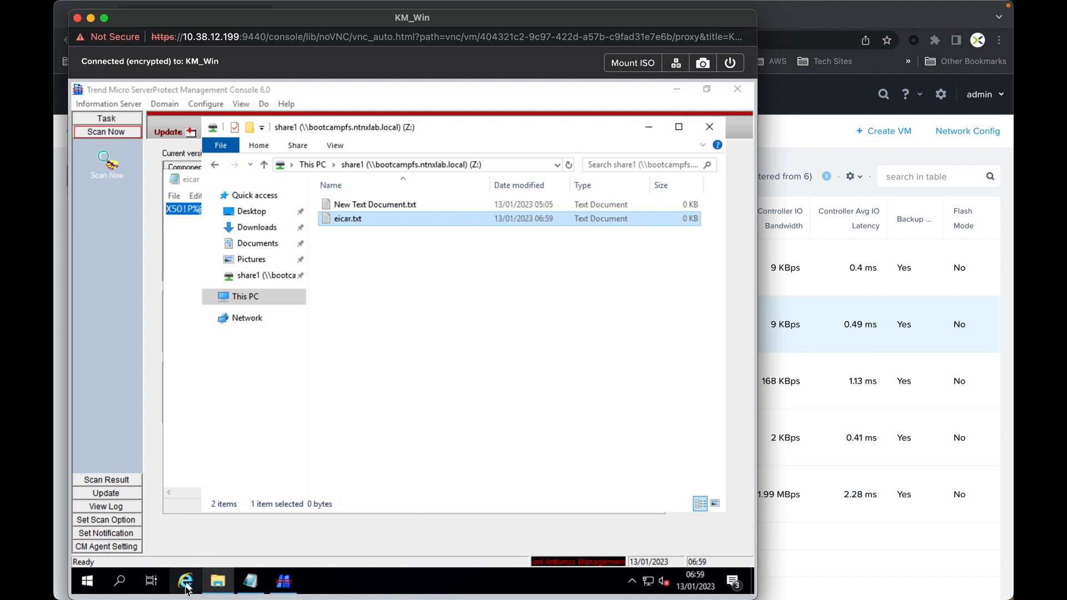
Browse to eicar.org in Internet Explorer, accepting the secure connection warning
{"action": "left_click", "coordinate": [186, 581]}
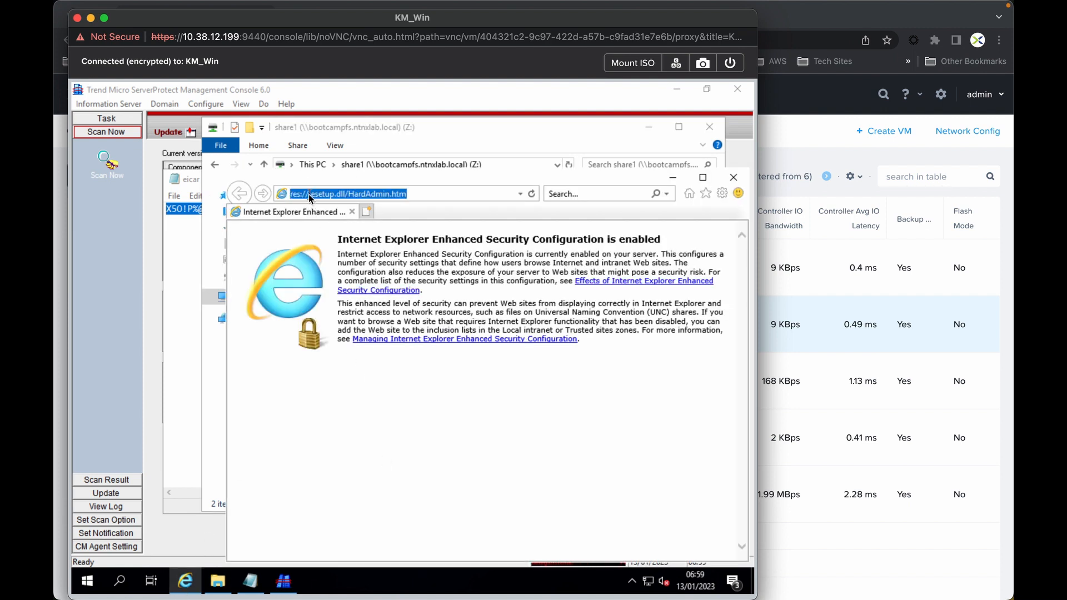
{"action": "type", "text": "eicar.org/"}
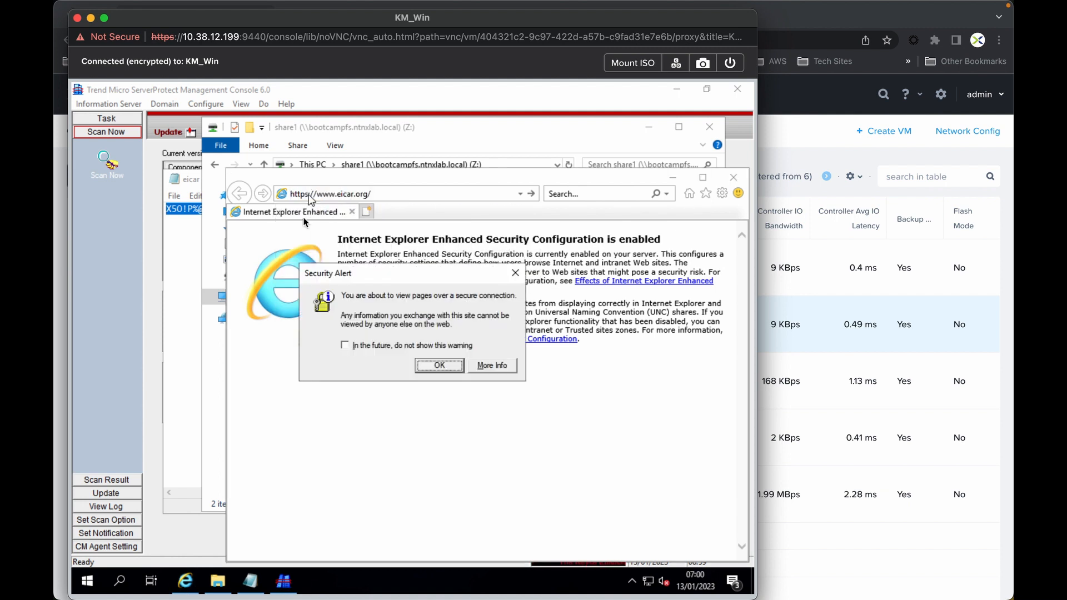
{"action": "left_click", "coordinate": [438, 365]}
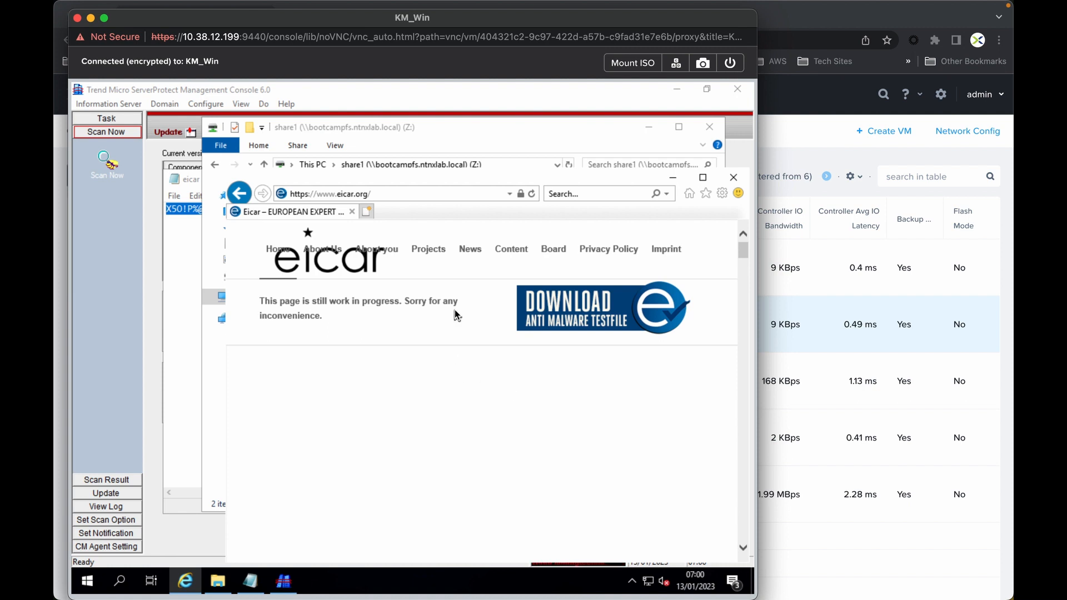
{"action": "mouse_move", "coordinate": [426, 304]}
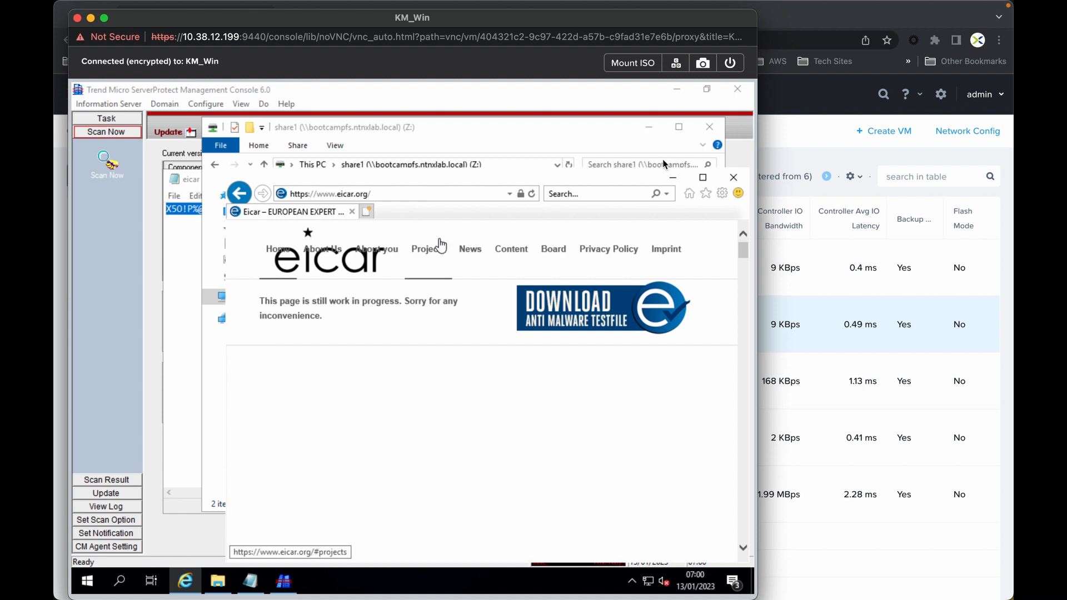
{"action": "mouse_move", "coordinate": [733, 178]}
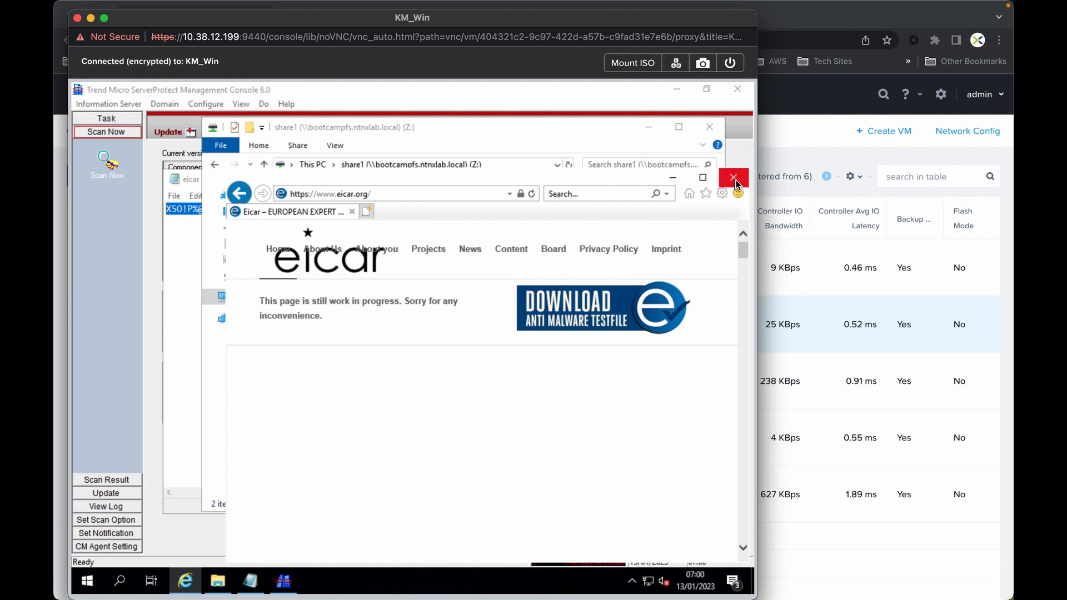
Close the EICAR page and rename eicar.txt to eicar.com, confirming the extension change
{"action": "left_click", "coordinate": [733, 178]}
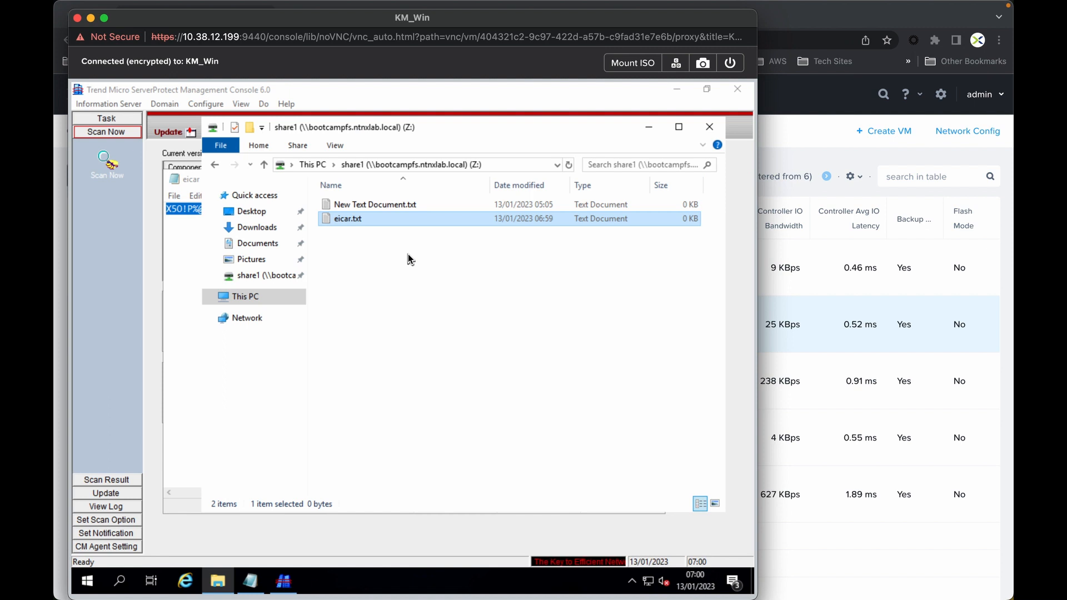
{"action": "mouse_move", "coordinate": [345, 227]}
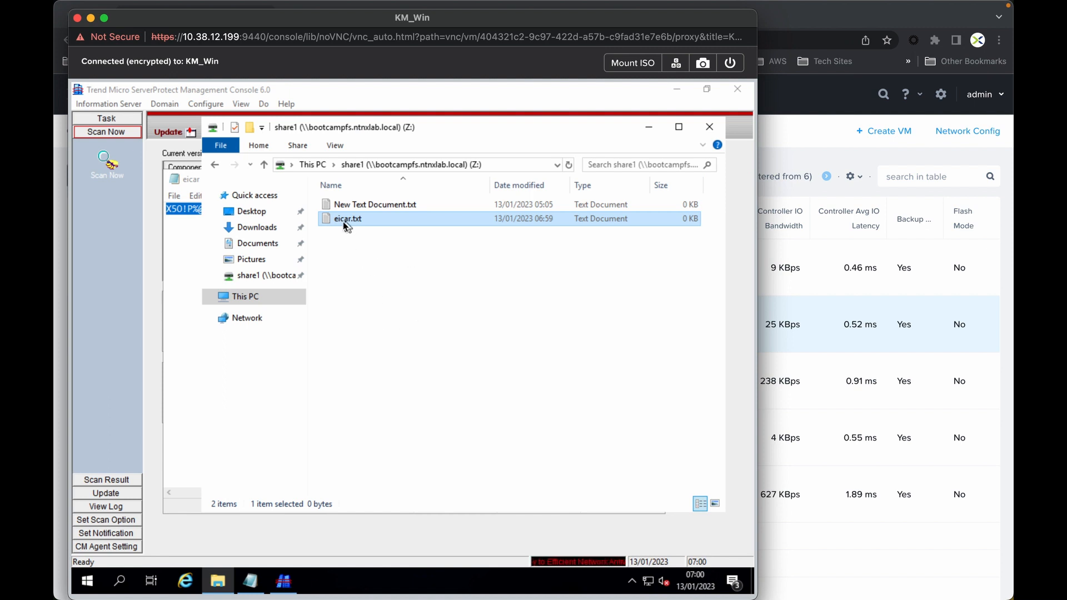
{"action": "right_click", "coordinate": [347, 219]}
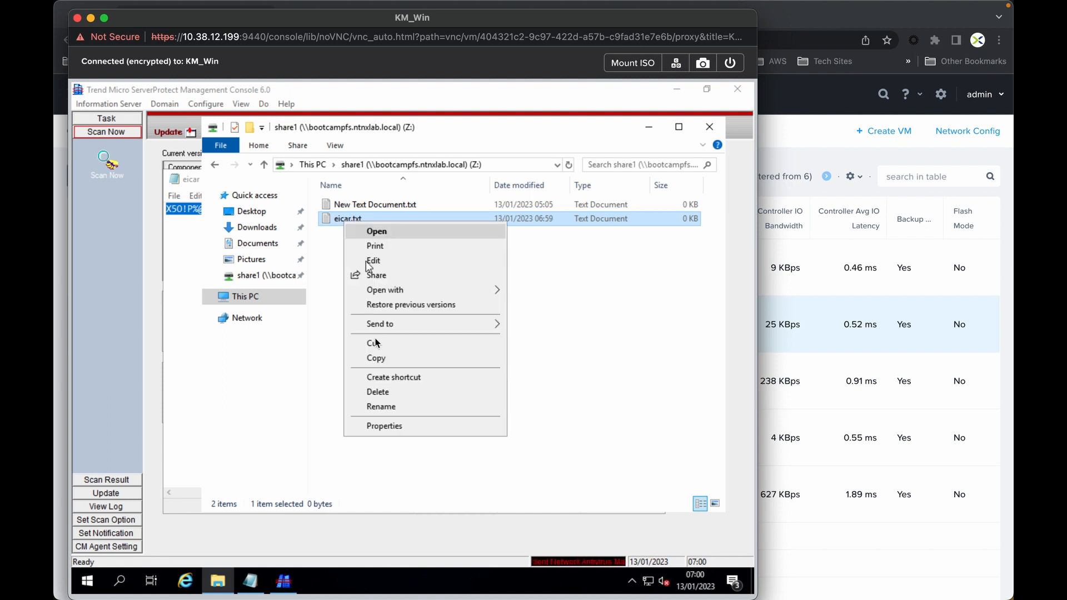
{"action": "mouse_move", "coordinate": [385, 396]}
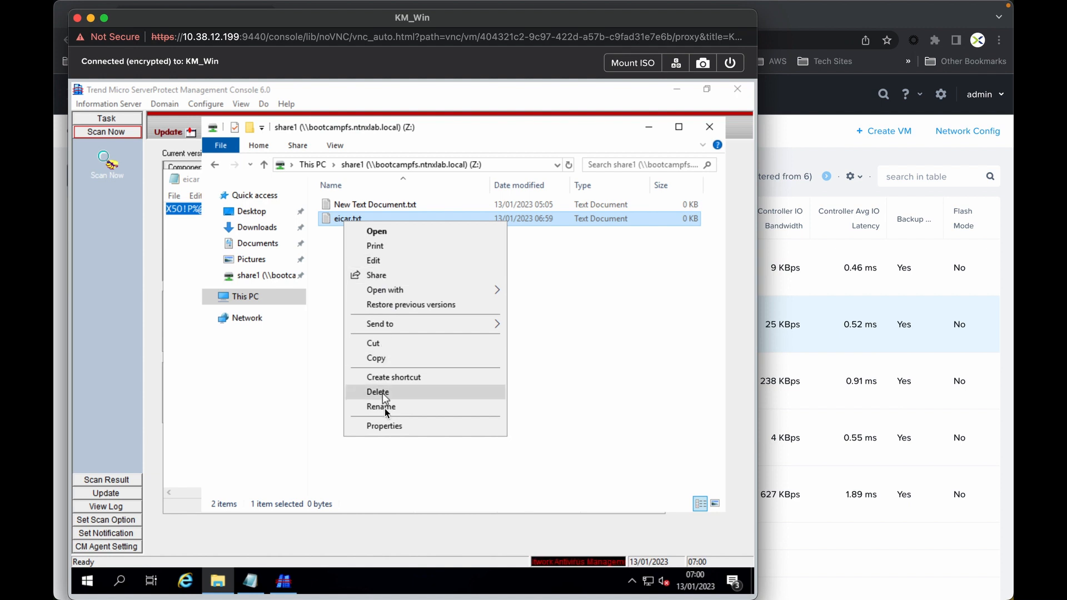
{"action": "left_click", "coordinate": [380, 407]}
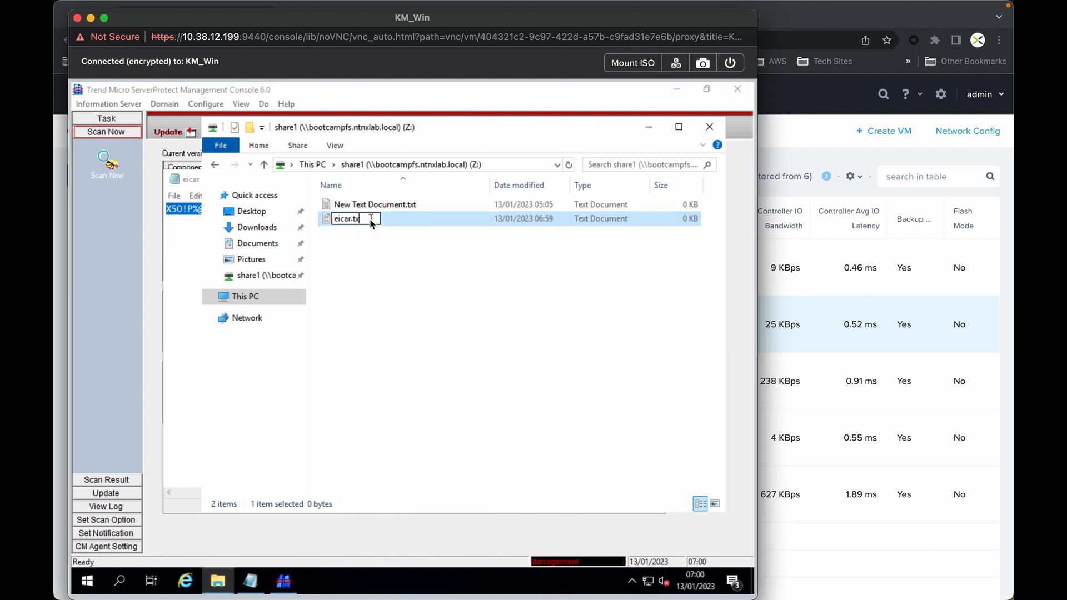
{"action": "type", "text": "com"}
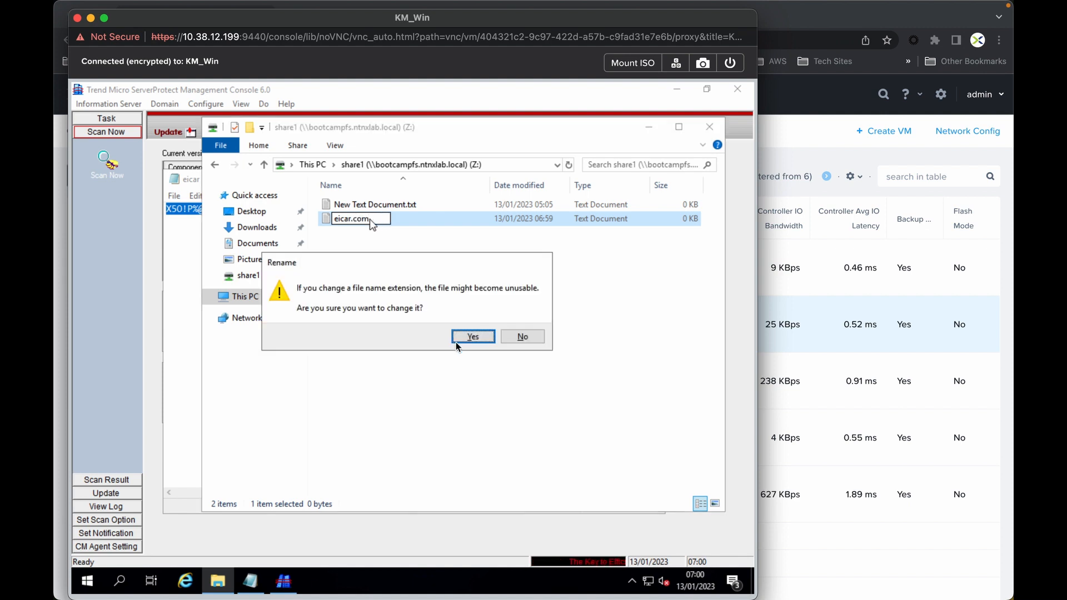
{"action": "left_click", "coordinate": [472, 336]}
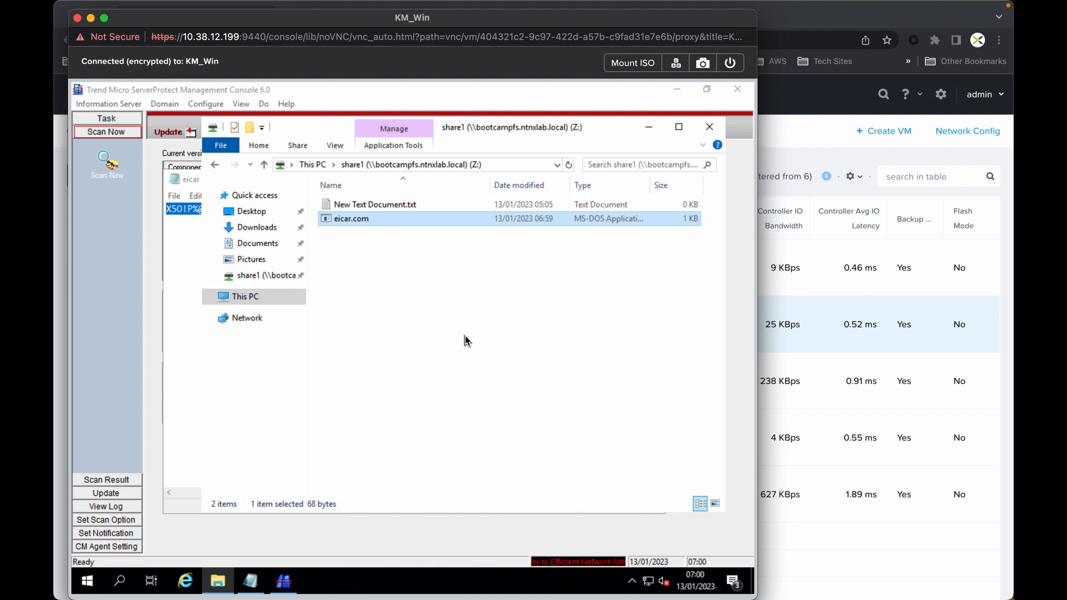
{"action": "mouse_move", "coordinate": [129, 86]}
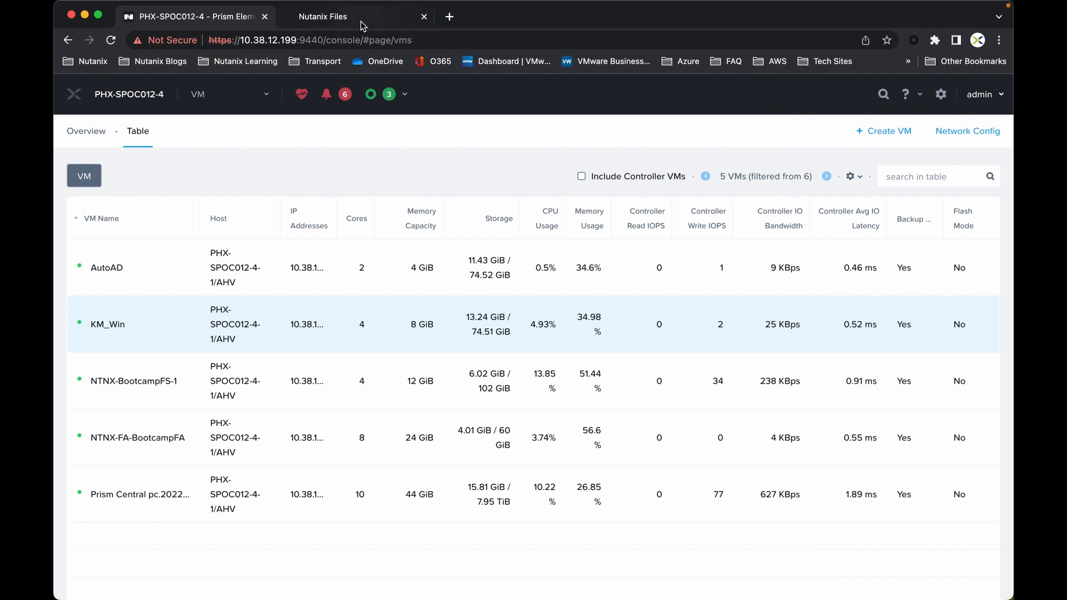
Select quarantined eicar.com (Eicar_test_file) on Share1 and show its available actions
{"action": "left_click", "coordinate": [322, 16]}
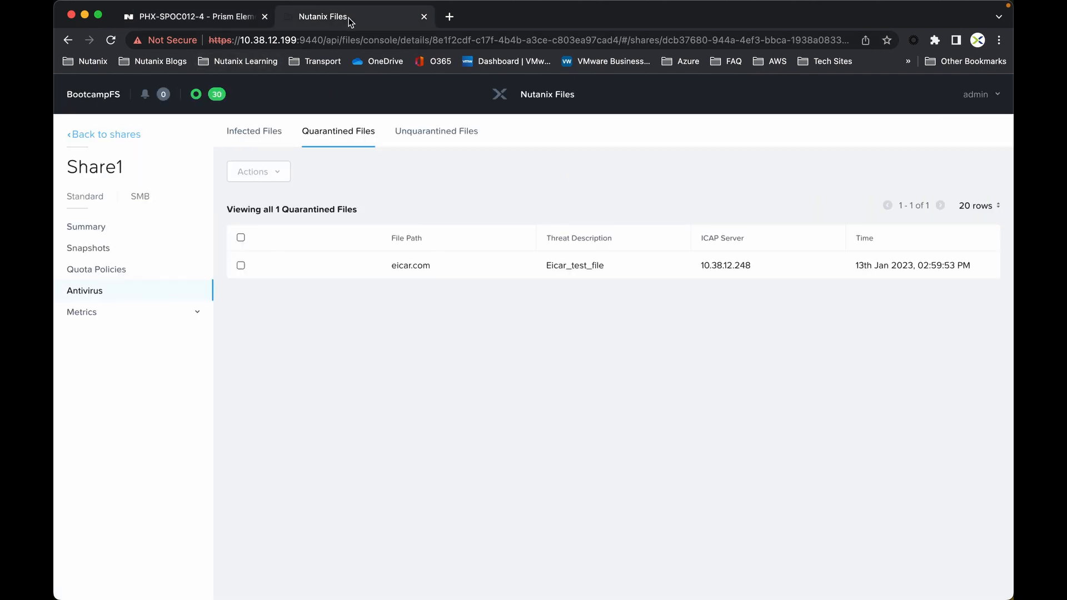
{"action": "mouse_move", "coordinate": [339, 140]}
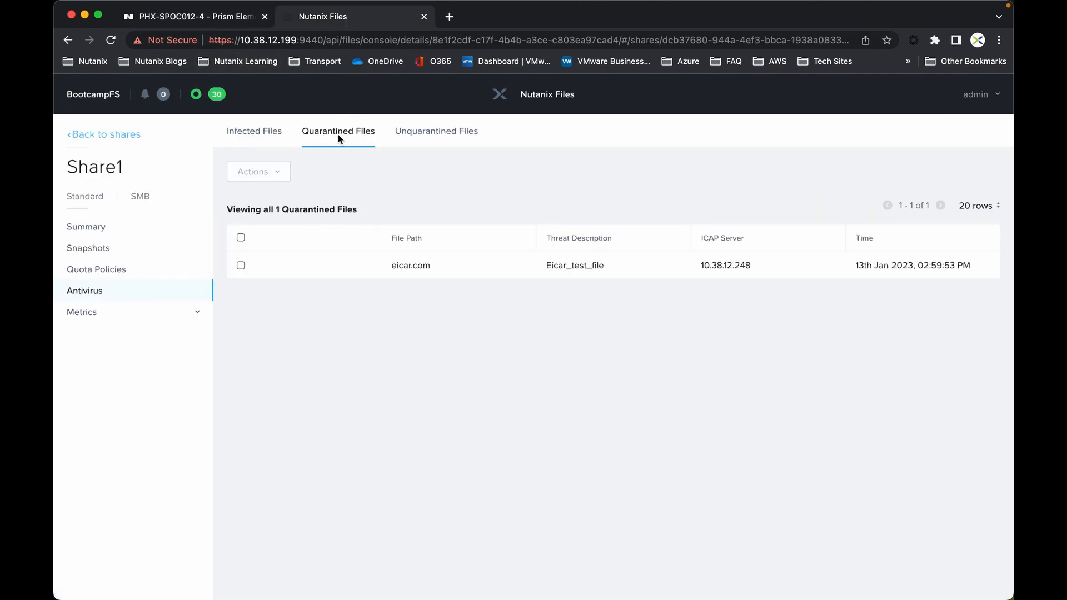
{"action": "mouse_move", "coordinate": [465, 306]}
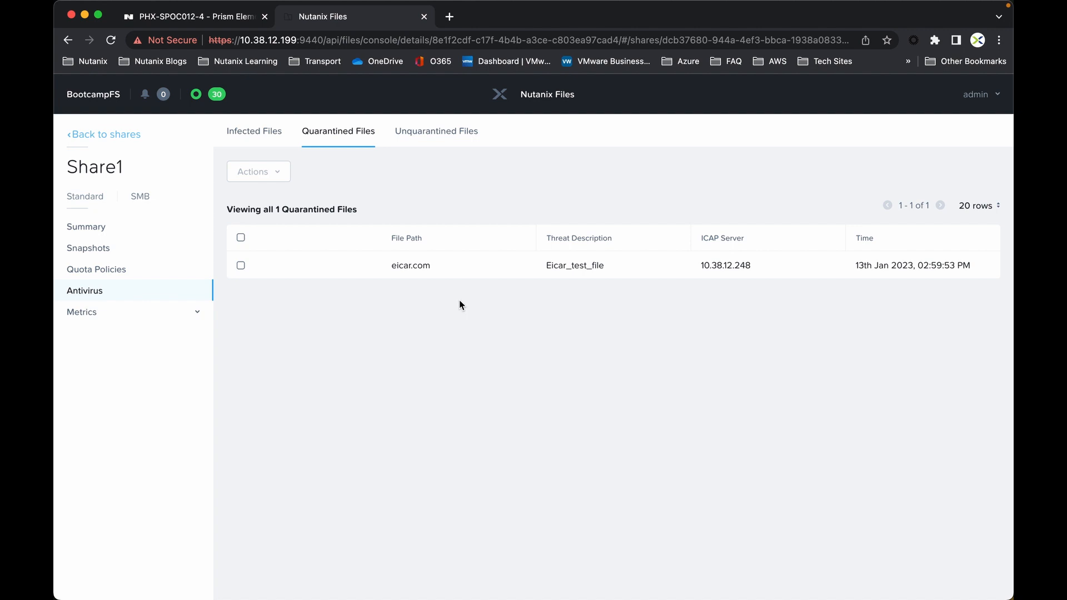
{"action": "mouse_move", "coordinate": [466, 306]}
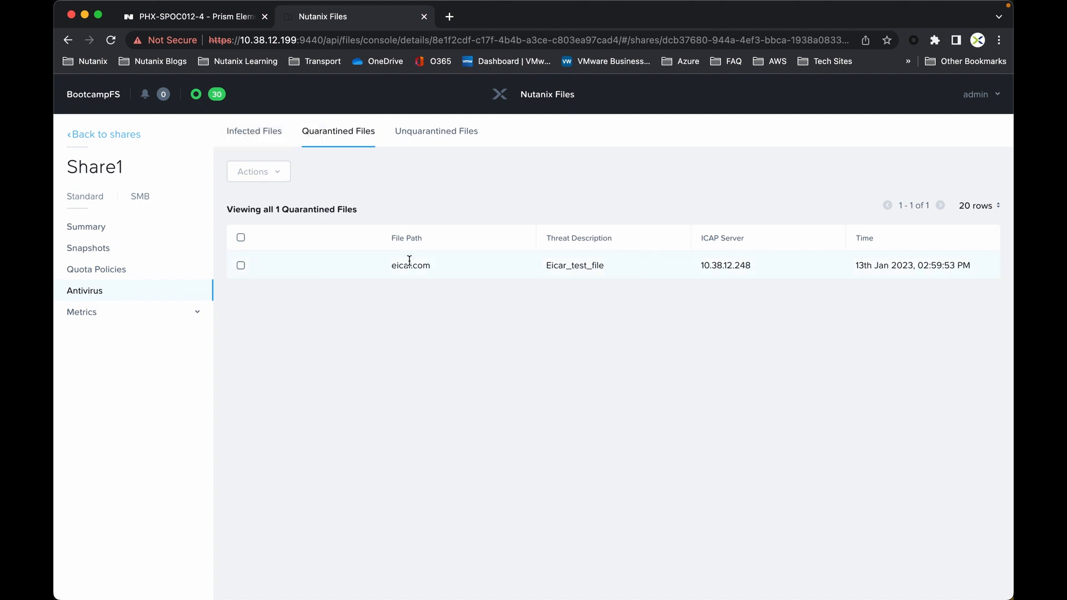
{"action": "left_click", "coordinate": [240, 238]}
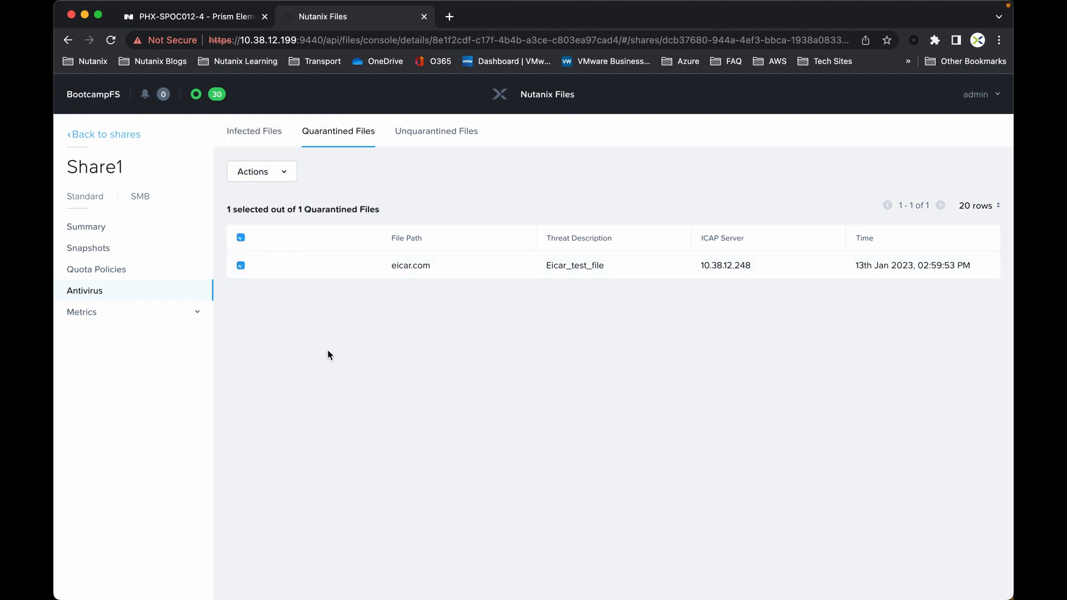
{"action": "left_click", "coordinate": [261, 171]}
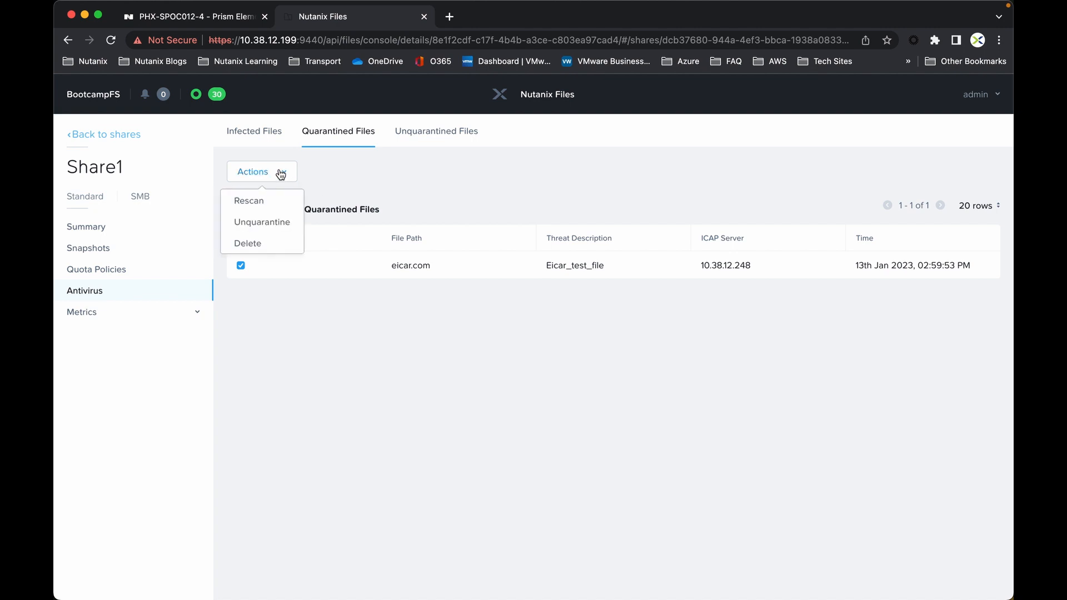
{"action": "mouse_move", "coordinate": [262, 222]}
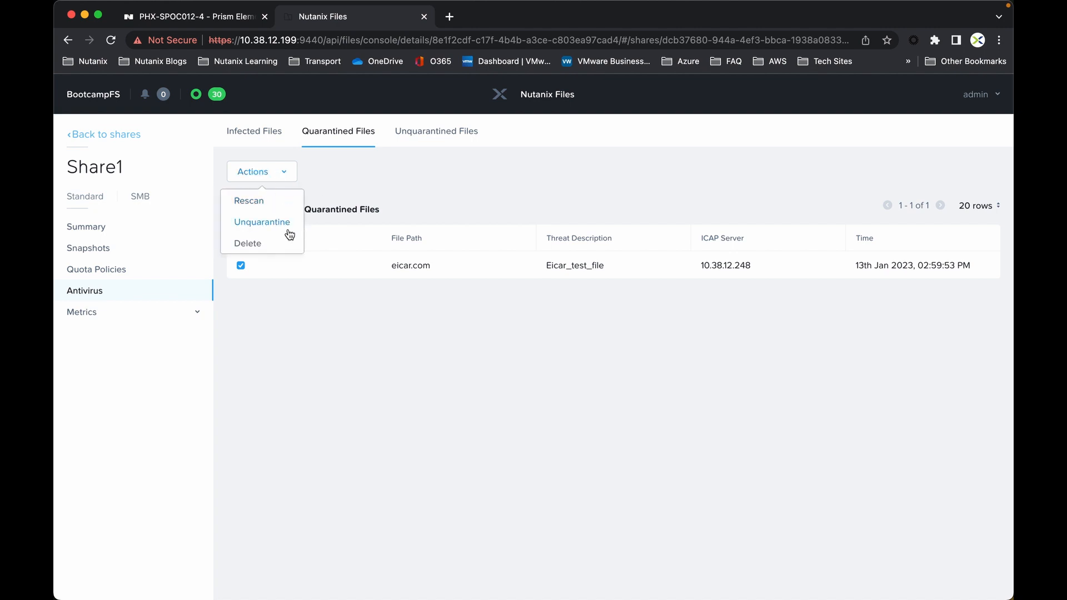
{"action": "mouse_move", "coordinate": [248, 243]}
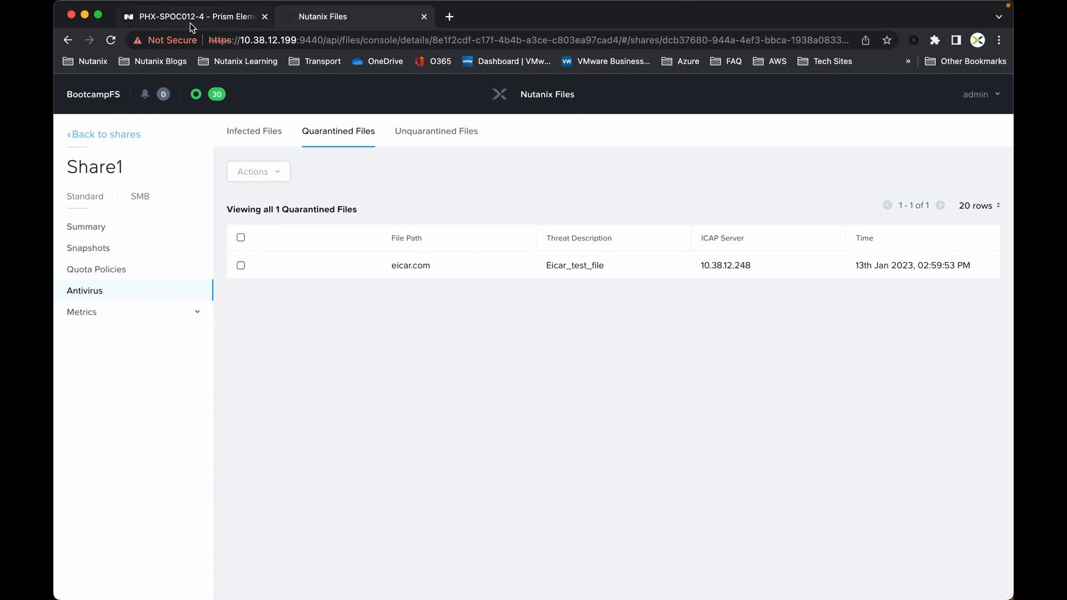
Launch the KM_Win console from Prism Element to confirm eicar.com is gone from share1
{"action": "left_click", "coordinate": [193, 15]}
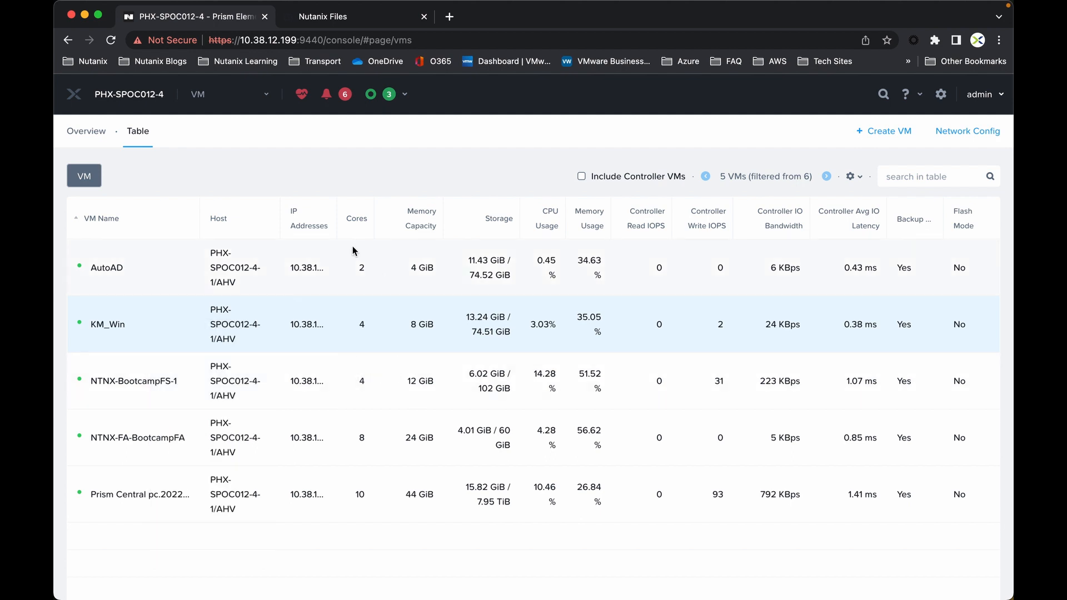
{"action": "mouse_move", "coordinate": [199, 334]}
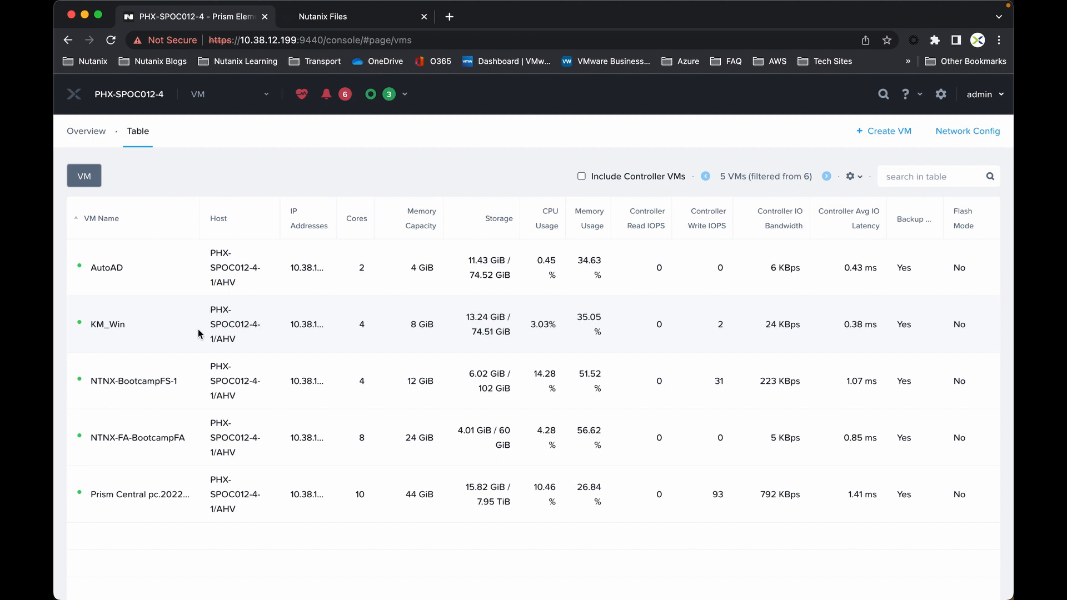
{"action": "right_click", "coordinate": [108, 323]}
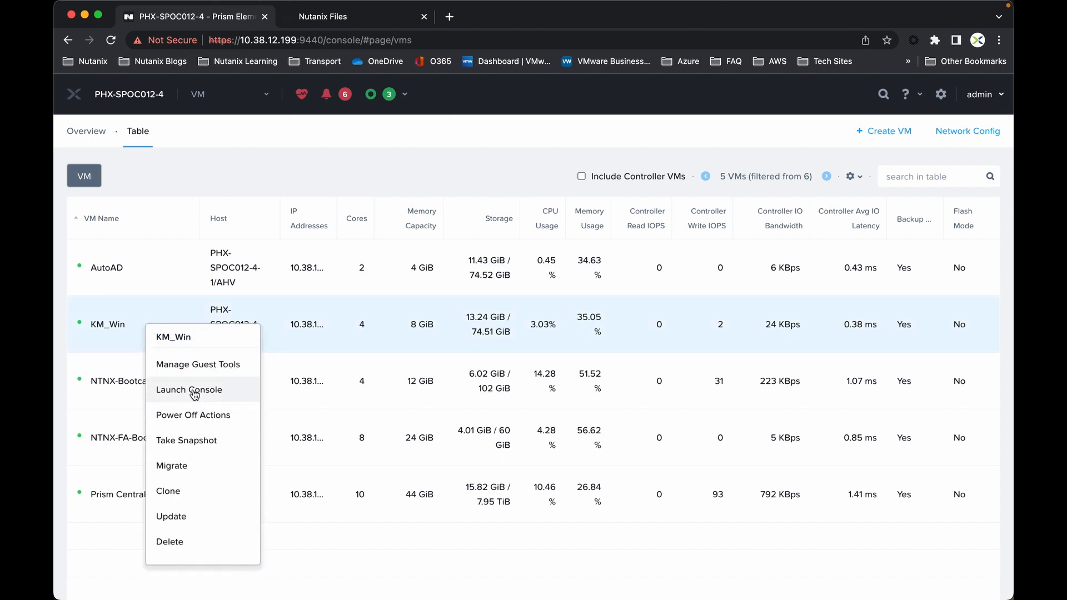
{"action": "left_click", "coordinate": [189, 389]}
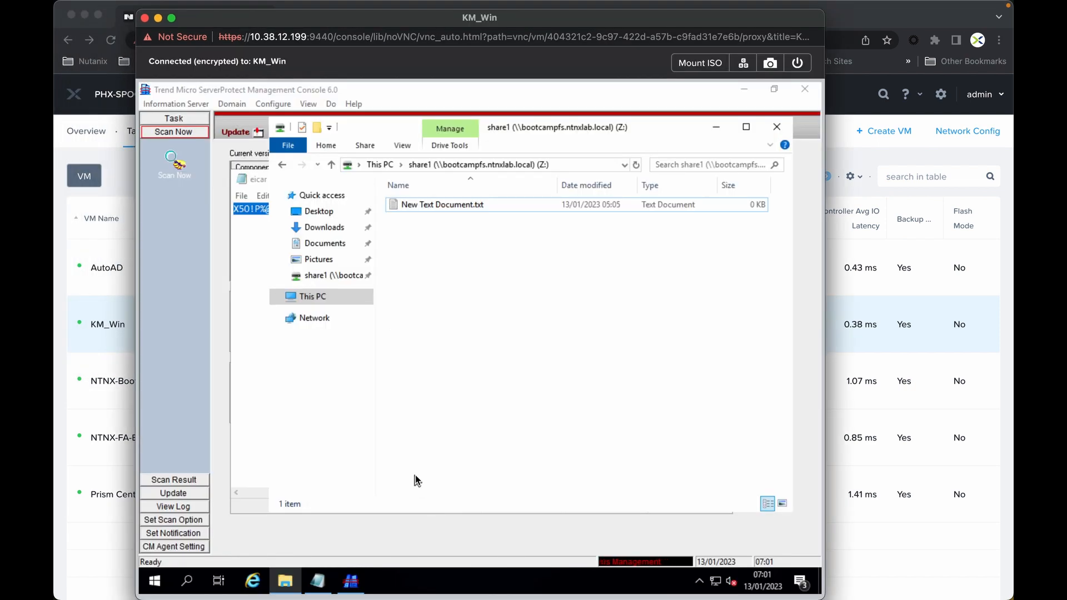
{"action": "mouse_move", "coordinate": [489, 268]}
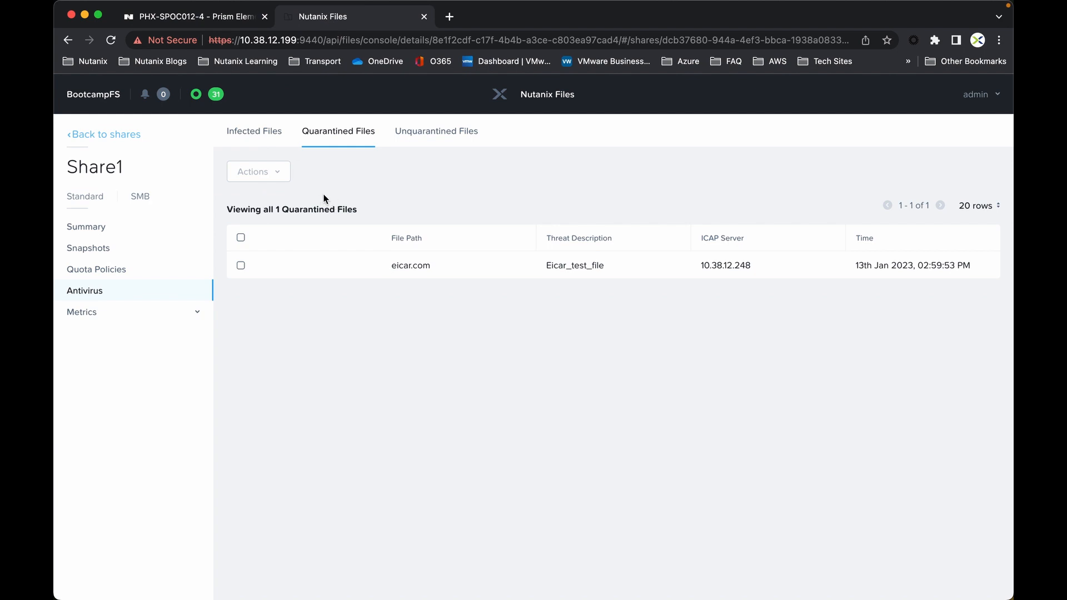
{"action": "mouse_move", "coordinate": [104, 135]}
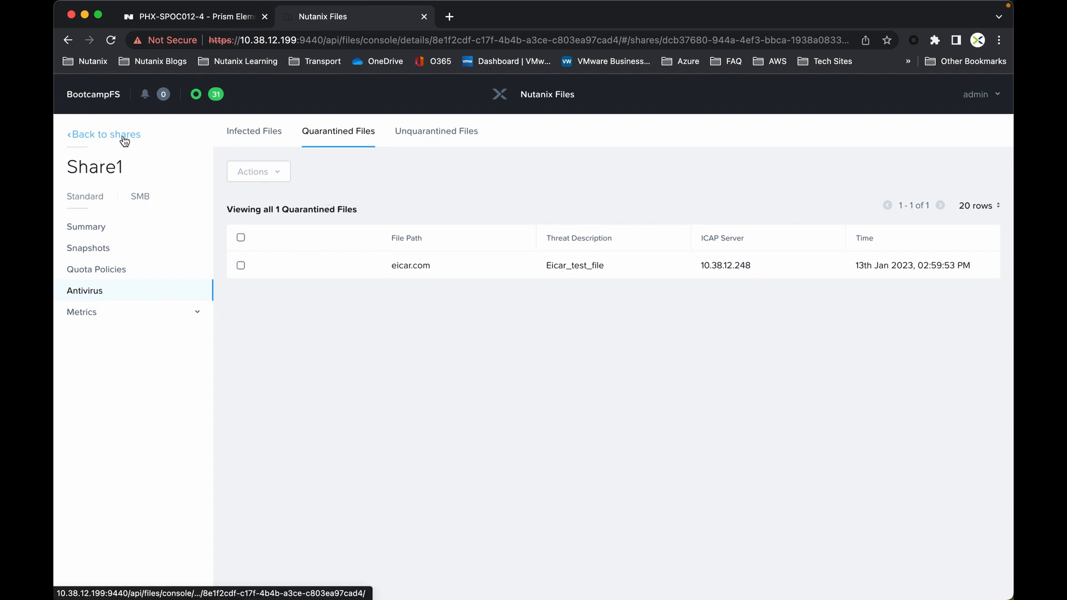
Return from the shares list to the BootcampFS file server dashboard
{"action": "left_click", "coordinate": [104, 134]}
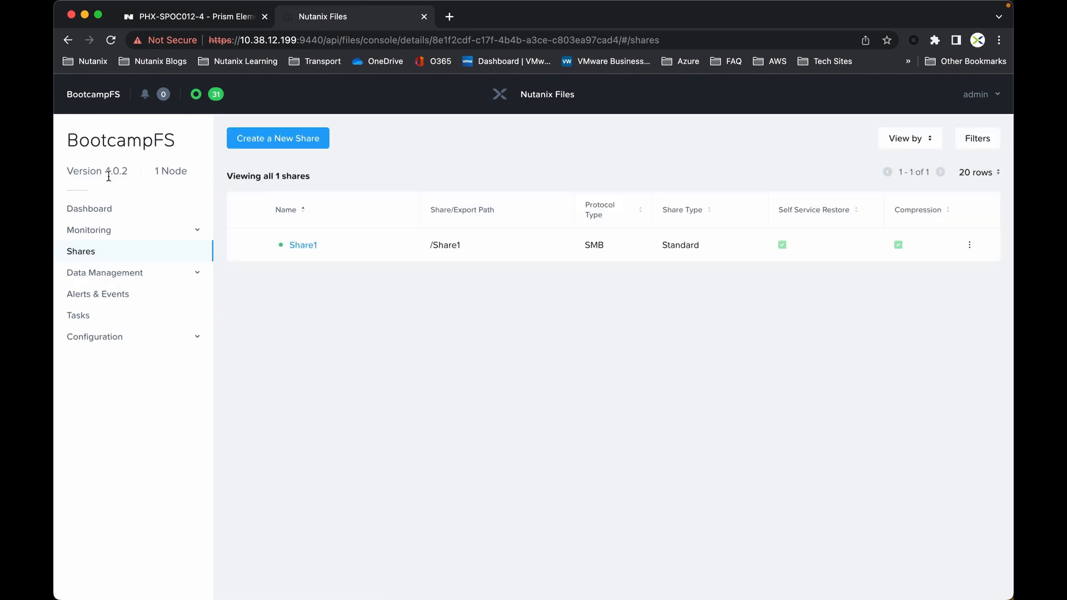
{"action": "left_click", "coordinate": [89, 208]}
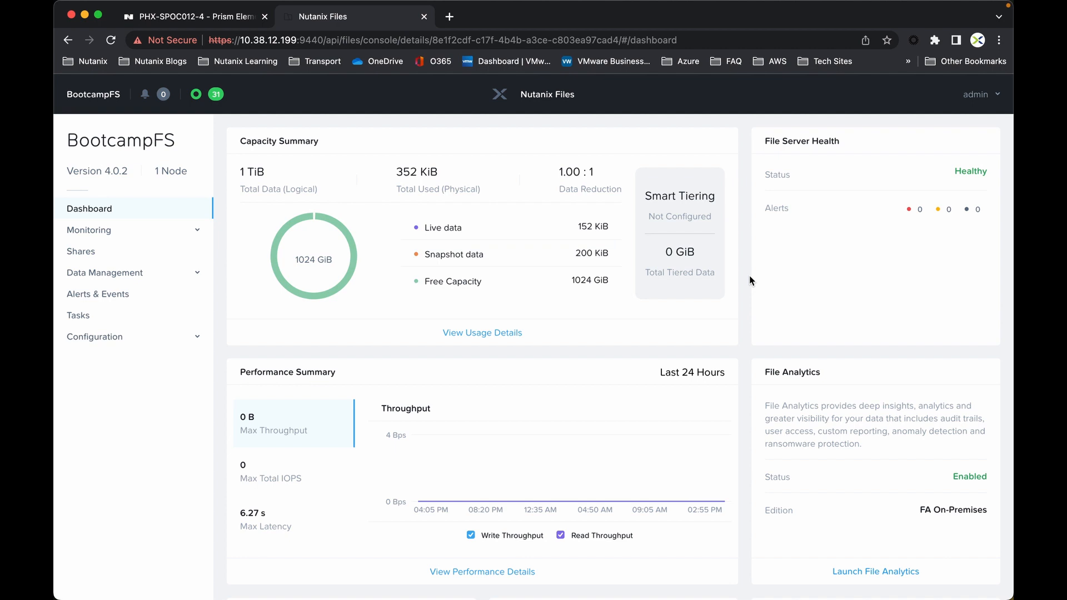
{"action": "mouse_move", "coordinate": [888, 557]}
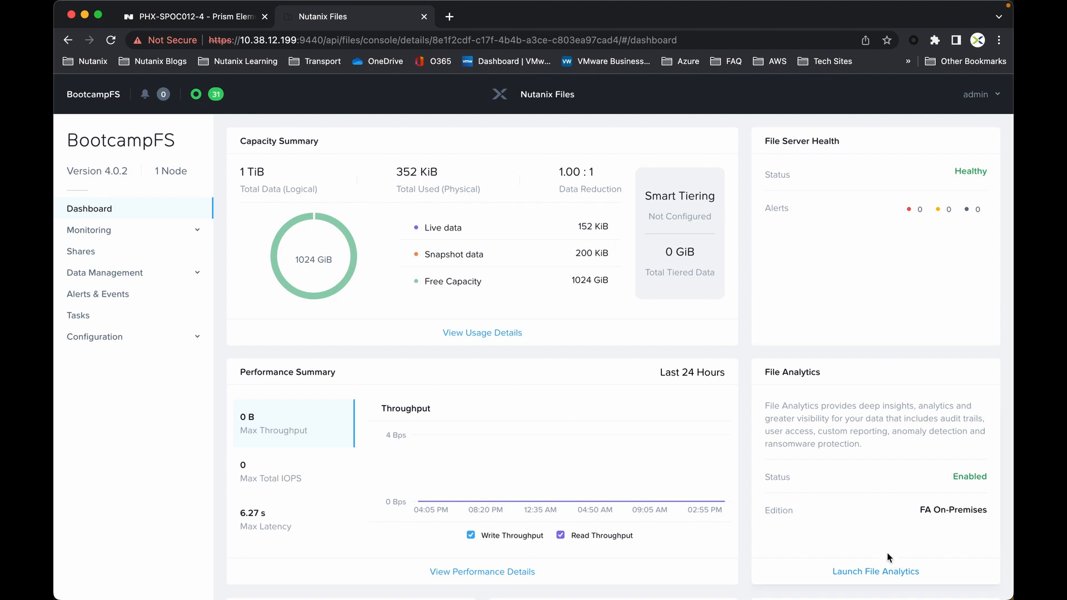
{"action": "mouse_move", "coordinate": [875, 571]}
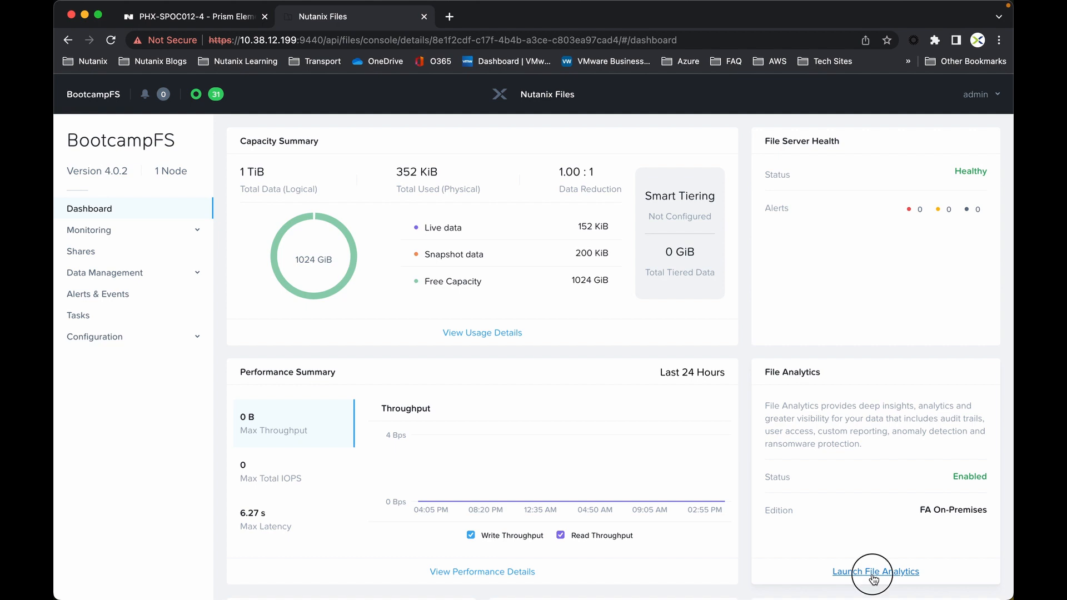
{"action": "left_click", "coordinate": [876, 571]}
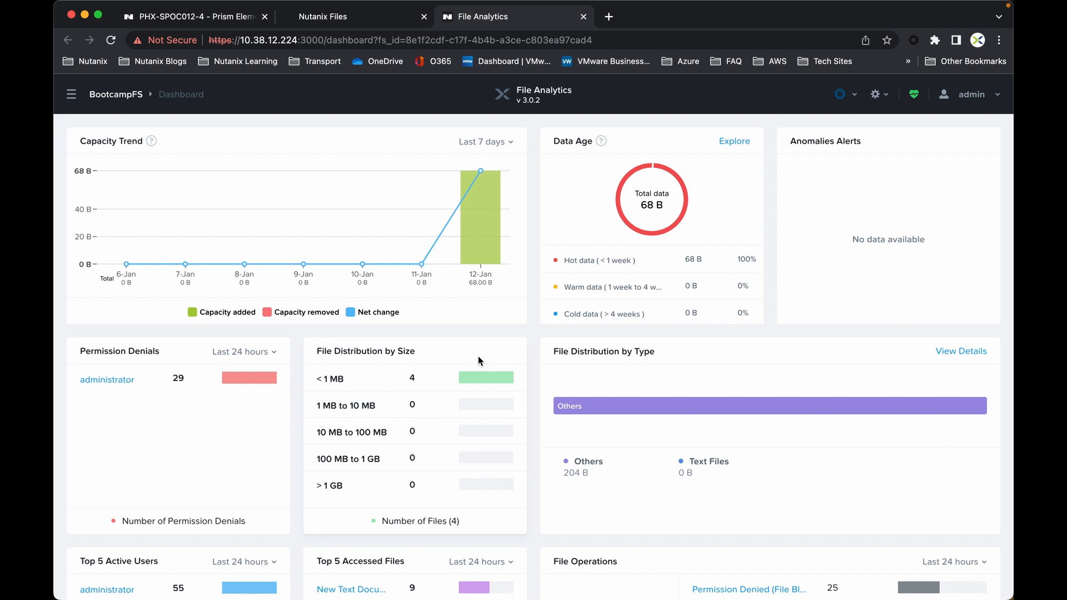
{"action": "mouse_move", "coordinate": [421, 264]}
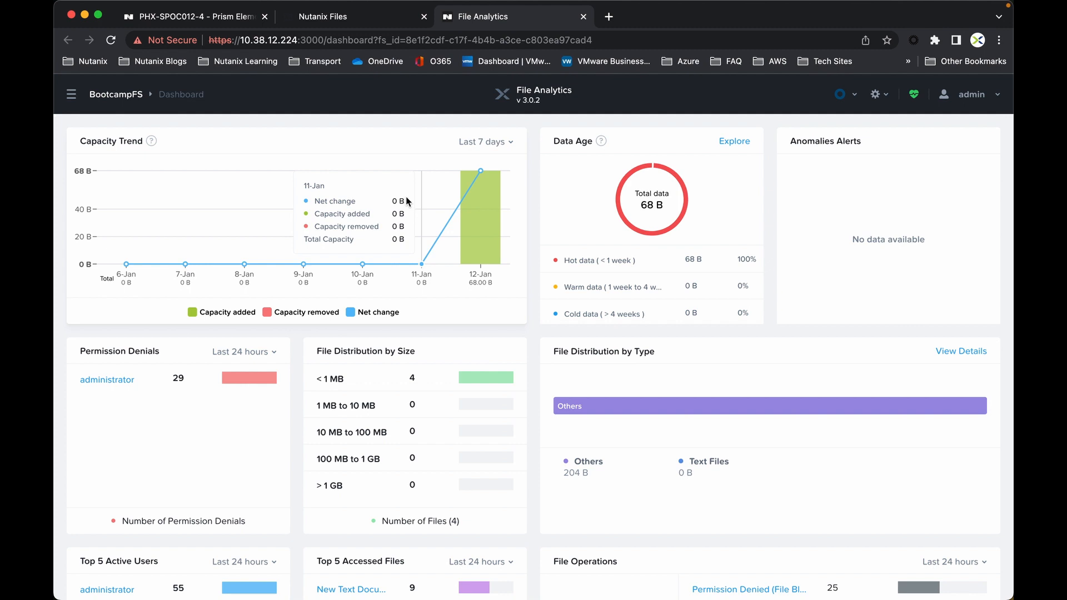
{"action": "mouse_move", "coordinate": [248, 156]}
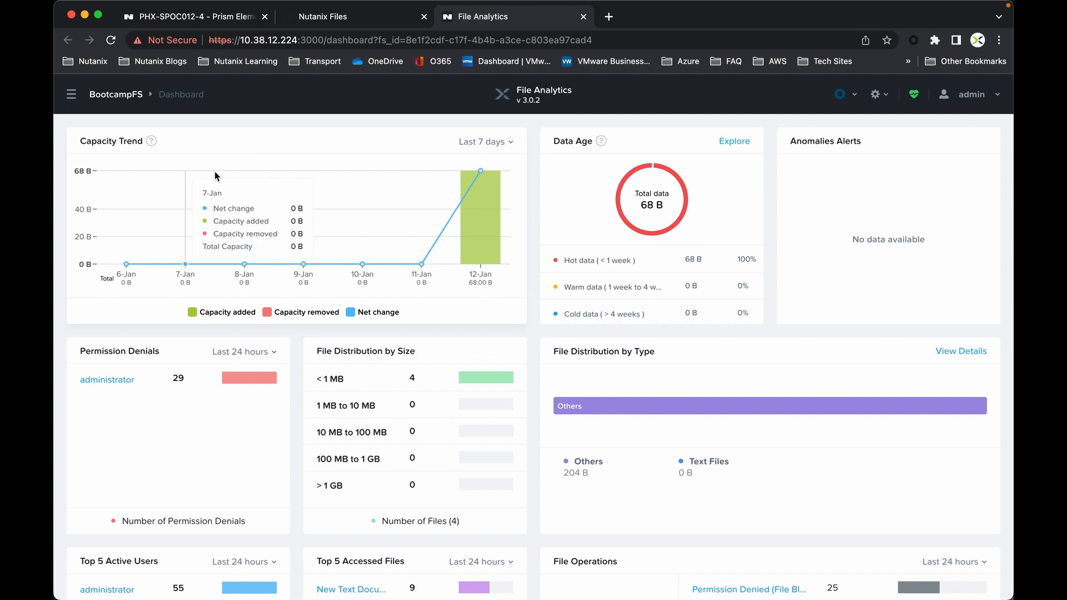
{"action": "mouse_move", "coordinate": [211, 447]}
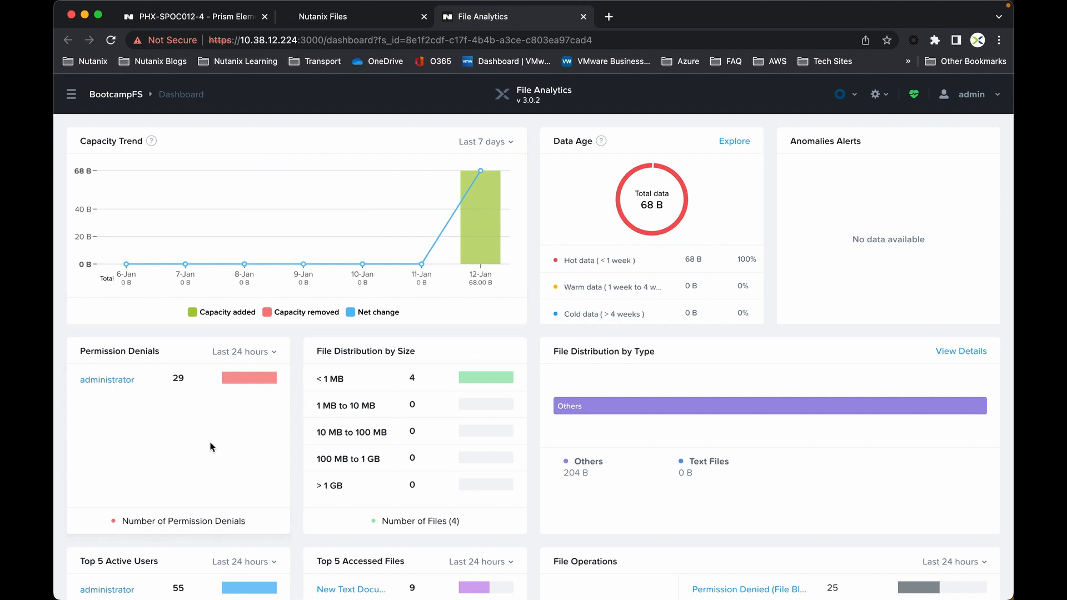
{"action": "scroll", "scroll_direction": "down", "scroll_amount": 3}
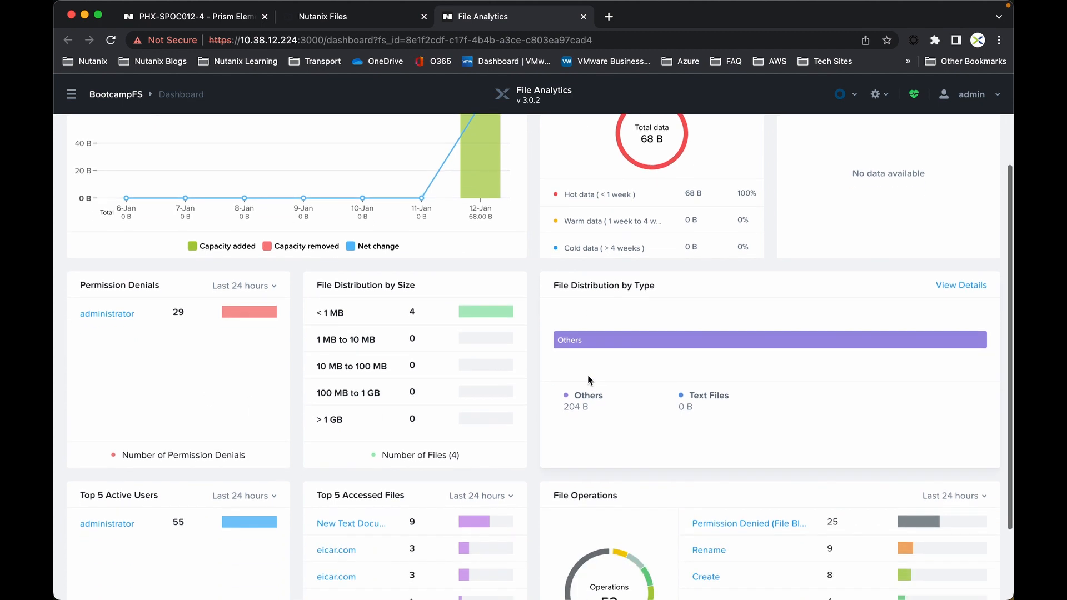
{"action": "scroll", "scroll_direction": "down", "scroll_amount": 3}
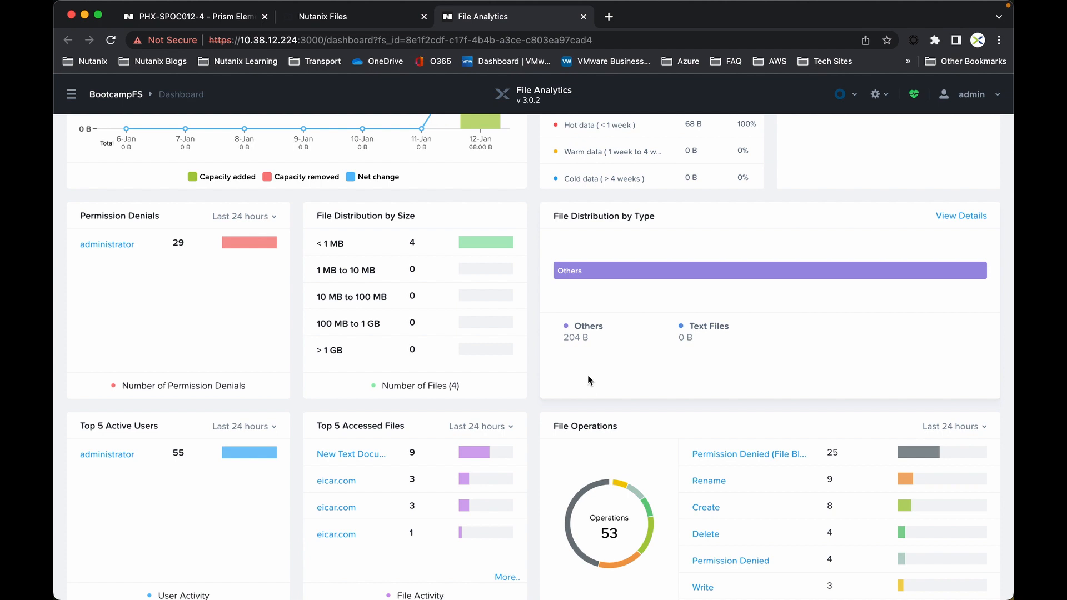
{"action": "mouse_move", "coordinate": [429, 450]}
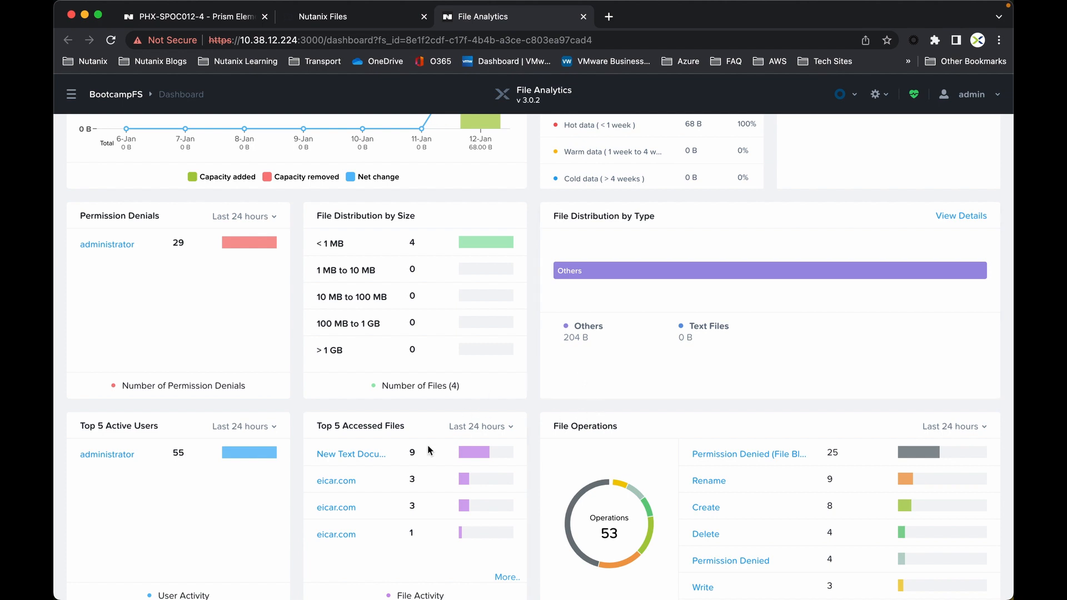
{"action": "mouse_move", "coordinate": [726, 405]}
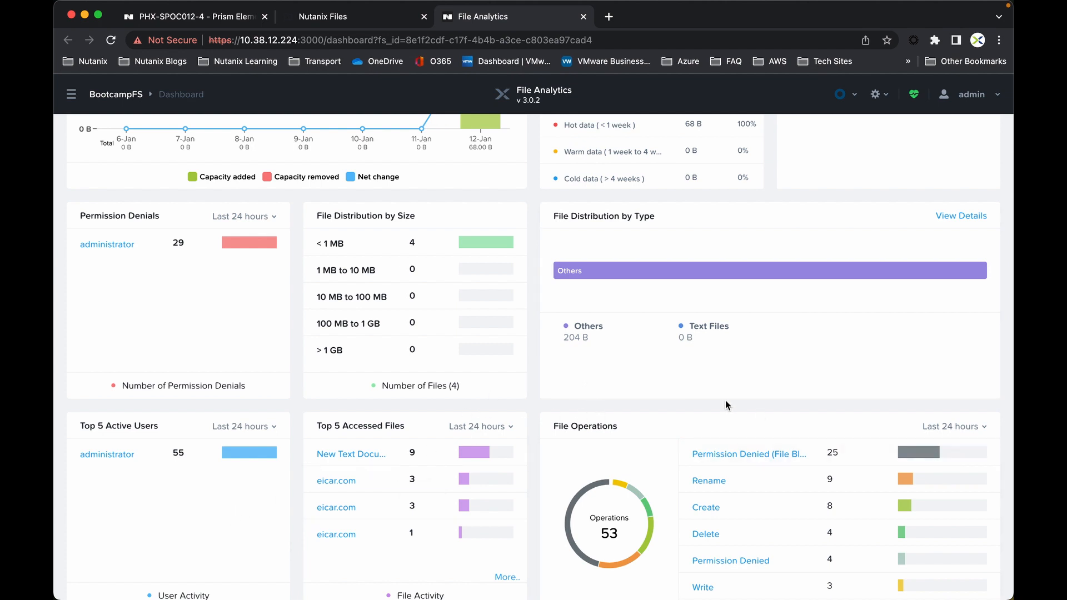
{"action": "scroll", "scroll_direction": "up", "scroll_amount": 3}
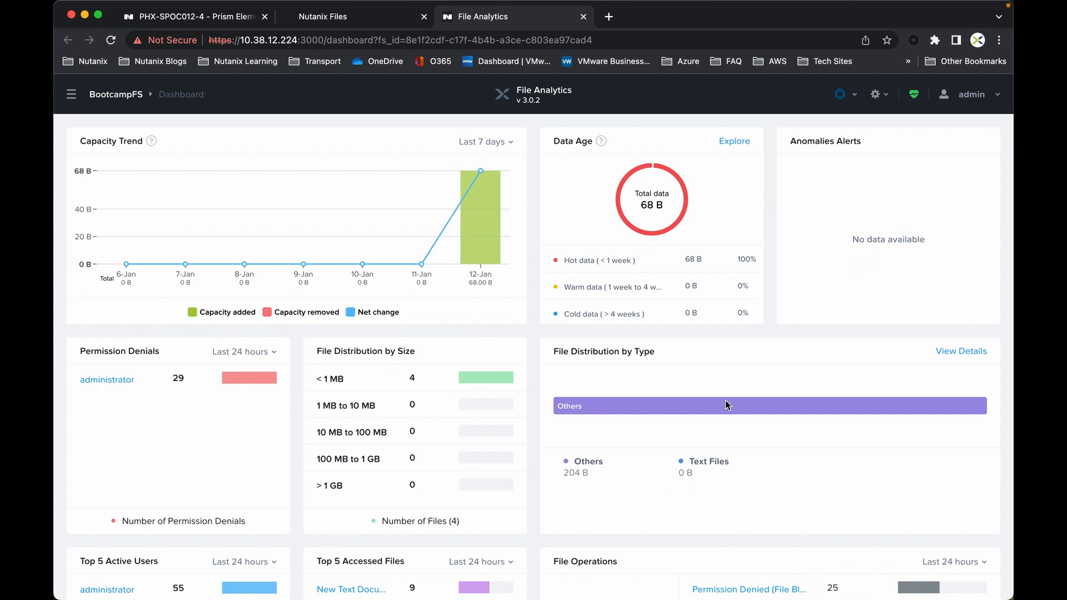
{"action": "mouse_move", "coordinate": [71, 101]}
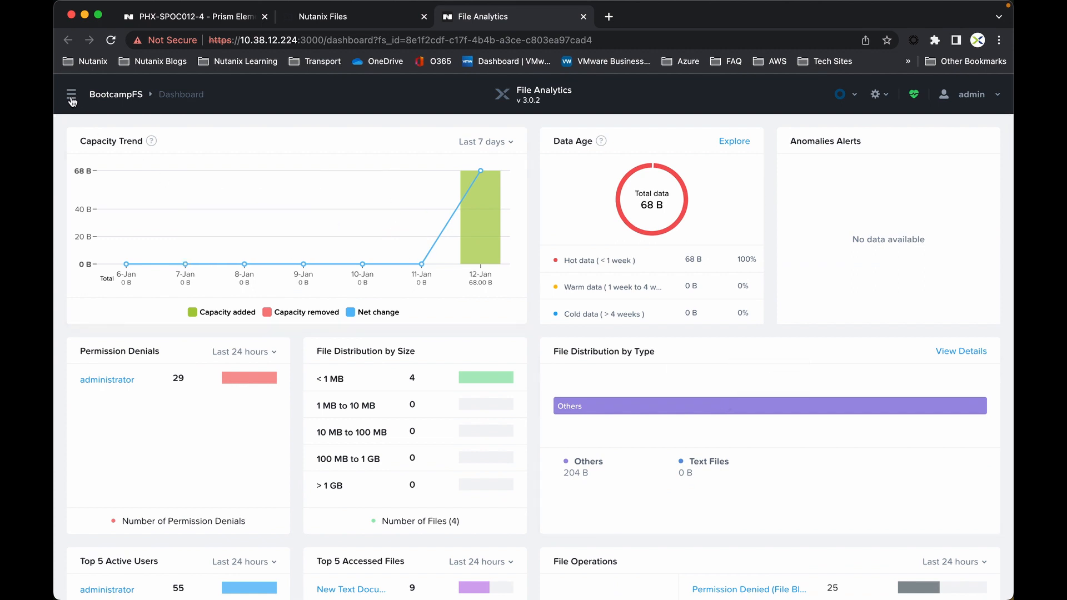
Navigate to the Ransomware page for BootcampFS from the File Analytics menu
{"action": "left_click", "coordinate": [71, 94]}
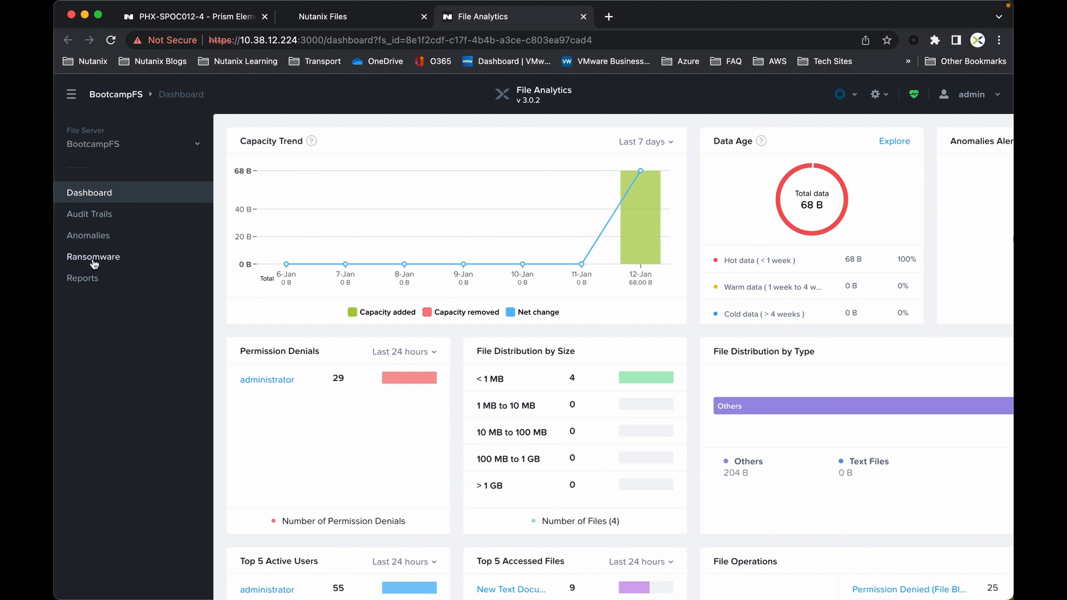
{"action": "left_click", "coordinate": [93, 257]}
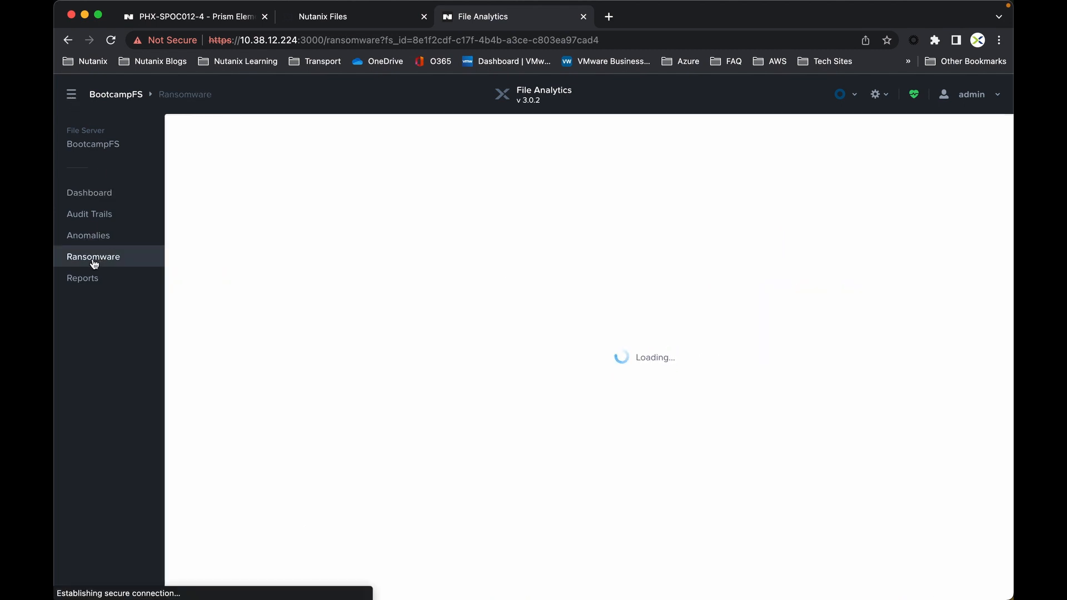
{"action": "left_click", "coordinate": [71, 93]}
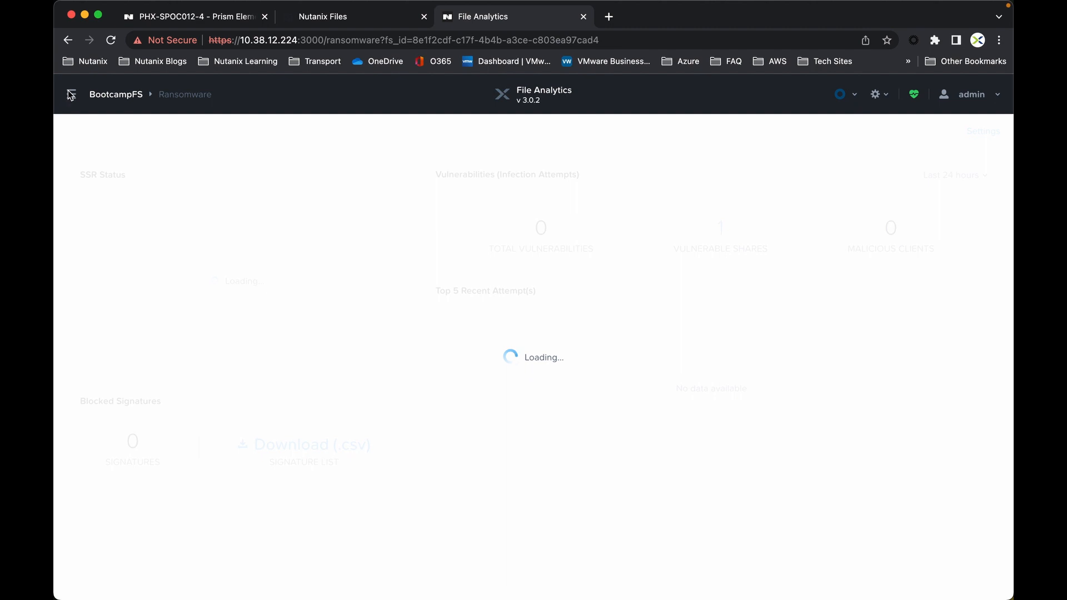
Toggle the navigation panel while the Ransomware overview with blocked New Text Document.km renames loads
{"action": "left_click", "coordinate": [71, 93]}
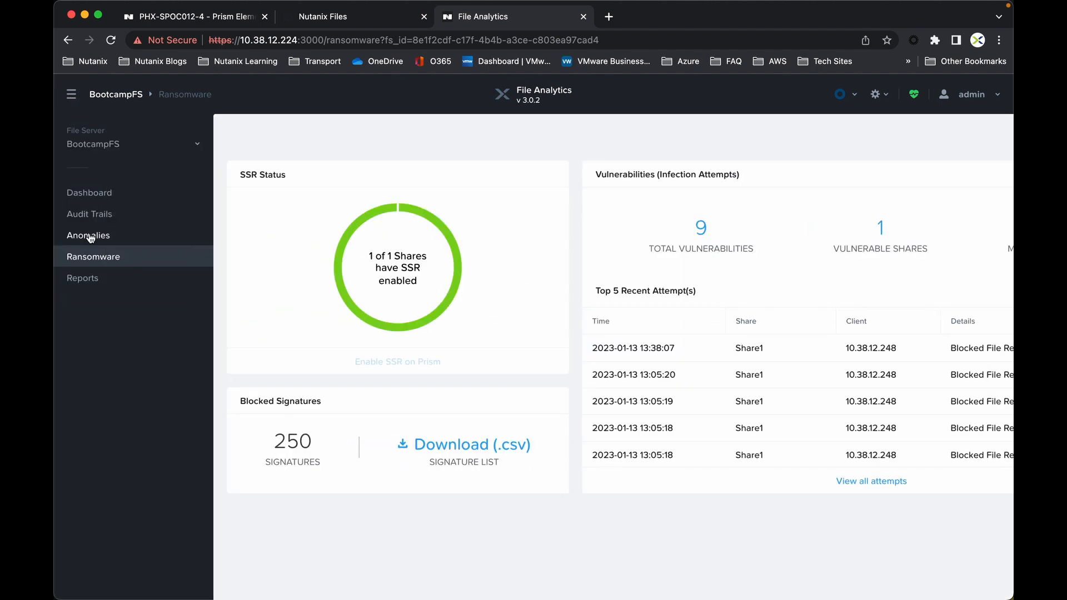
{"action": "left_click", "coordinate": [71, 93]}
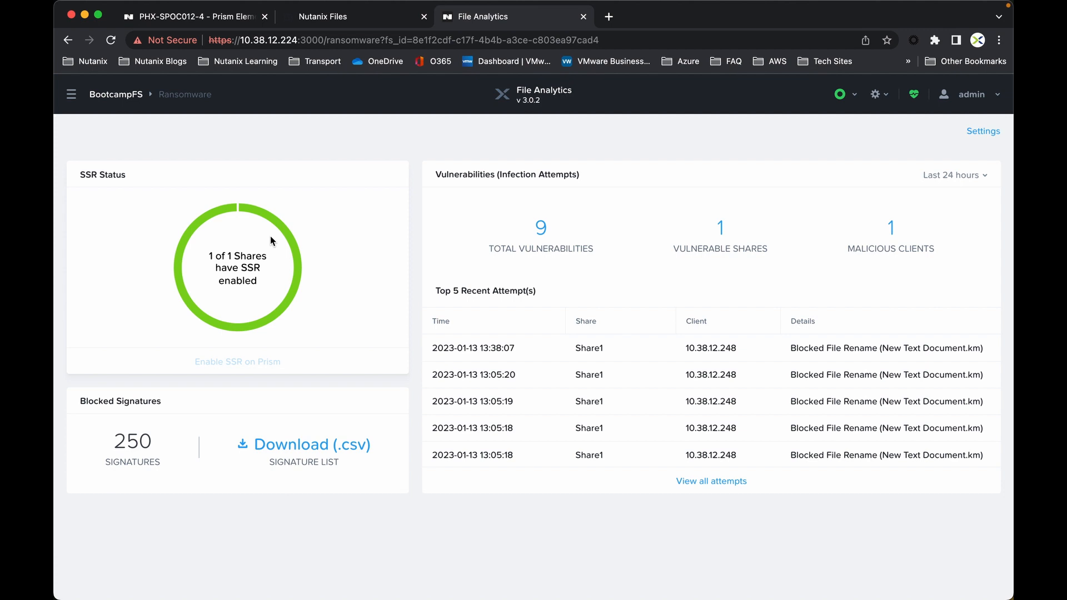
{"action": "mouse_move", "coordinate": [252, 185]}
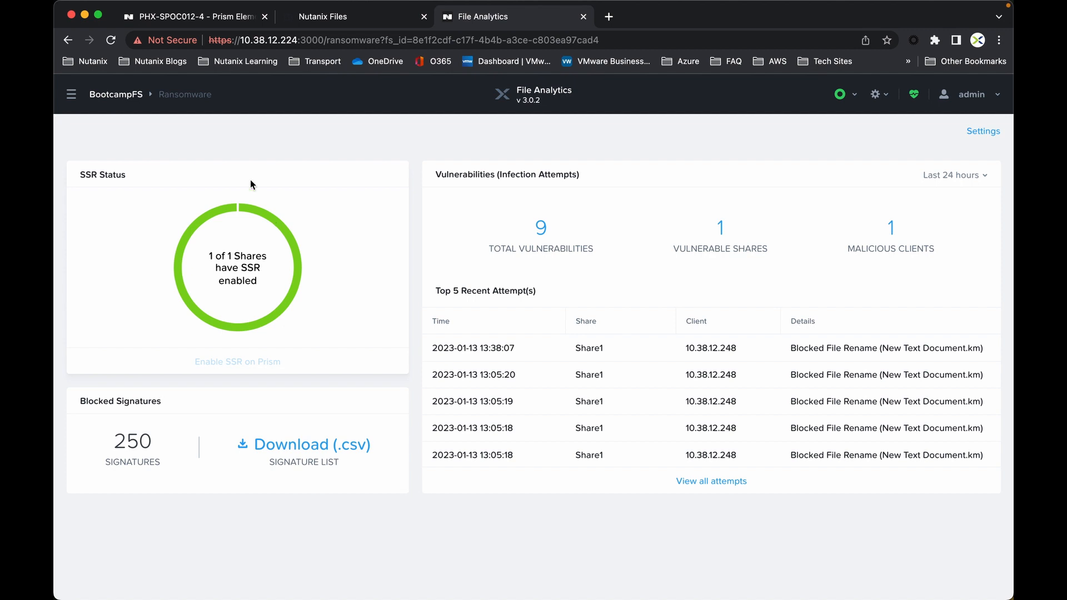
{"action": "mouse_move", "coordinate": [556, 348]}
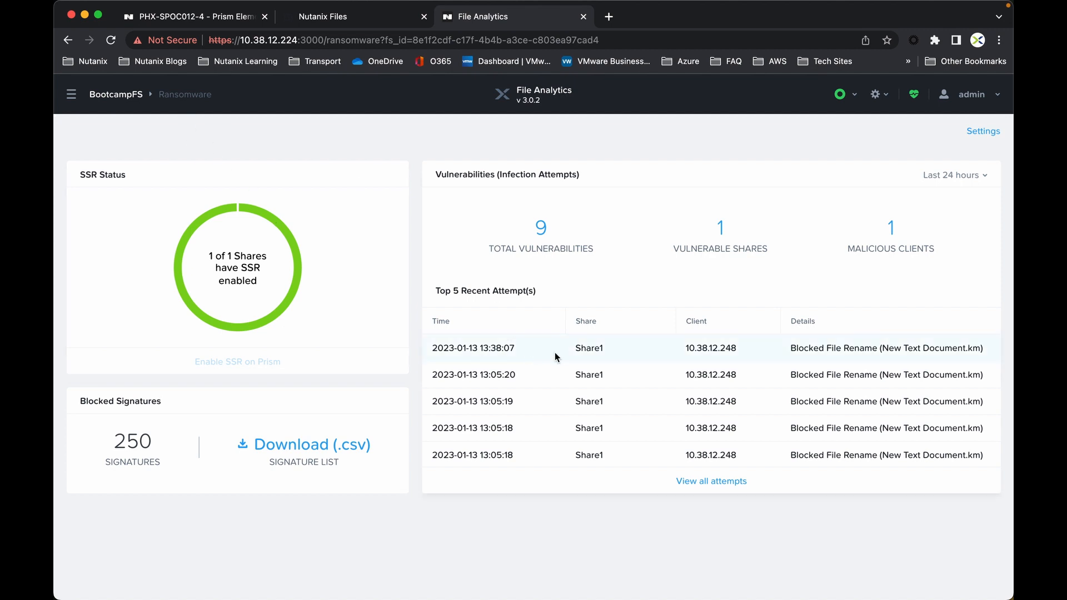
{"action": "mouse_move", "coordinate": [672, 348]}
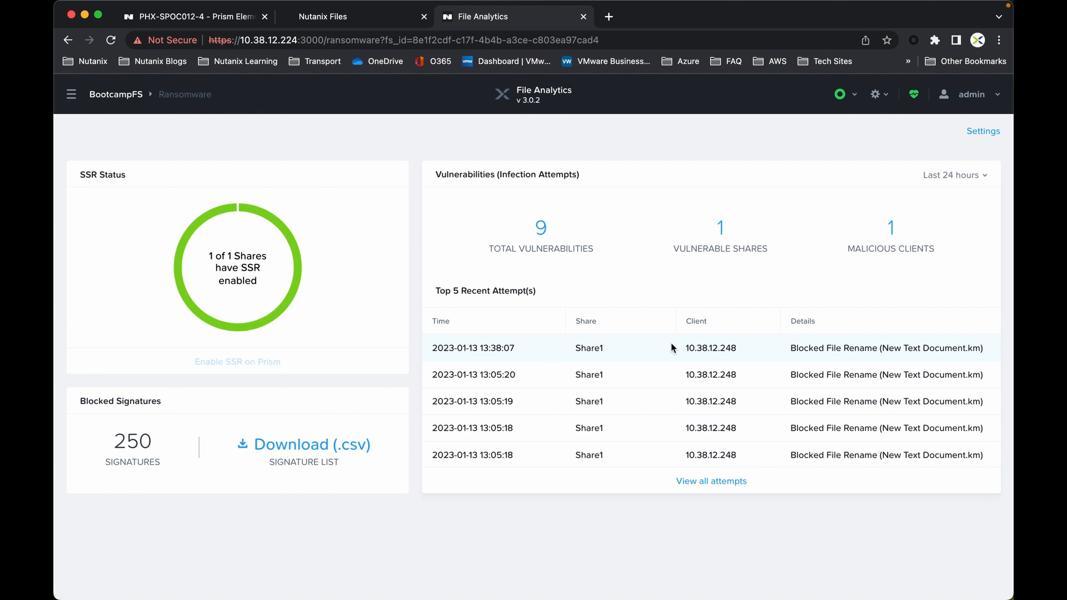
{"action": "mouse_move", "coordinate": [550, 362]}
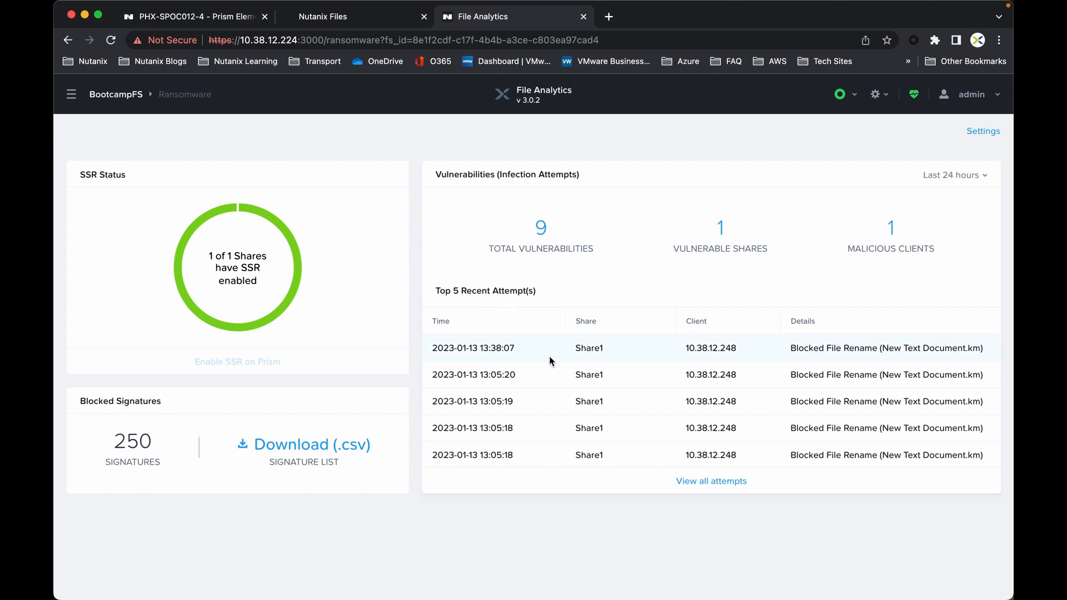
{"action": "mouse_move", "coordinate": [580, 365]}
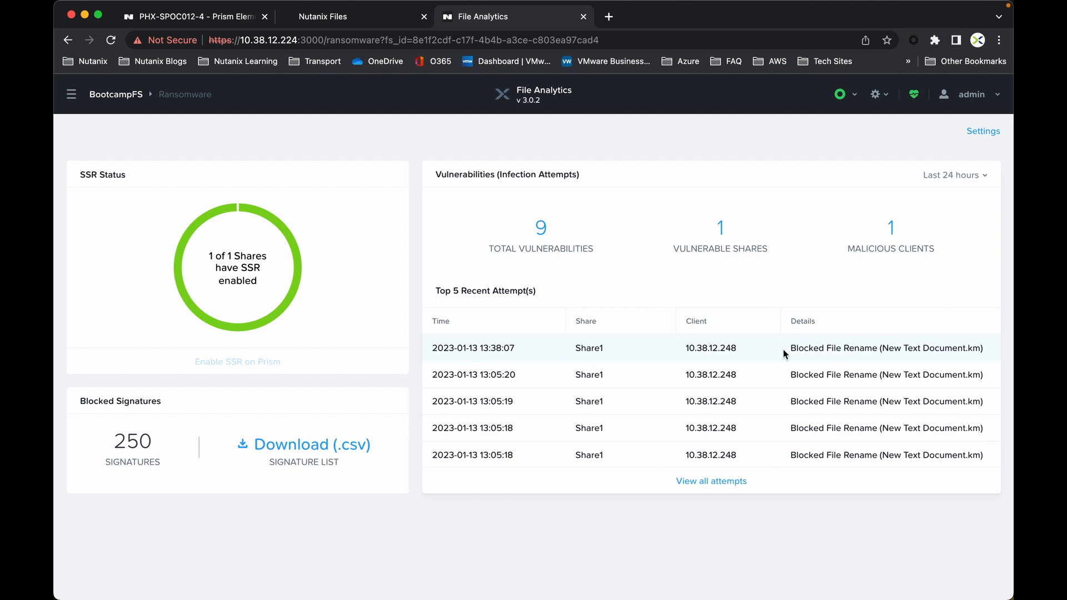
{"action": "mouse_move", "coordinate": [871, 359]}
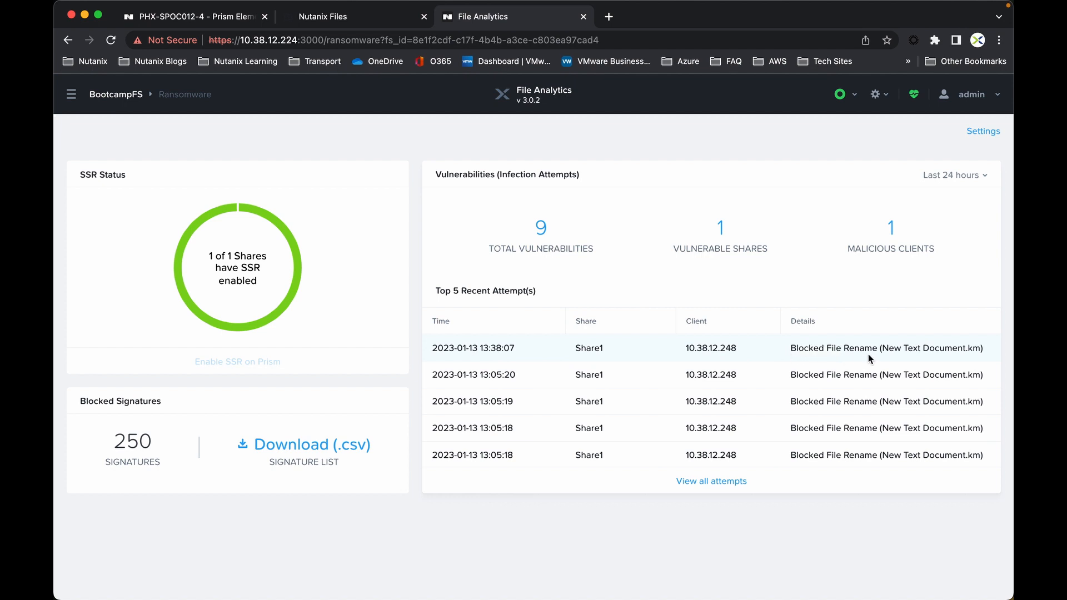
{"action": "mouse_move", "coordinate": [950, 153]}
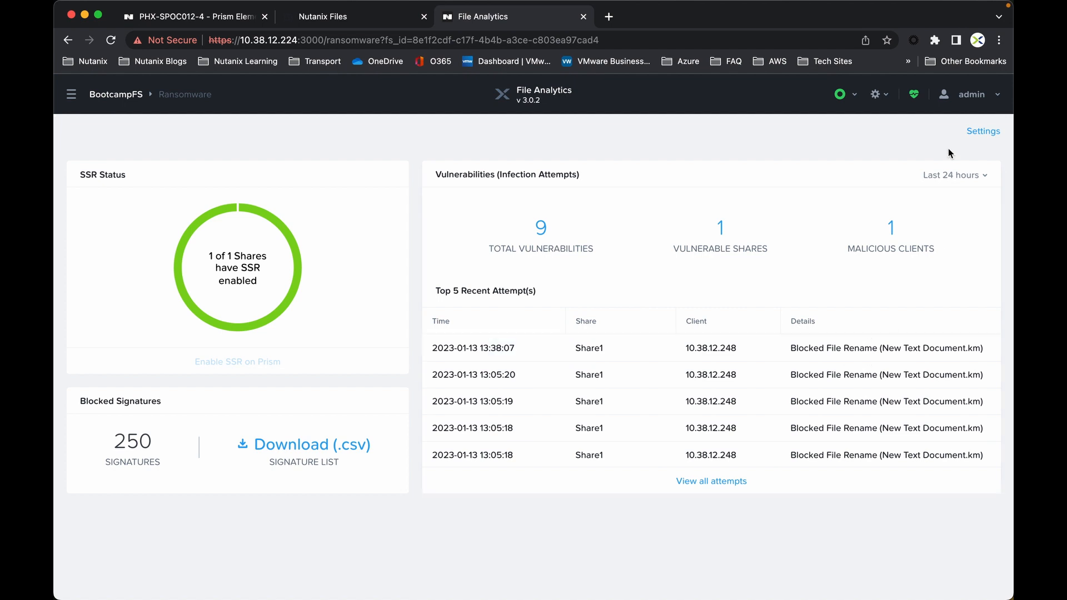
Bring up the ransomware Policy Configuration showing 250 blocked signatures
{"action": "left_click", "coordinate": [982, 131]}
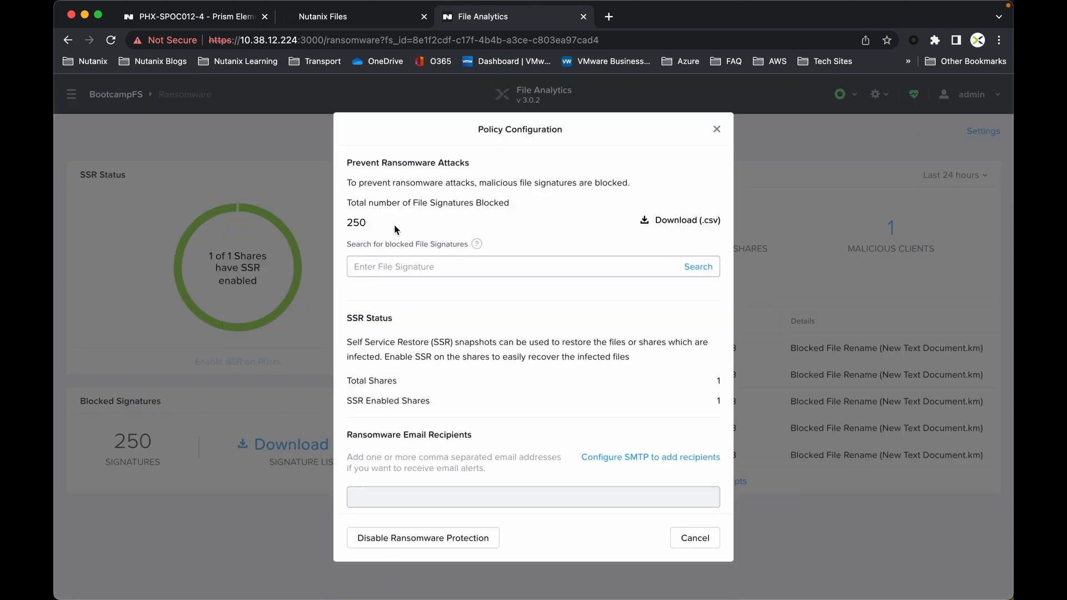
{"action": "mouse_move", "coordinate": [679, 220]}
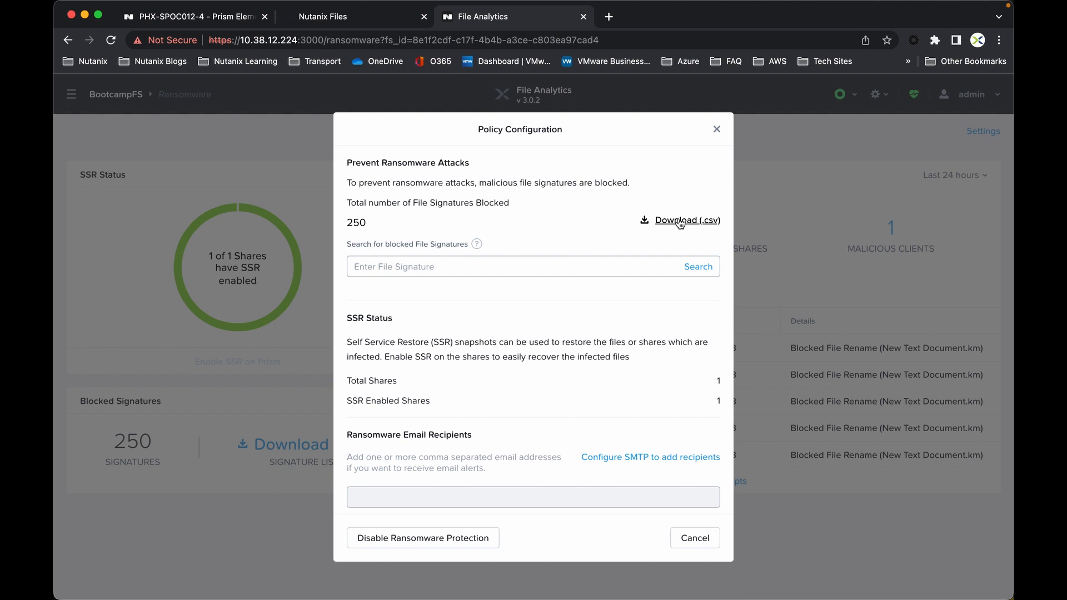
{"action": "mouse_move", "coordinate": [417, 240]}
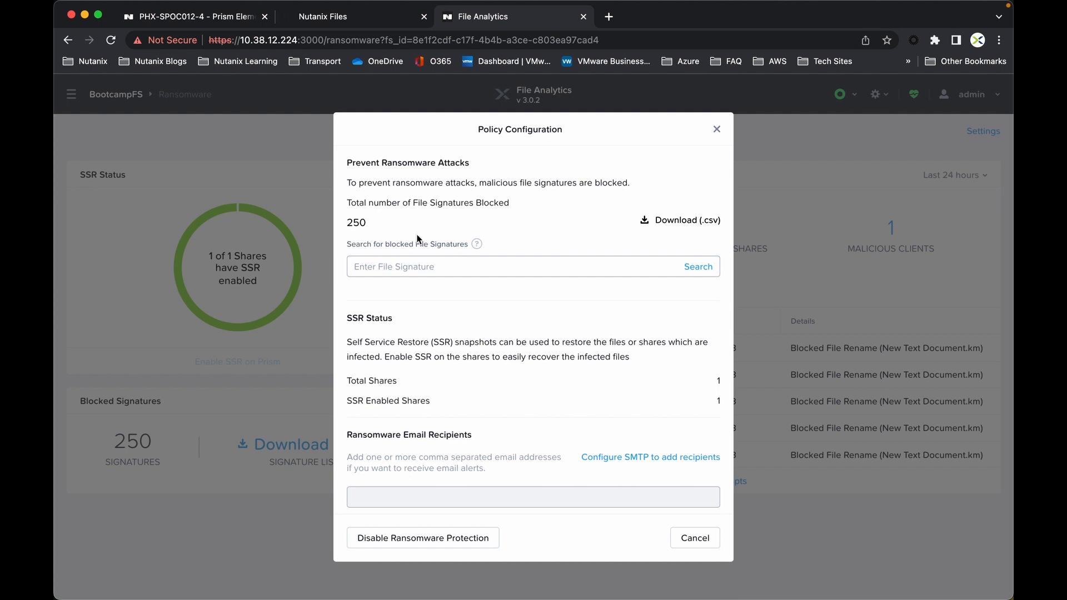
{"action": "mouse_move", "coordinate": [380, 229]}
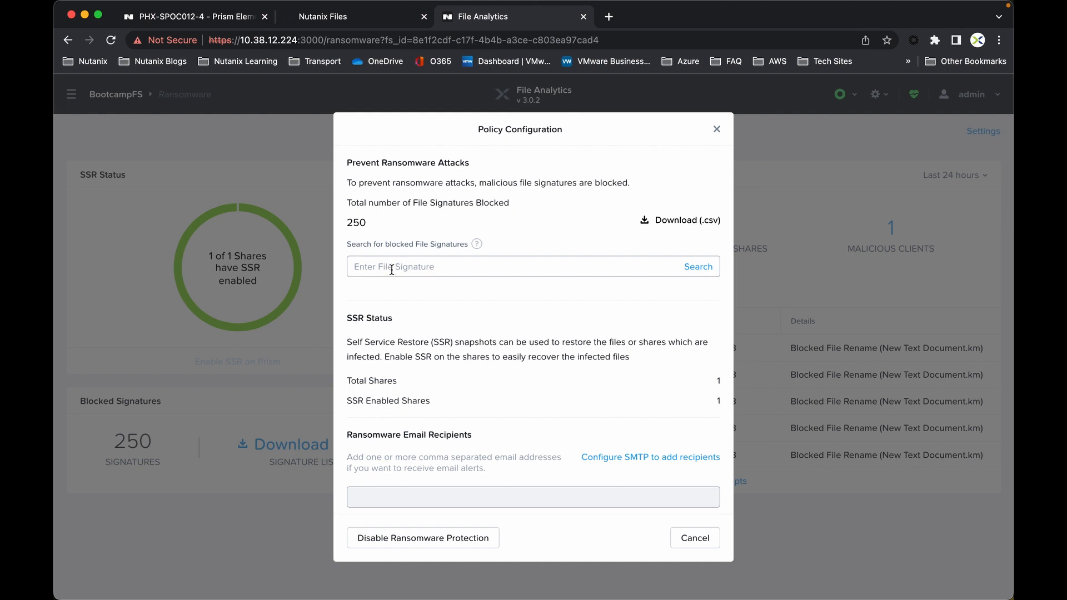
{"action": "mouse_move", "coordinate": [386, 227]}
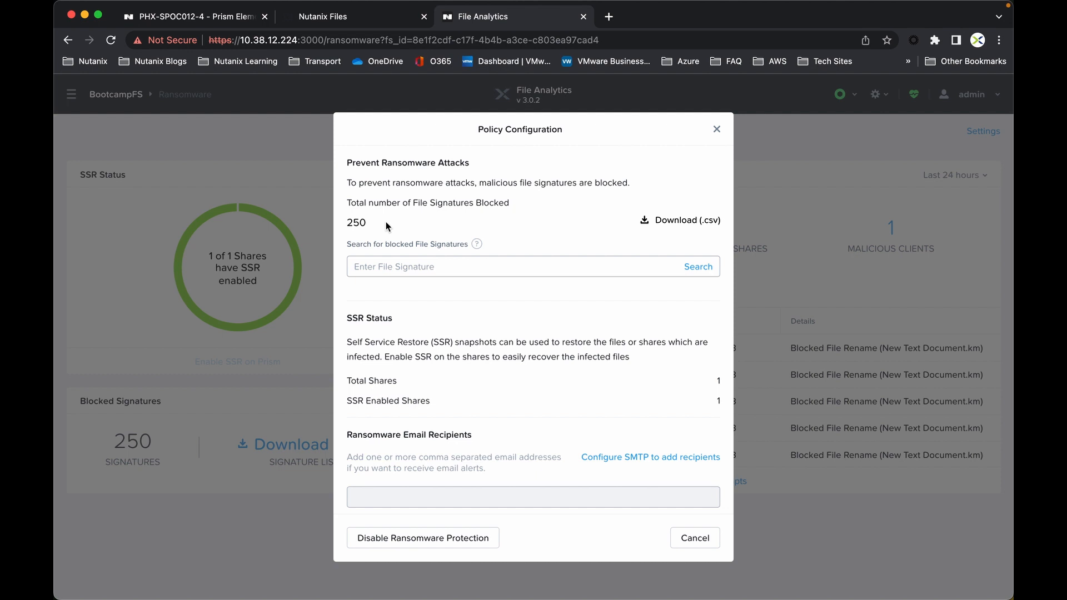
{"action": "mouse_move", "coordinate": [386, 277]}
{"action": "type", "text": "*.km"}
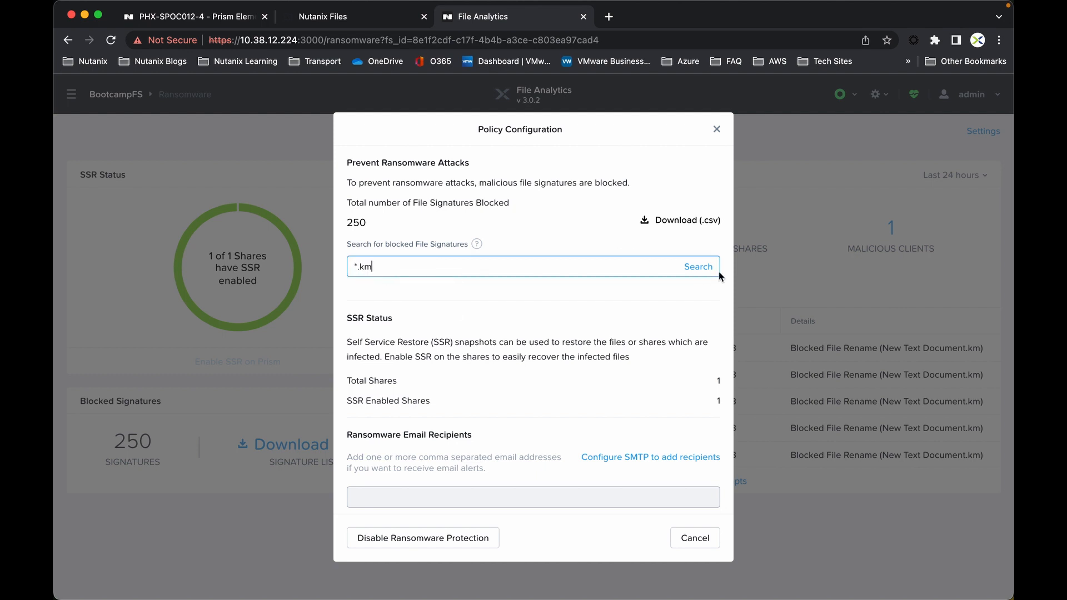
Confirm *.km is in the blocked signature list, then close the Policy Configuration
{"action": "left_click", "coordinate": [696, 265]}
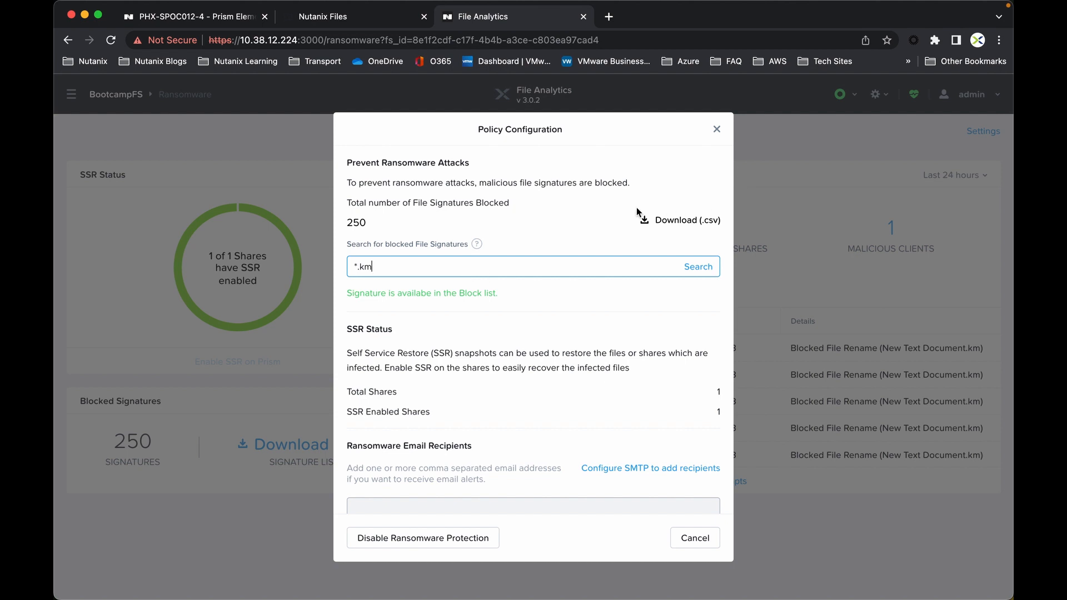
{"action": "mouse_move", "coordinate": [381, 307]}
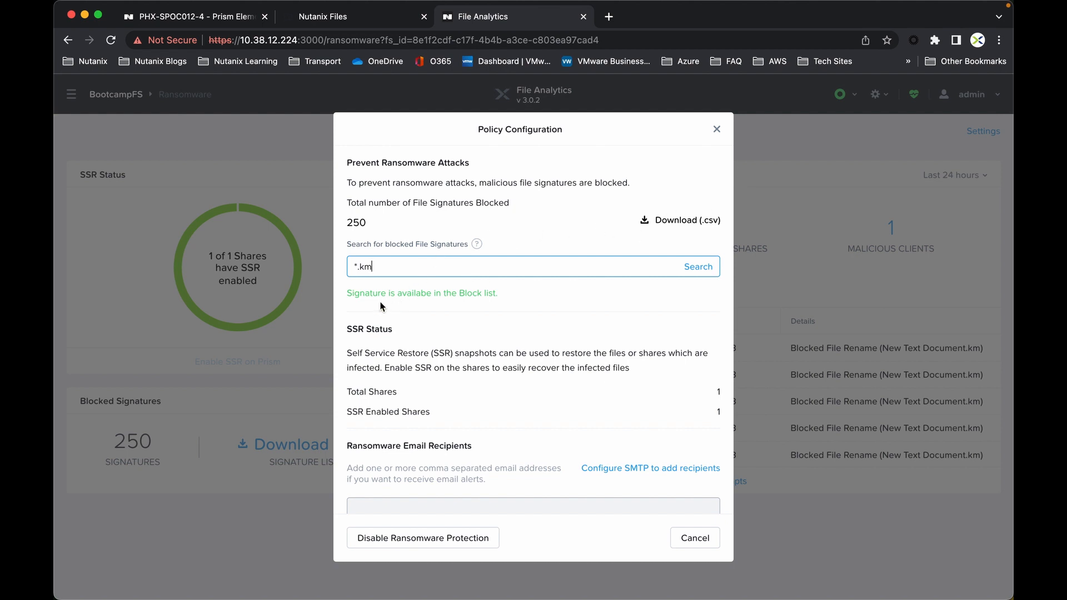
{"action": "mouse_move", "coordinate": [506, 308]}
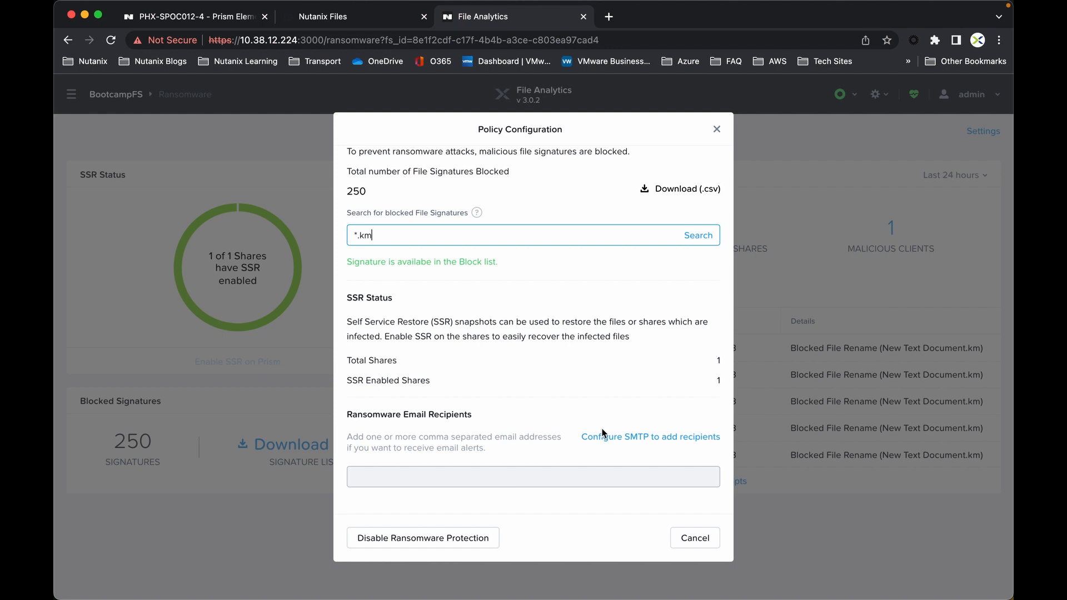
{"action": "mouse_move", "coordinate": [731, 121]}
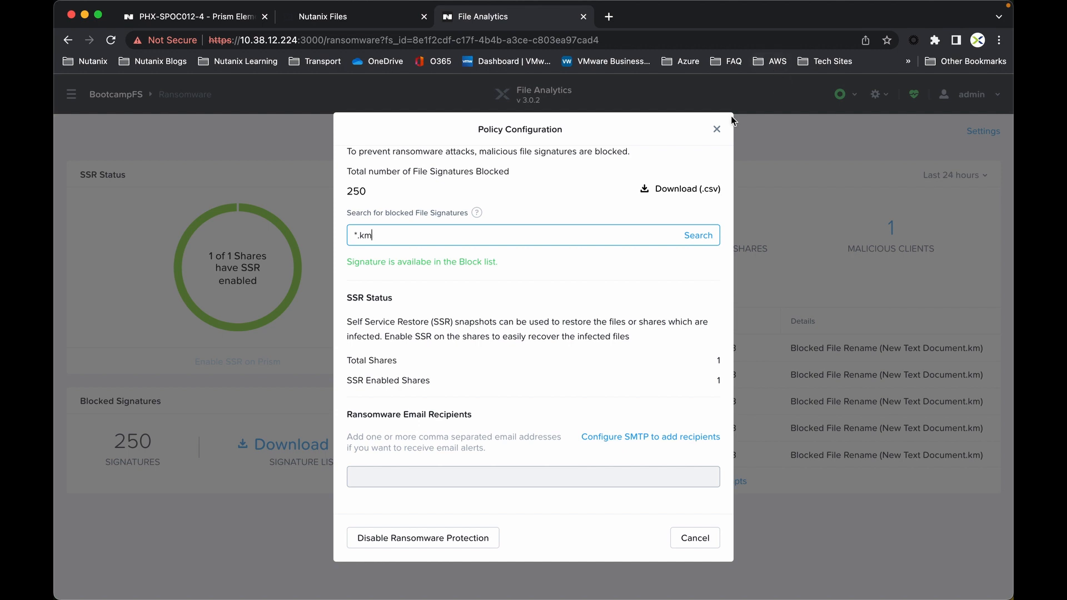
{"action": "left_click", "coordinate": [716, 129]}
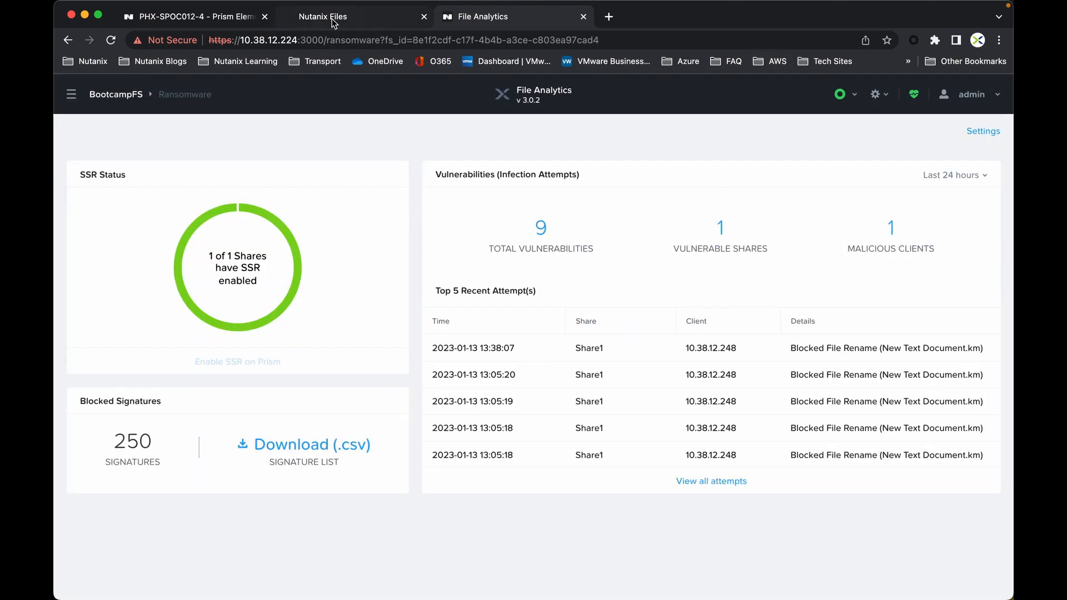
Launch the KM_Win virtual machine's console from the Prism Element VM list
{"action": "left_click", "coordinate": [193, 16]}
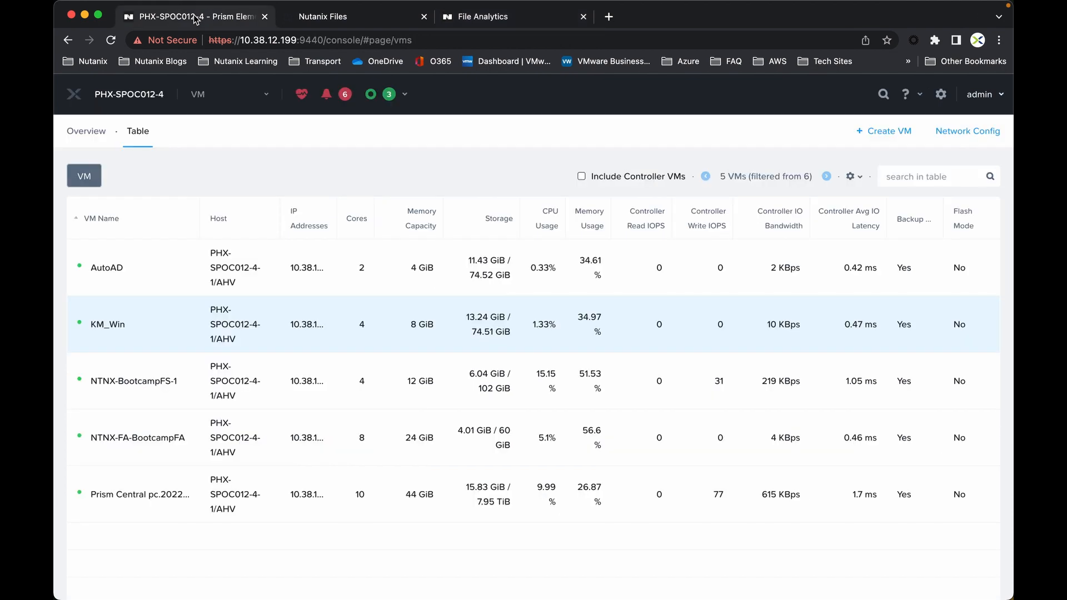
{"action": "right_click", "coordinate": [106, 323]}
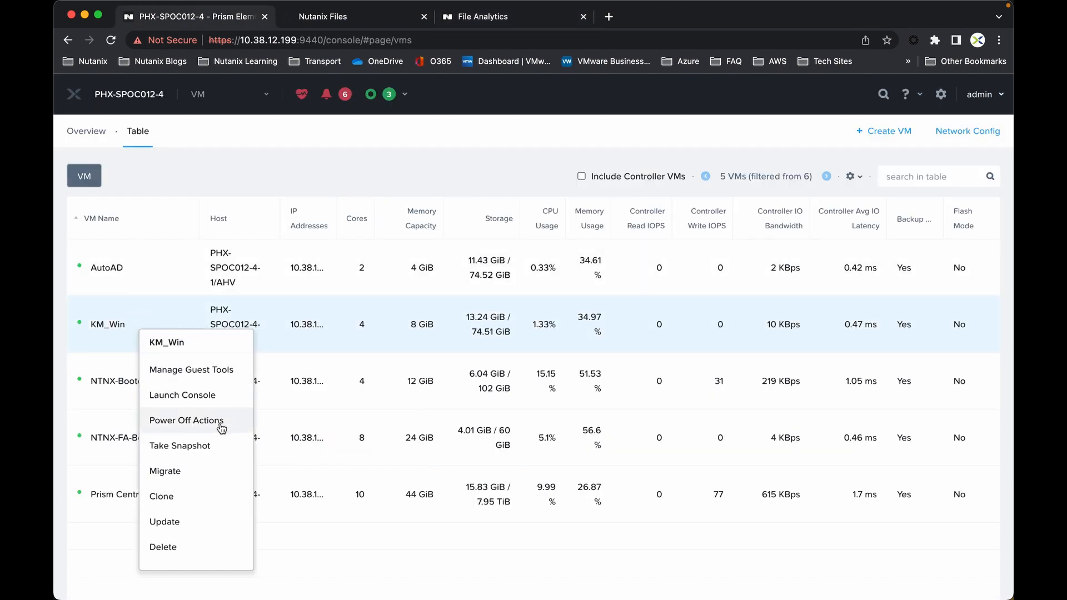
{"action": "mouse_move", "coordinate": [196, 395]}
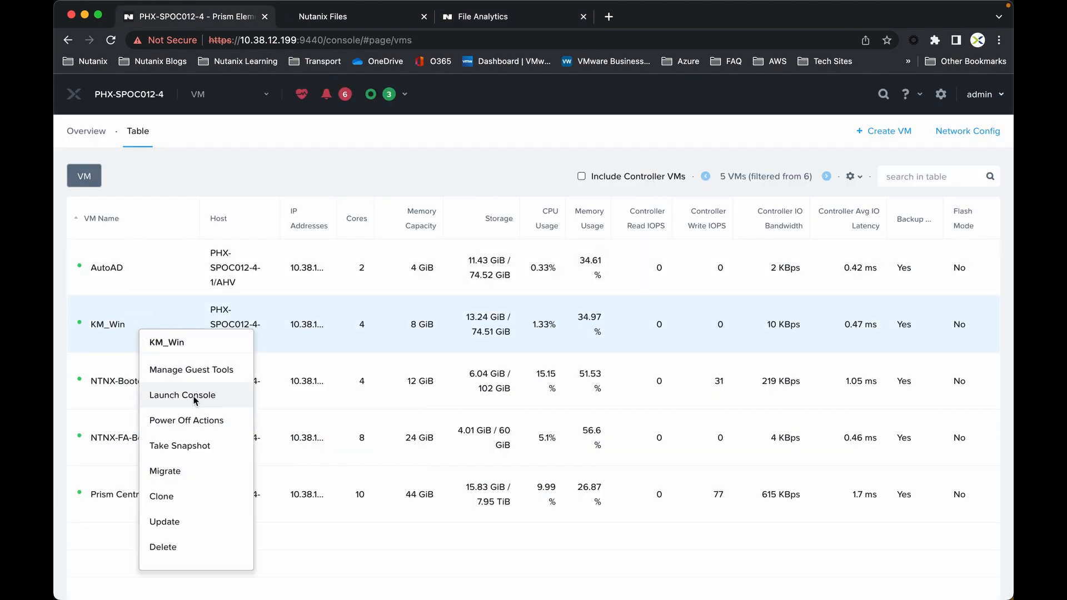
{"action": "left_click", "coordinate": [181, 394]}
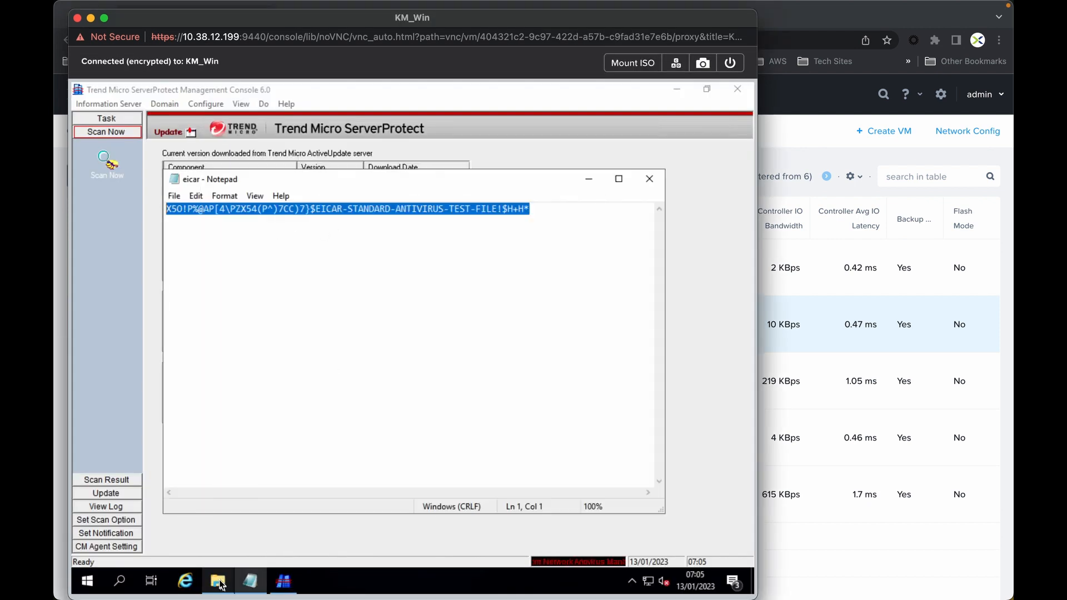
{"action": "mouse_move", "coordinate": [236, 580]}
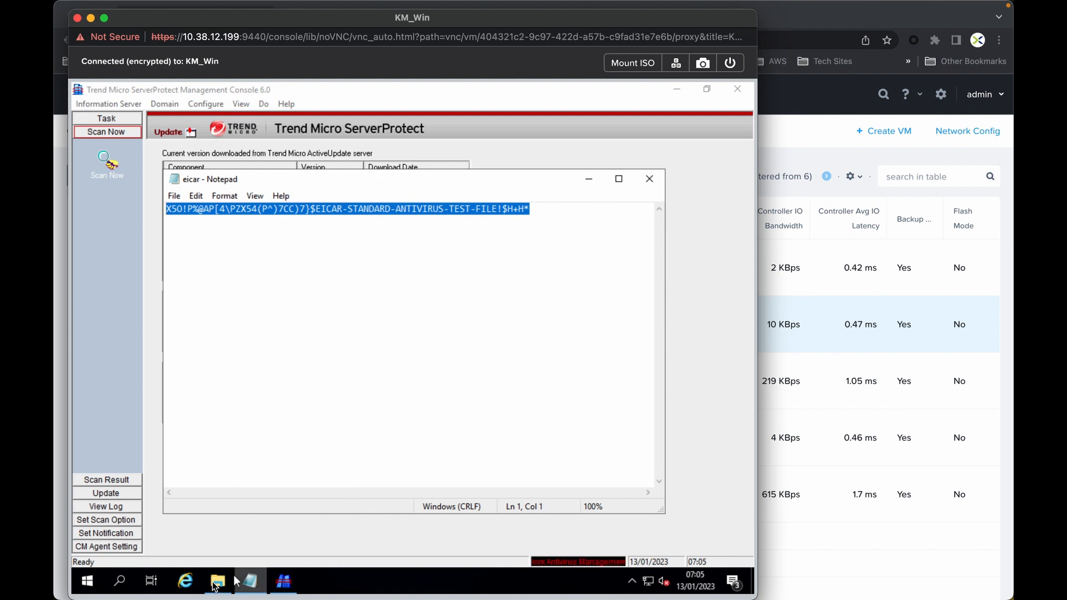
Rename New Text Document.txt on share1 to a .km extension
{"action": "left_click", "coordinate": [216, 581]}
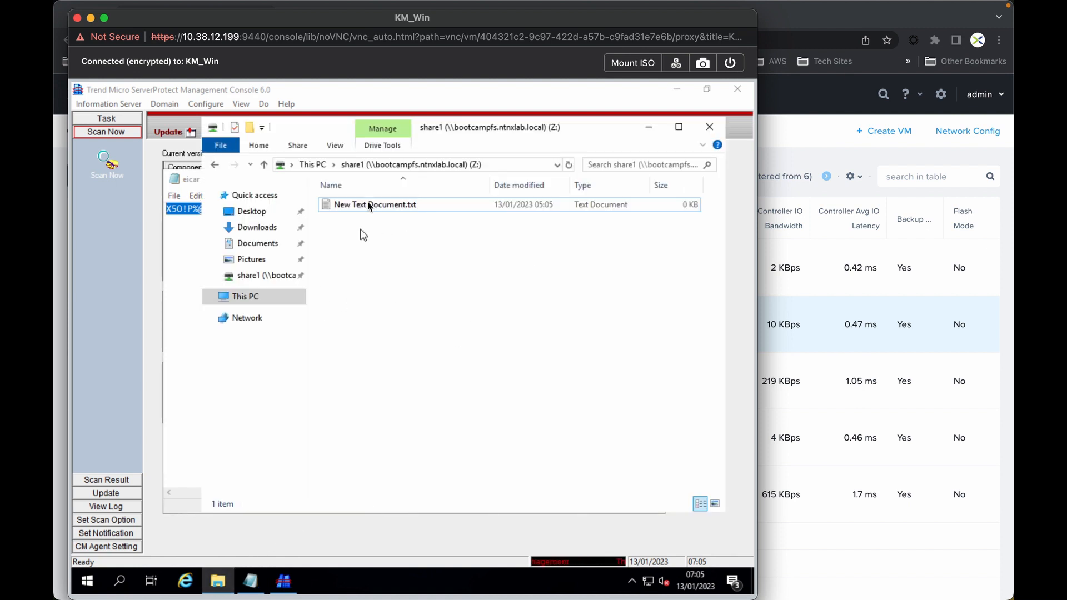
{"action": "double_click", "coordinate": [374, 205]}
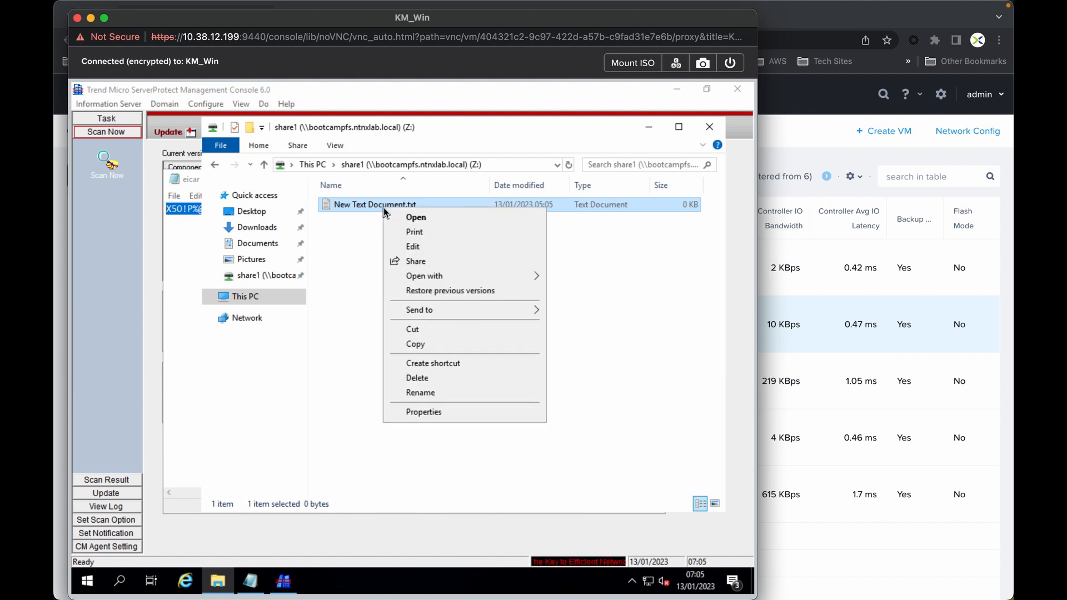
{"action": "mouse_move", "coordinate": [423, 392]}
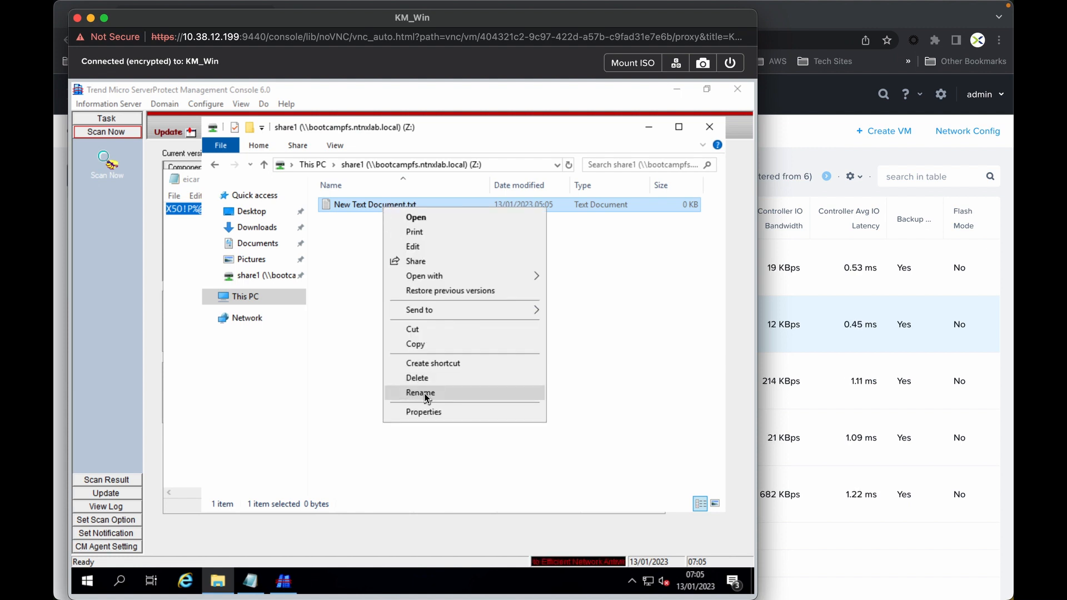
{"action": "left_click", "coordinate": [420, 392]}
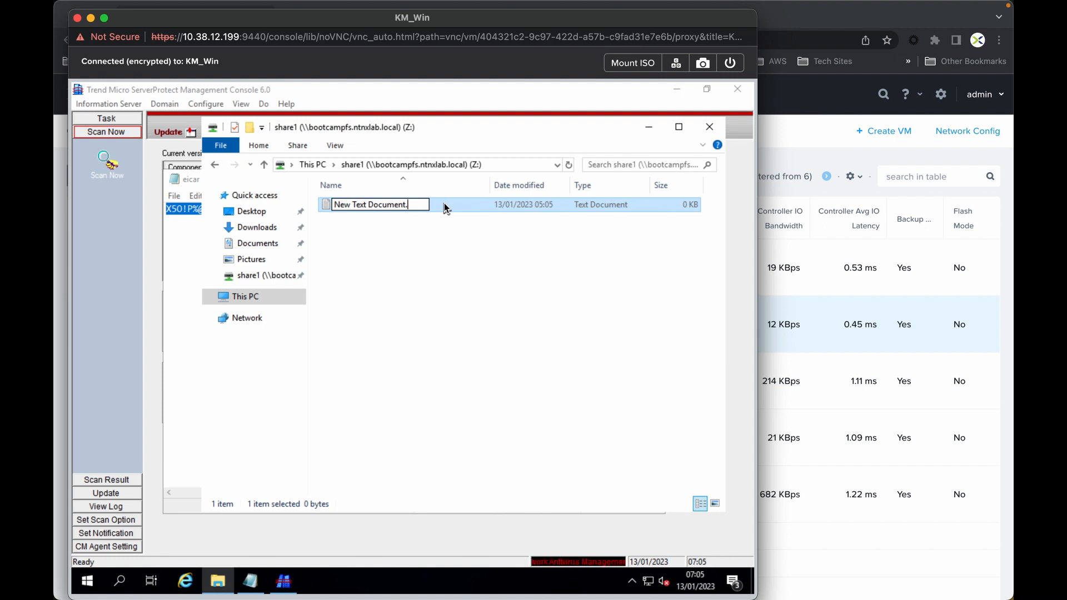
{"action": "type", "text": ".km"}
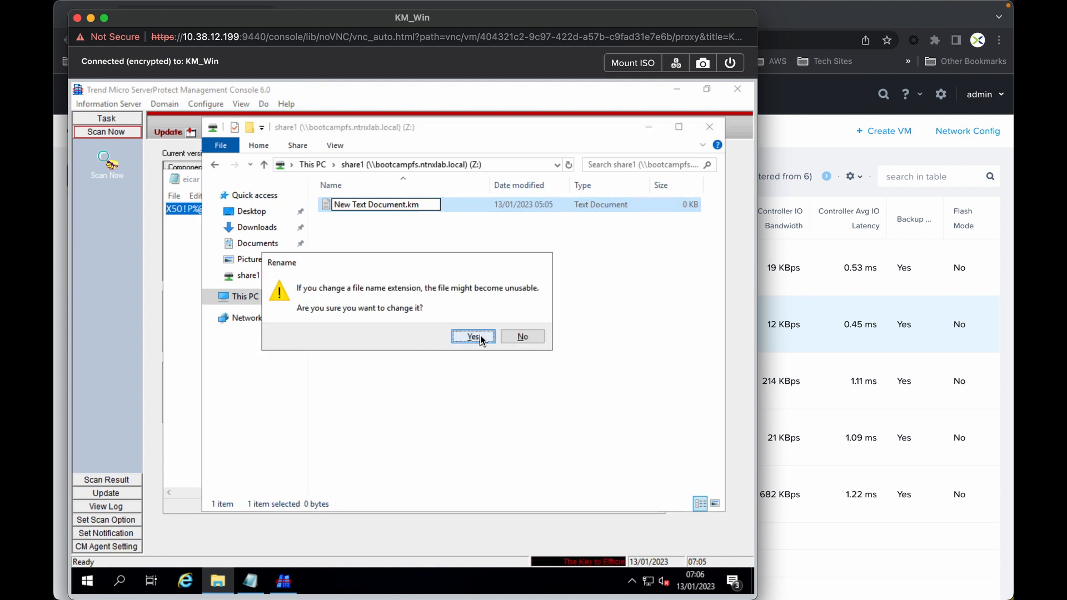
Confirm the .km extension change and dismiss the File Access Denied error
{"action": "left_click", "coordinate": [473, 336]}
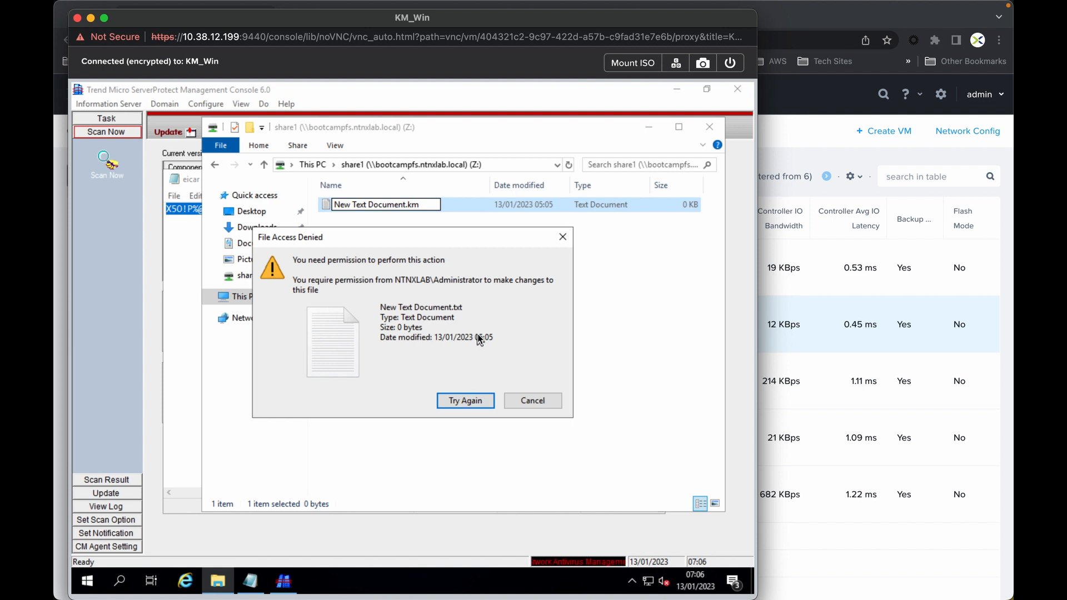
{"action": "mouse_move", "coordinate": [465, 400]}
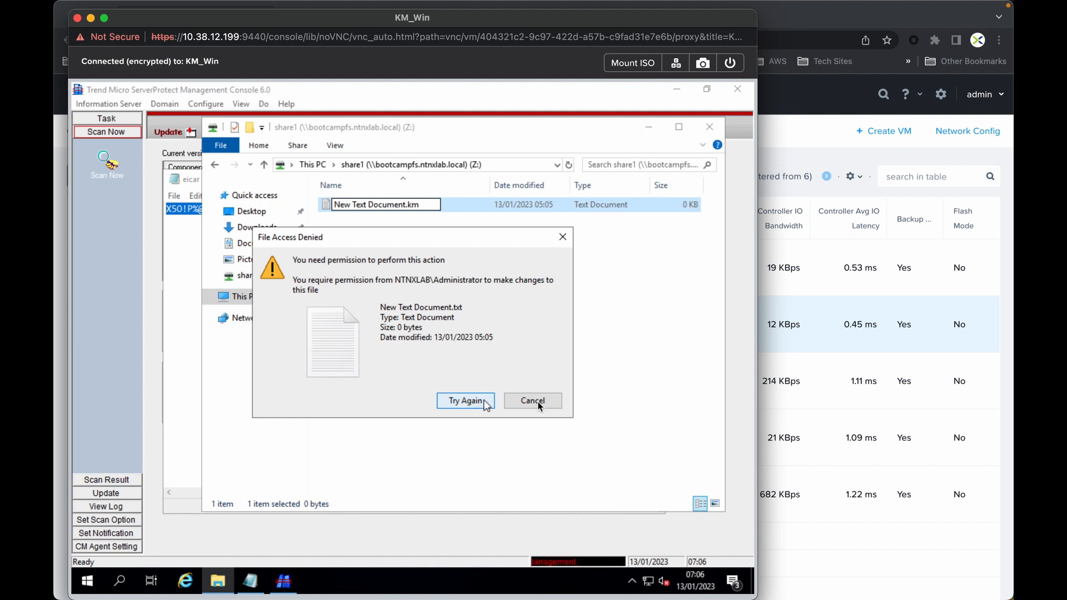
{"action": "left_click", "coordinate": [532, 400]}
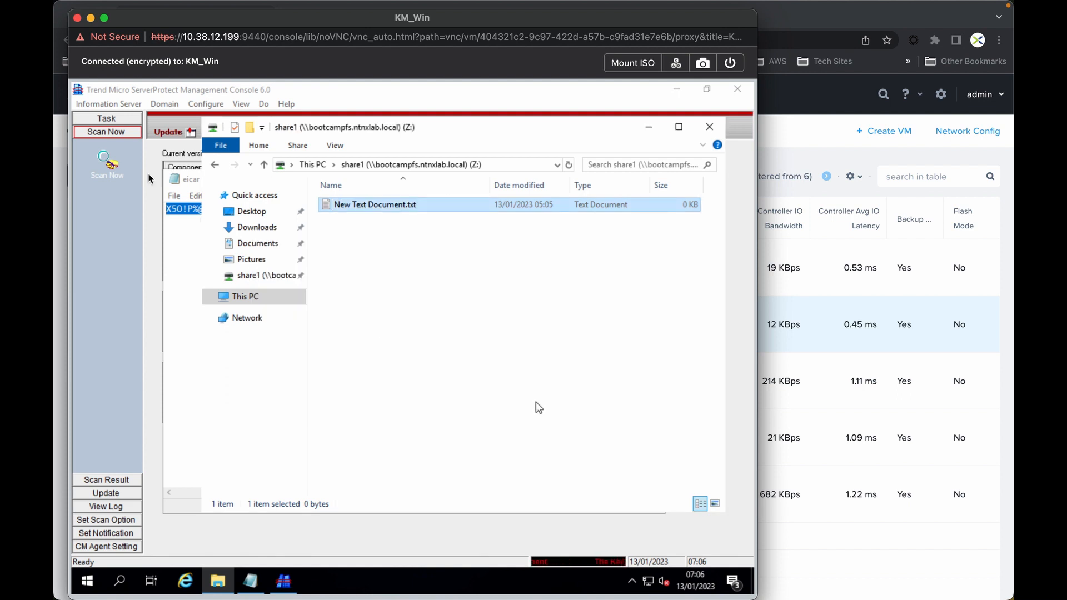
{"action": "mouse_move", "coordinate": [473, 302]}
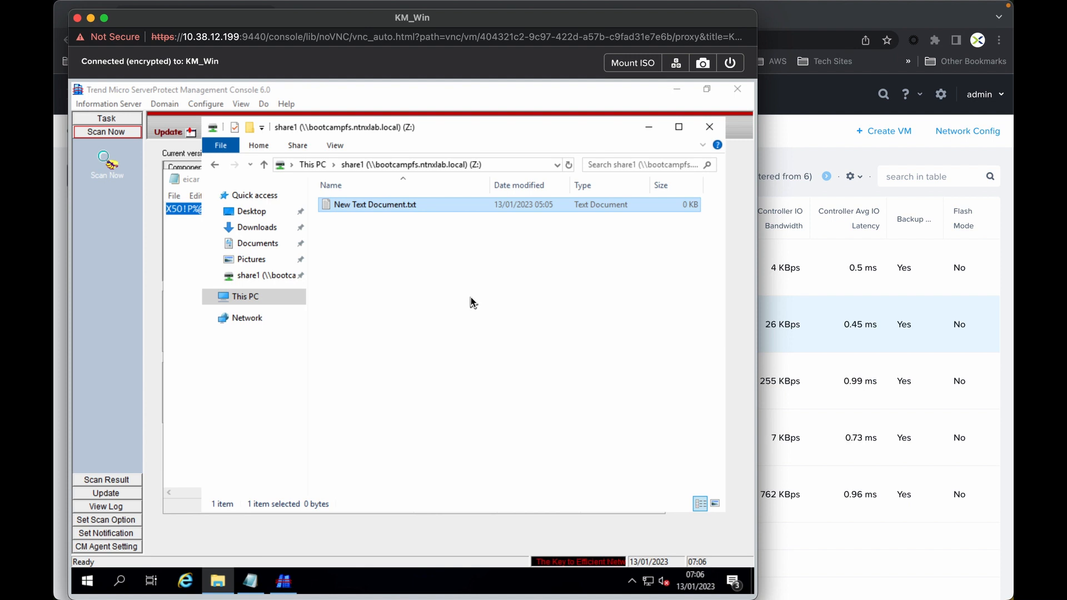
{"action": "mouse_move", "coordinate": [780, 532]}
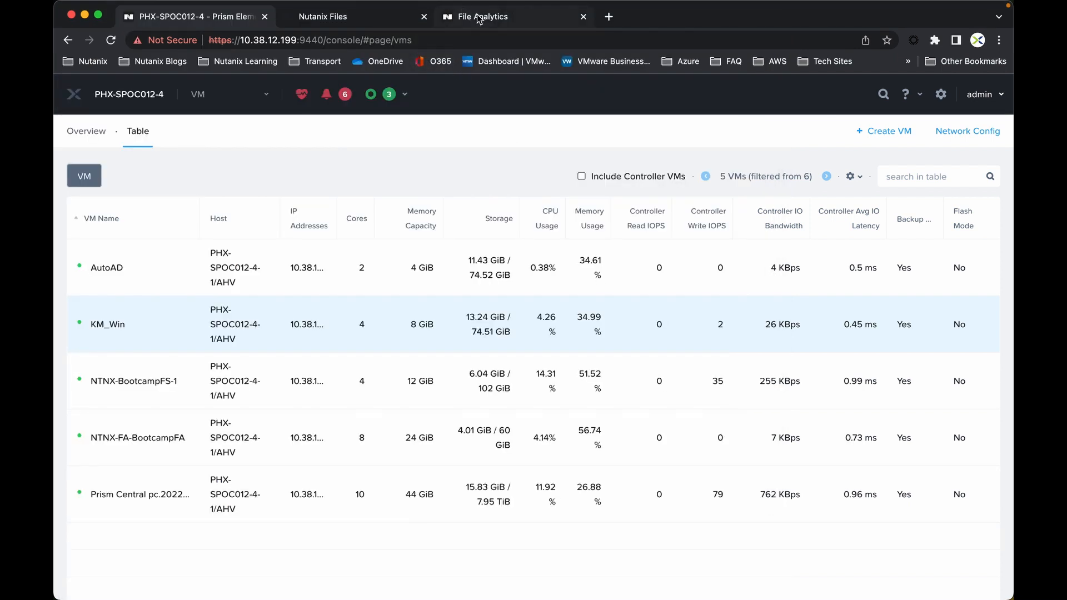
Reload the File Analytics ransomware dashboard showing the blocked .km renames
{"action": "left_click", "coordinate": [485, 17]}
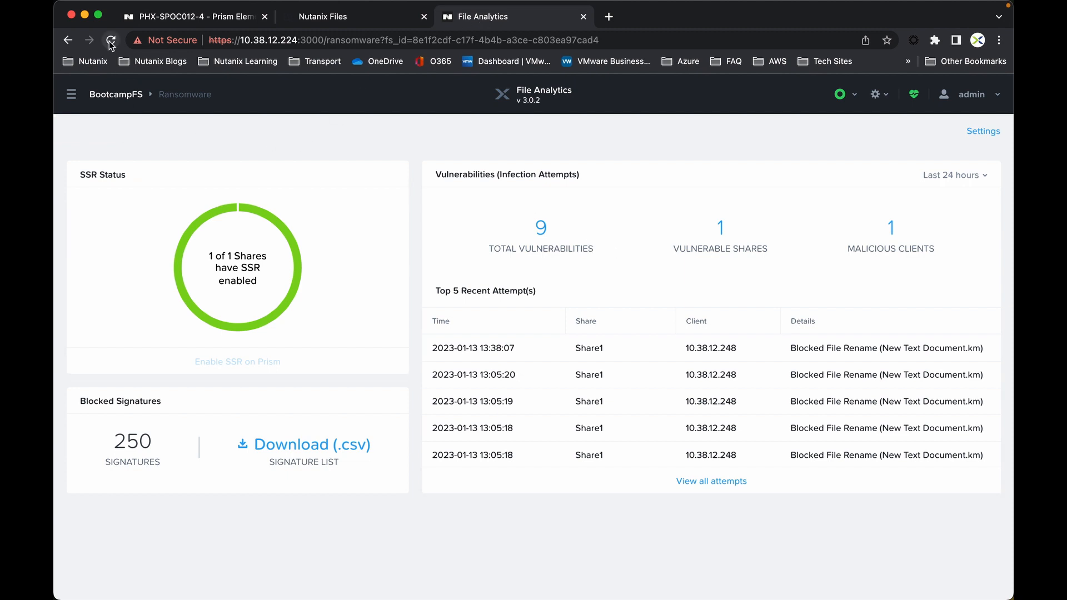
{"action": "left_click", "coordinate": [110, 40]}
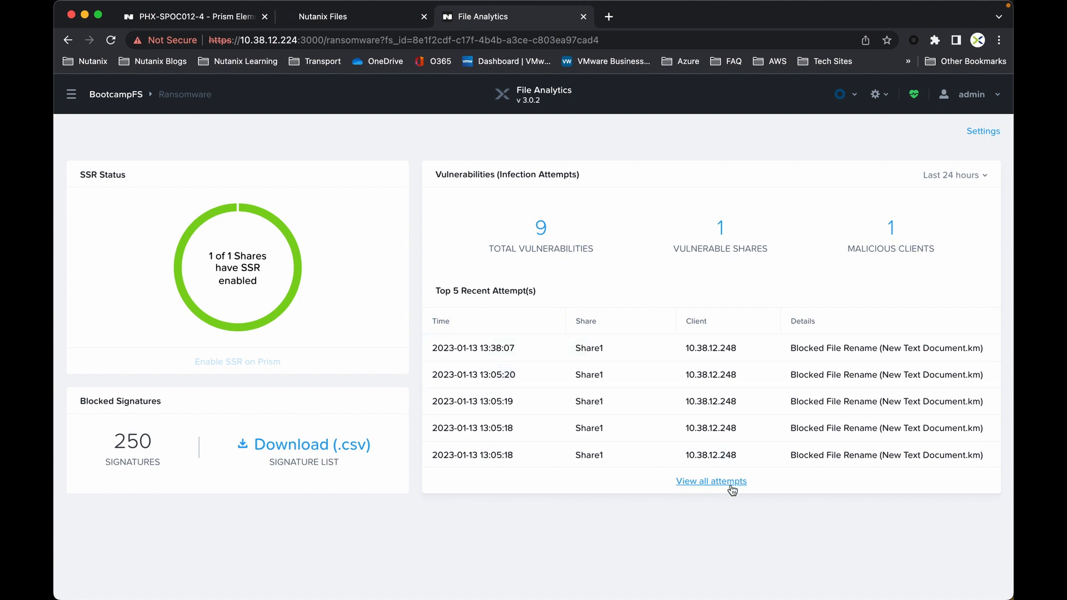
{"action": "left_click", "coordinate": [710, 481]}
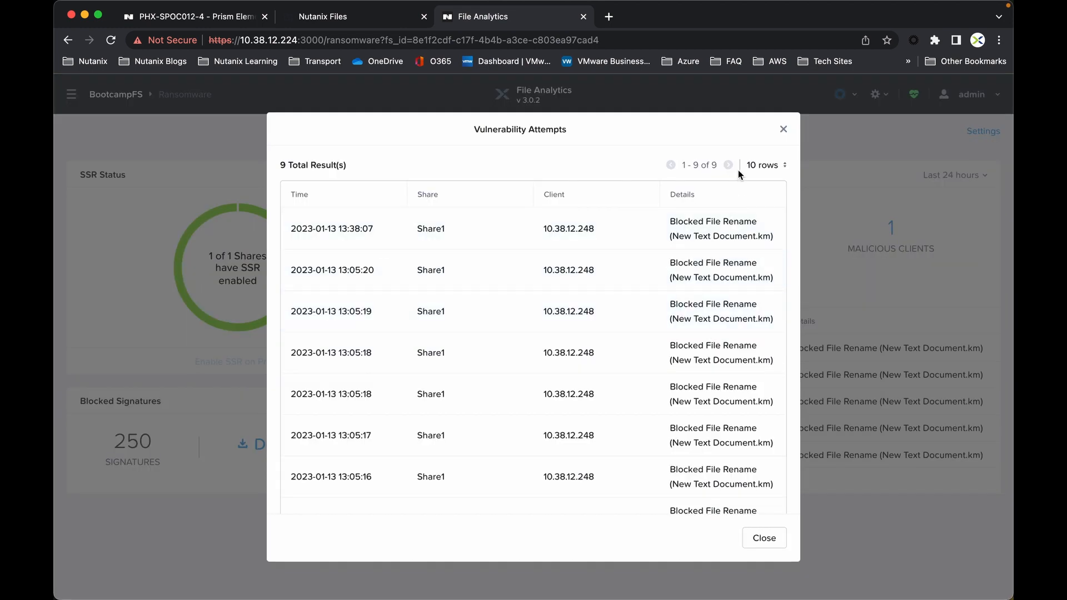
{"action": "left_click", "coordinate": [763, 538]}
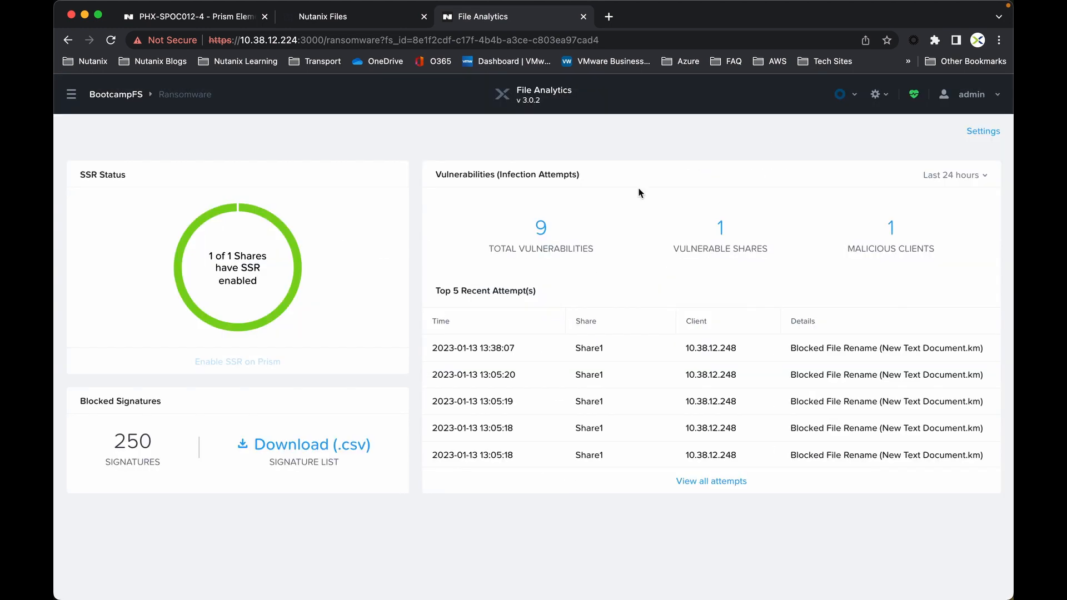
{"action": "mouse_move", "coordinate": [494, 348]}
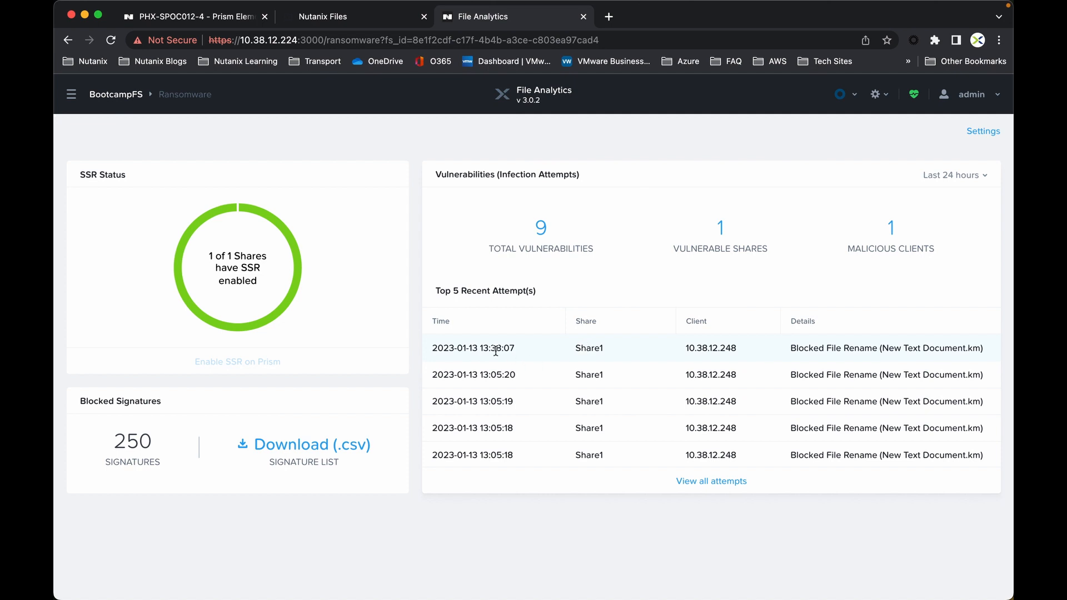
{"action": "mouse_move", "coordinate": [522, 354]}
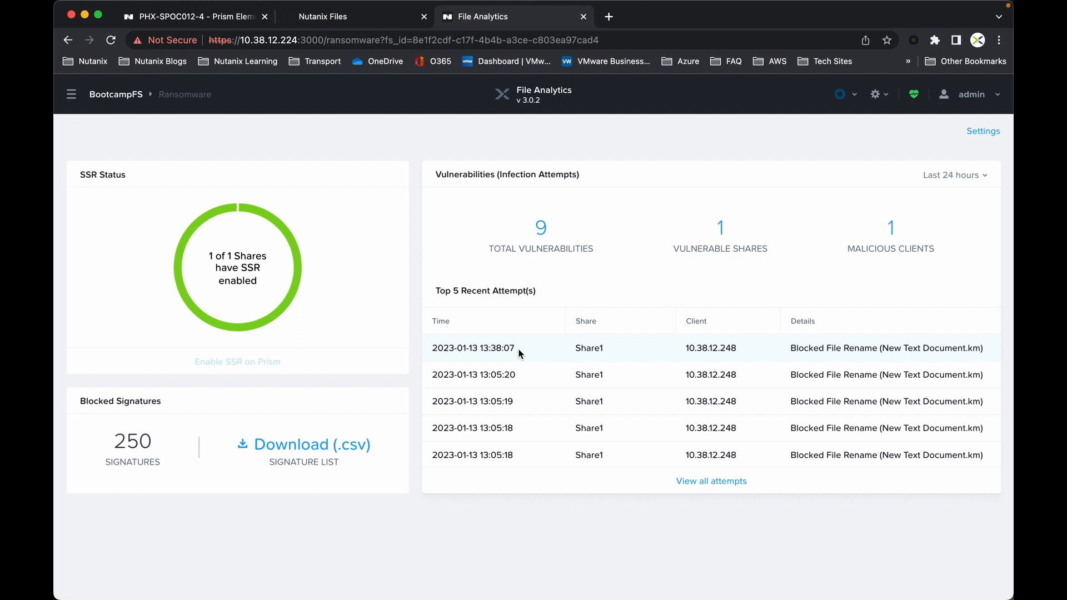
{"action": "mouse_move", "coordinate": [644, 362]}
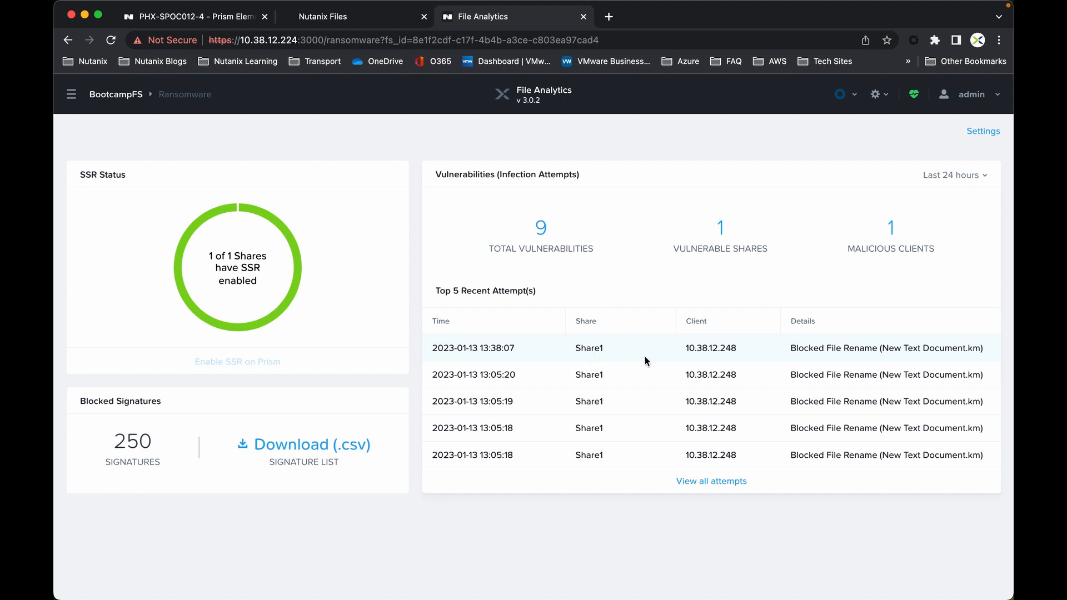